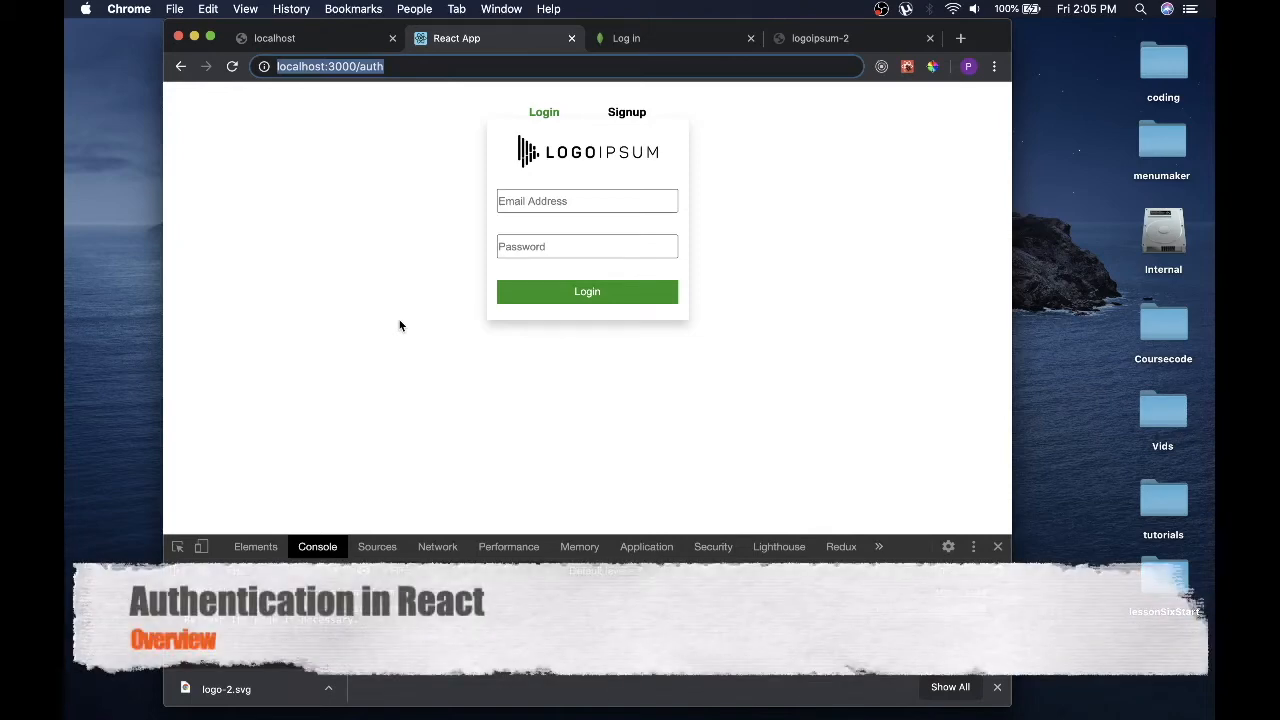
{"action": "mouse_move", "coordinate": [694, 257]}
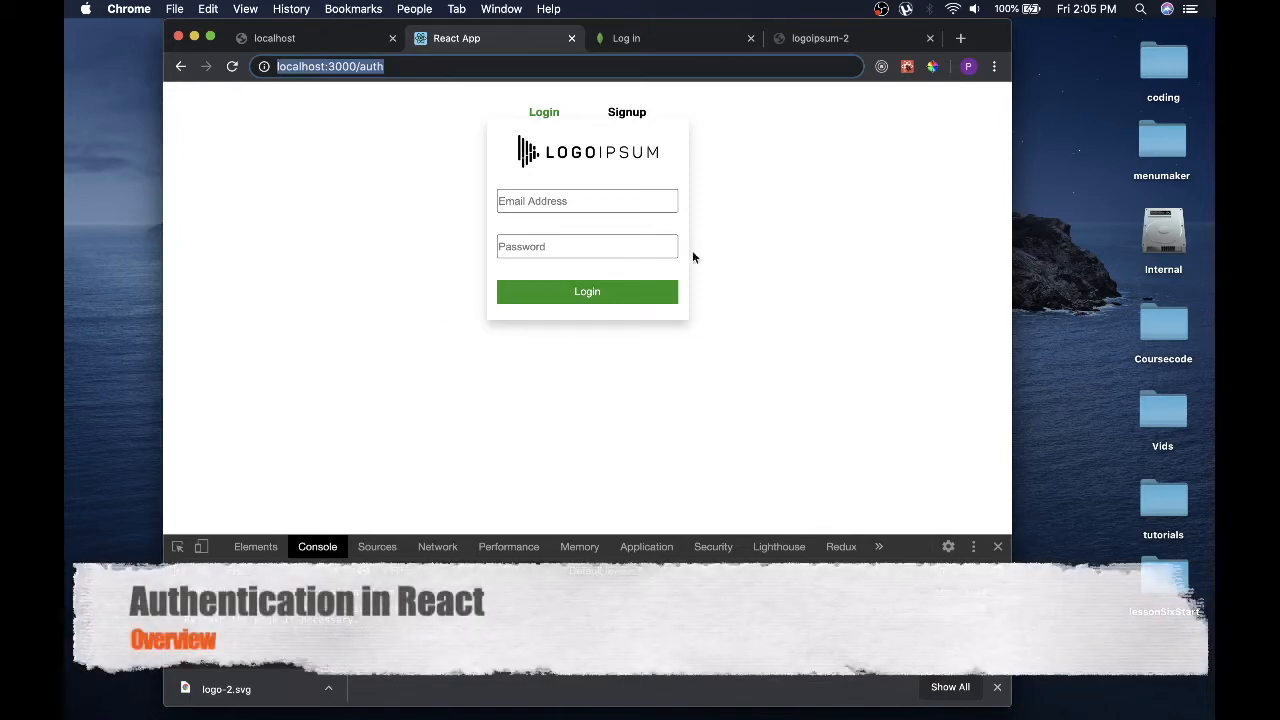
{"action": "mouse_move", "coordinate": [768, 366]}
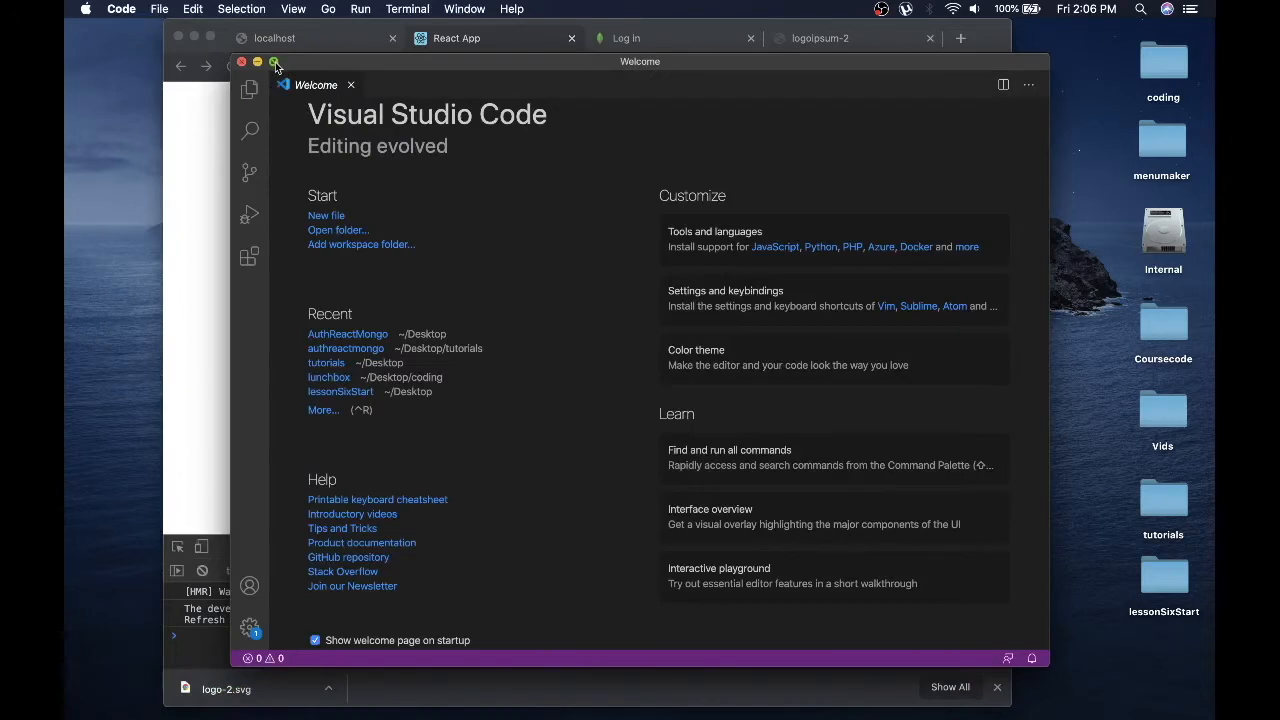
- Maximize VS Code, run npx create-react-app authreactmongo from Desktop, and cd into authreactmongo
{"action": "left_click", "coordinate": [273, 62]}
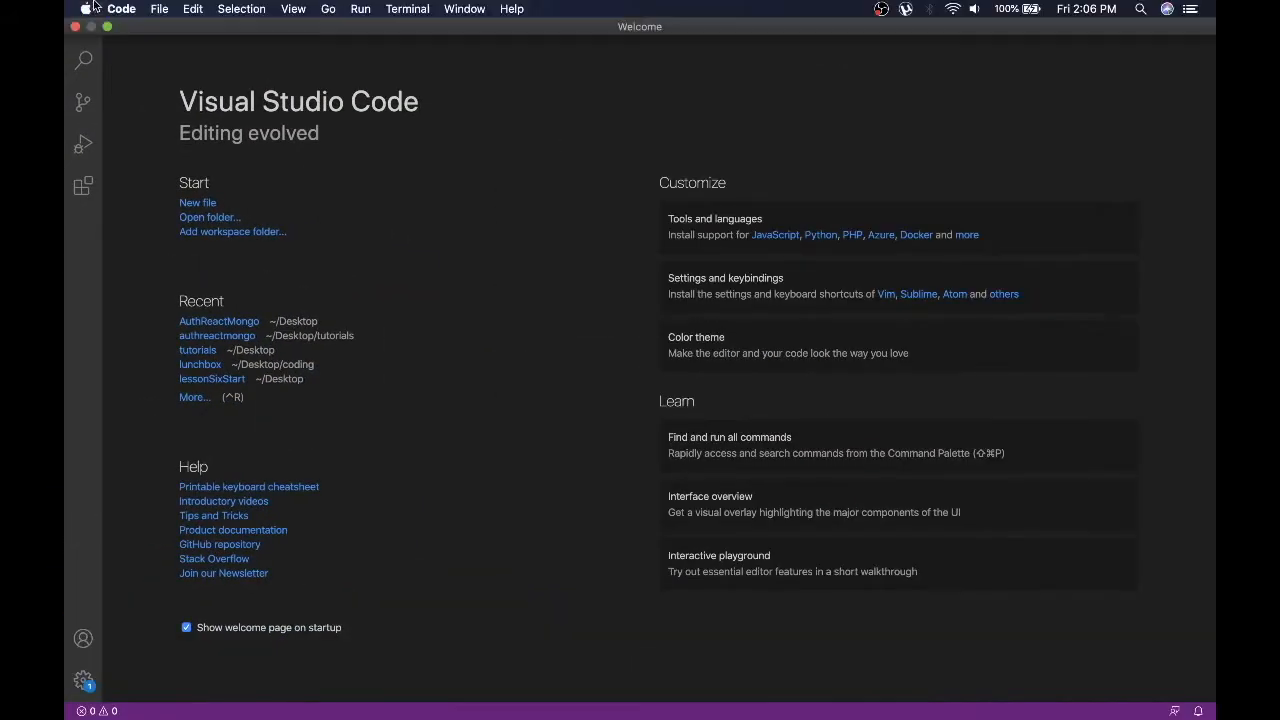
{"action": "mouse_move", "coordinate": [148, 24]}
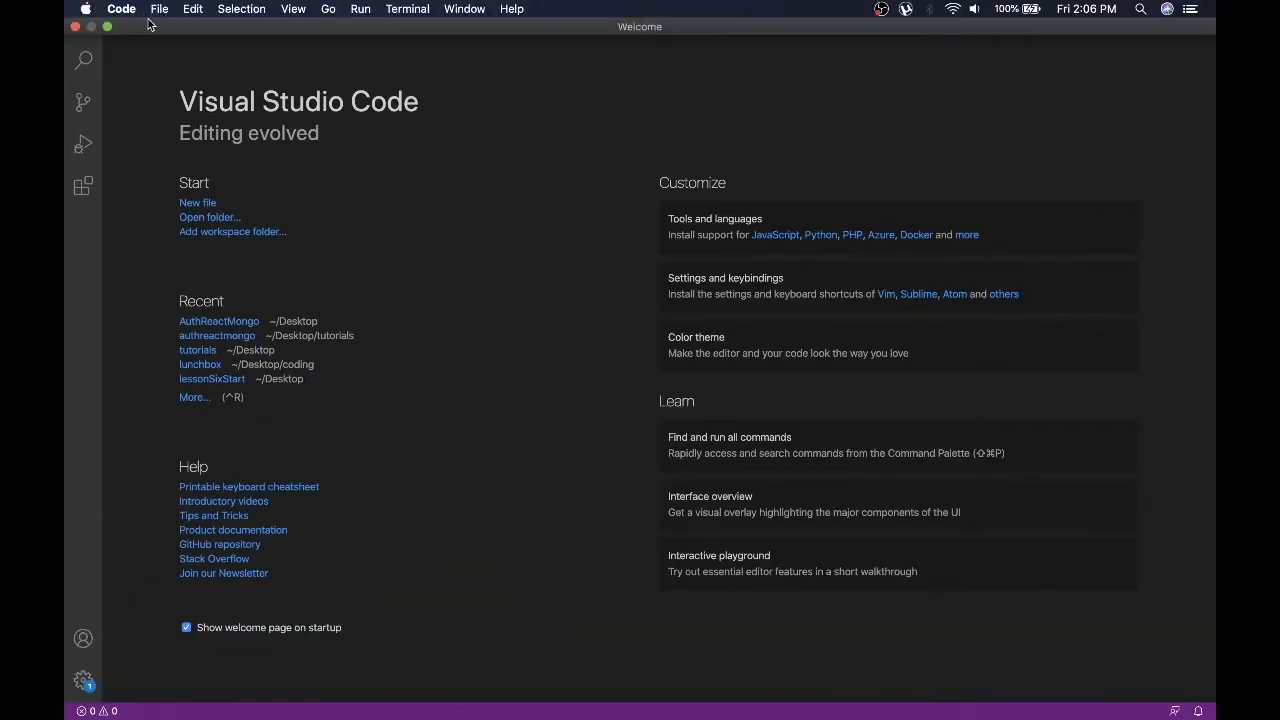
{"action": "mouse_move", "coordinate": [407, 8]}
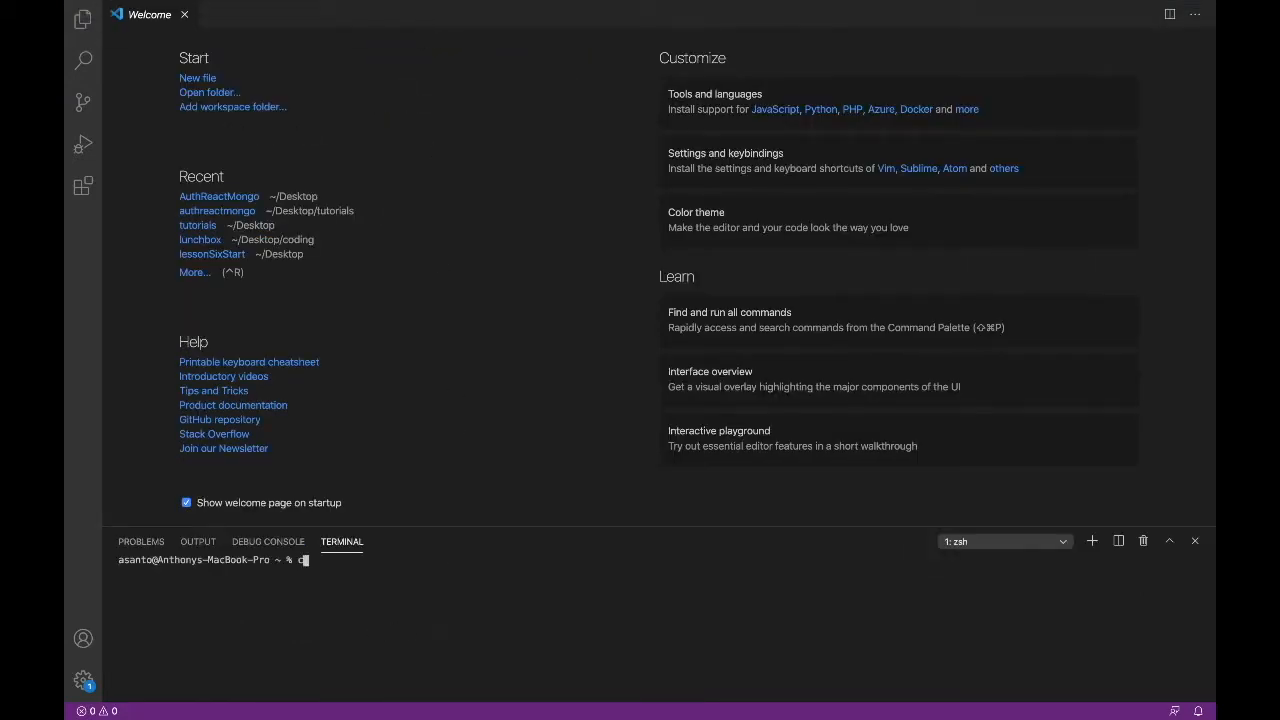
{"action": "type", "text": "cd desktop"}
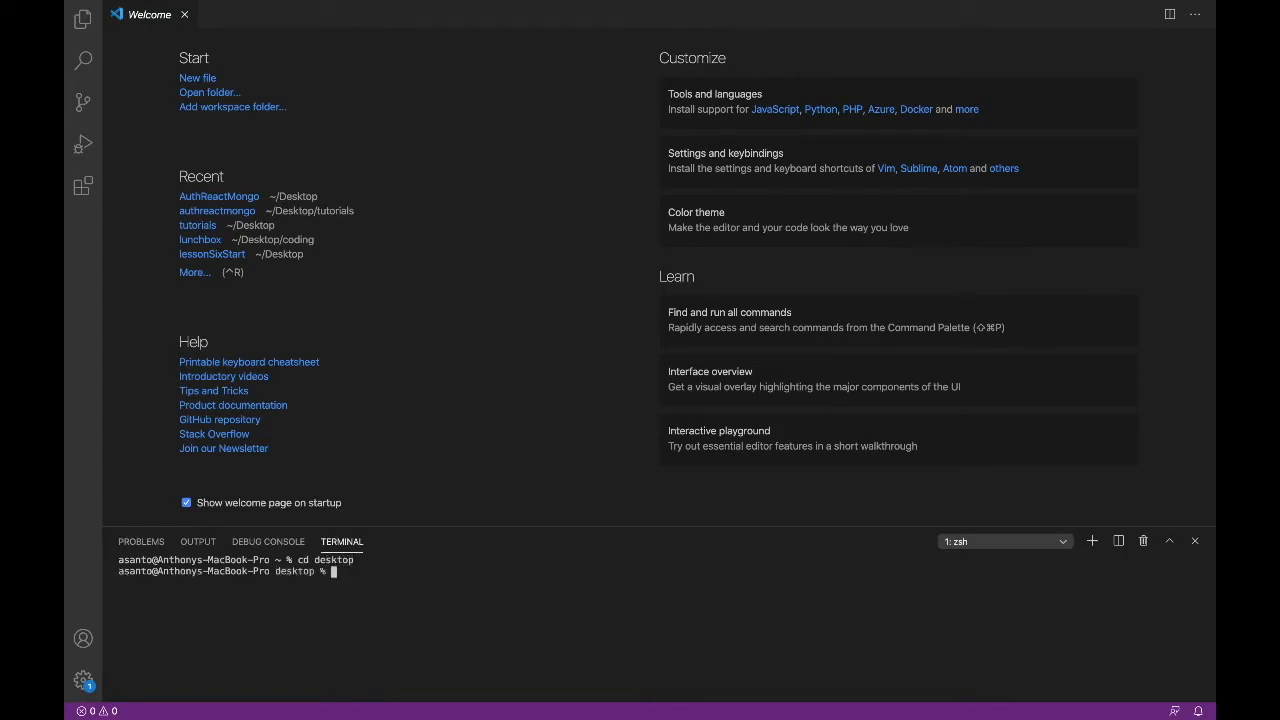
{"action": "type", "text": "n"}
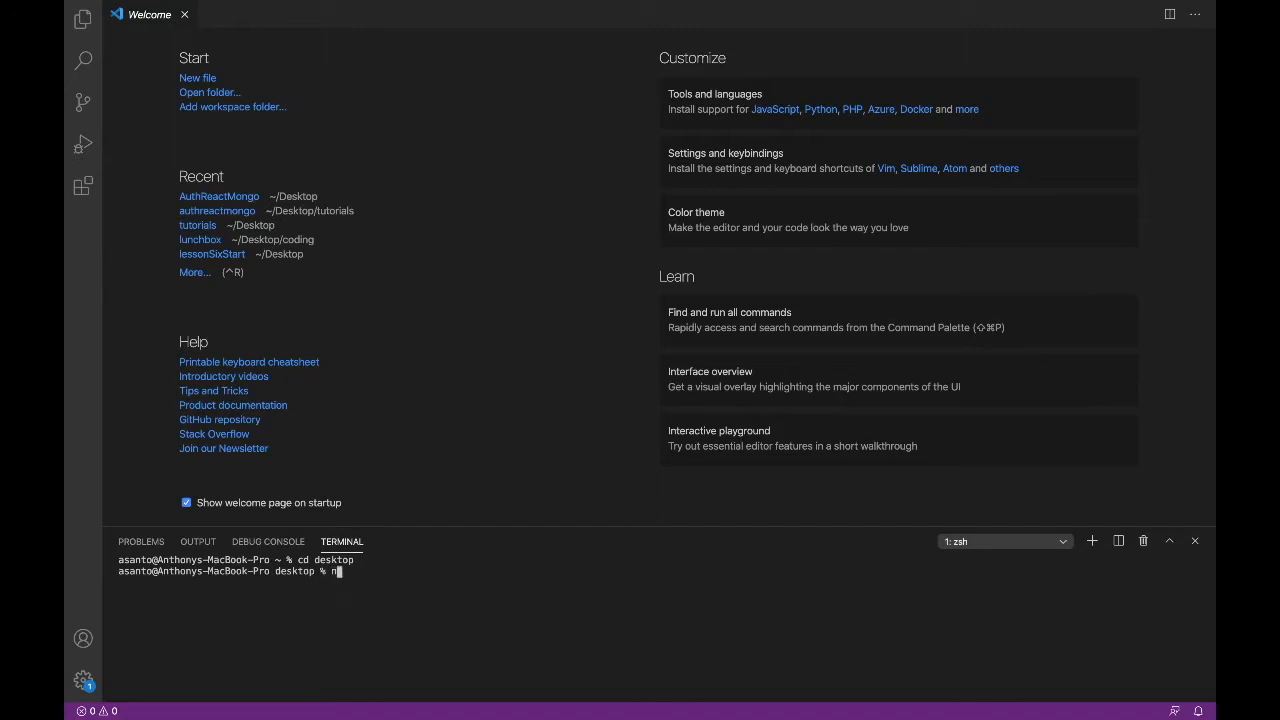
{"action": "type", "text": "px crea"}
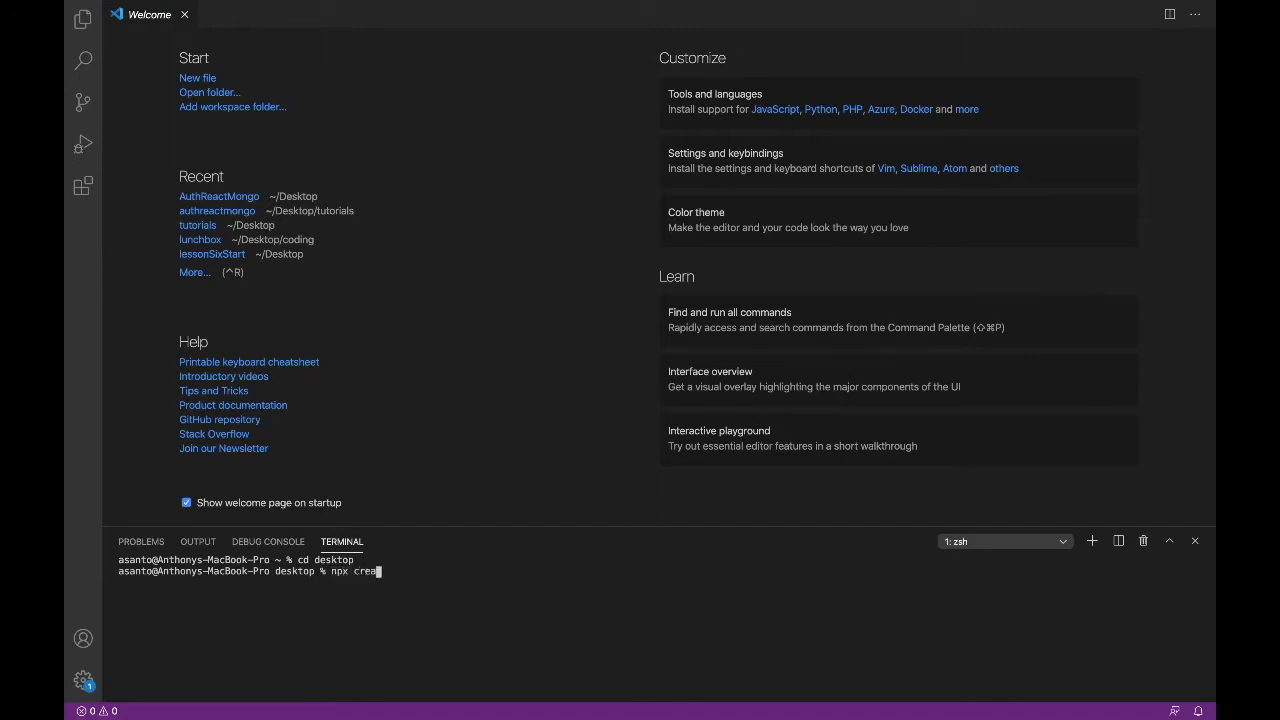
{"action": "type", "text": "te-react-app"}
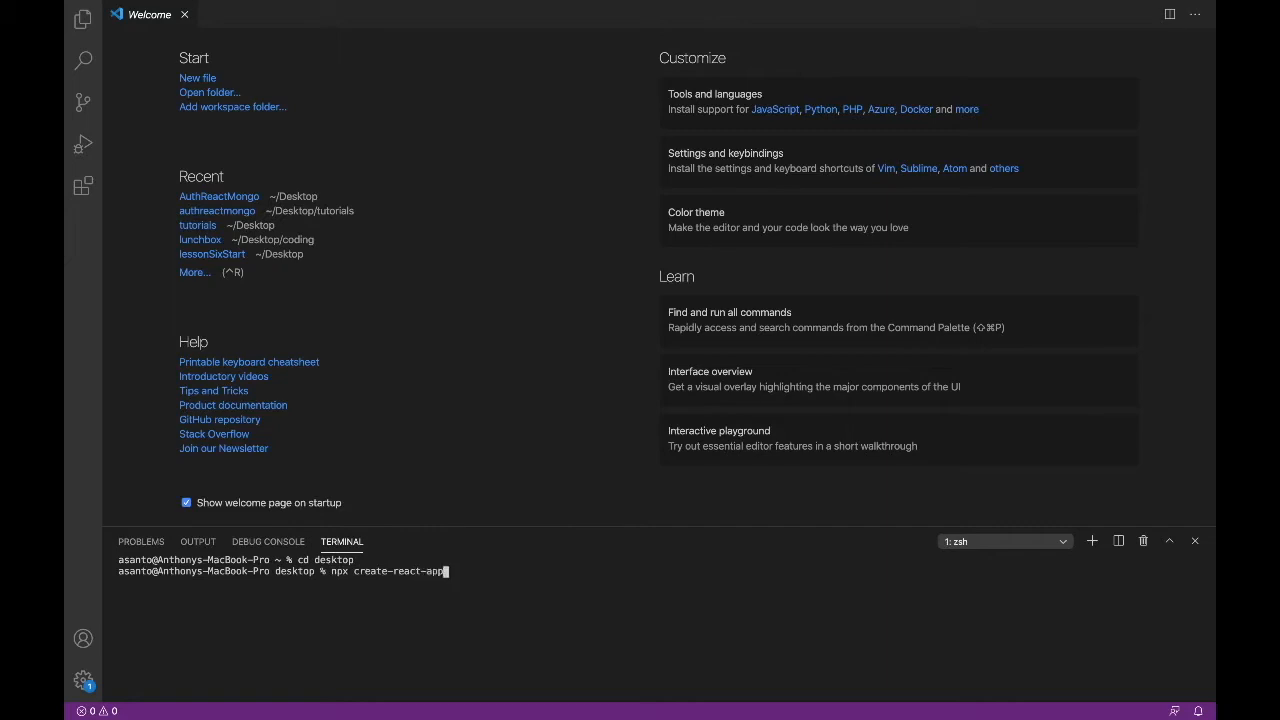
{"action": "mouse_move", "coordinate": [505, 605]}
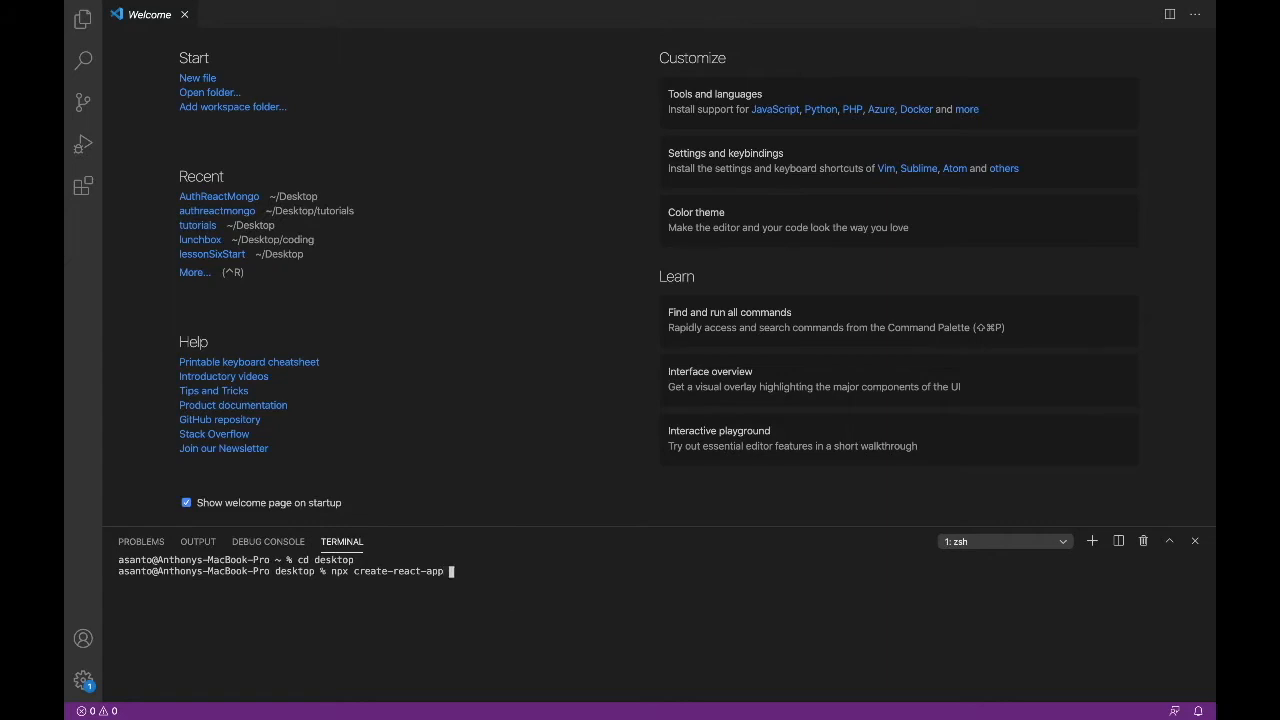
{"action": "type", "text": "as"}
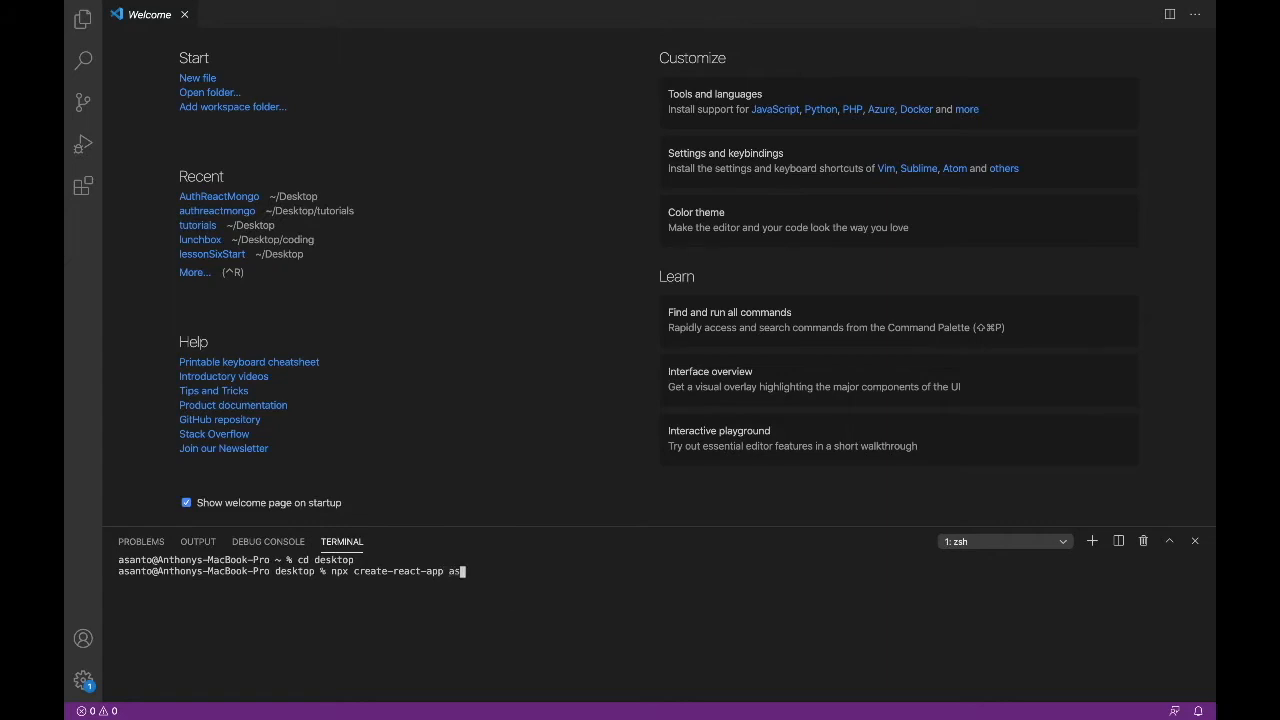
{"action": "type", "text": "uth"}
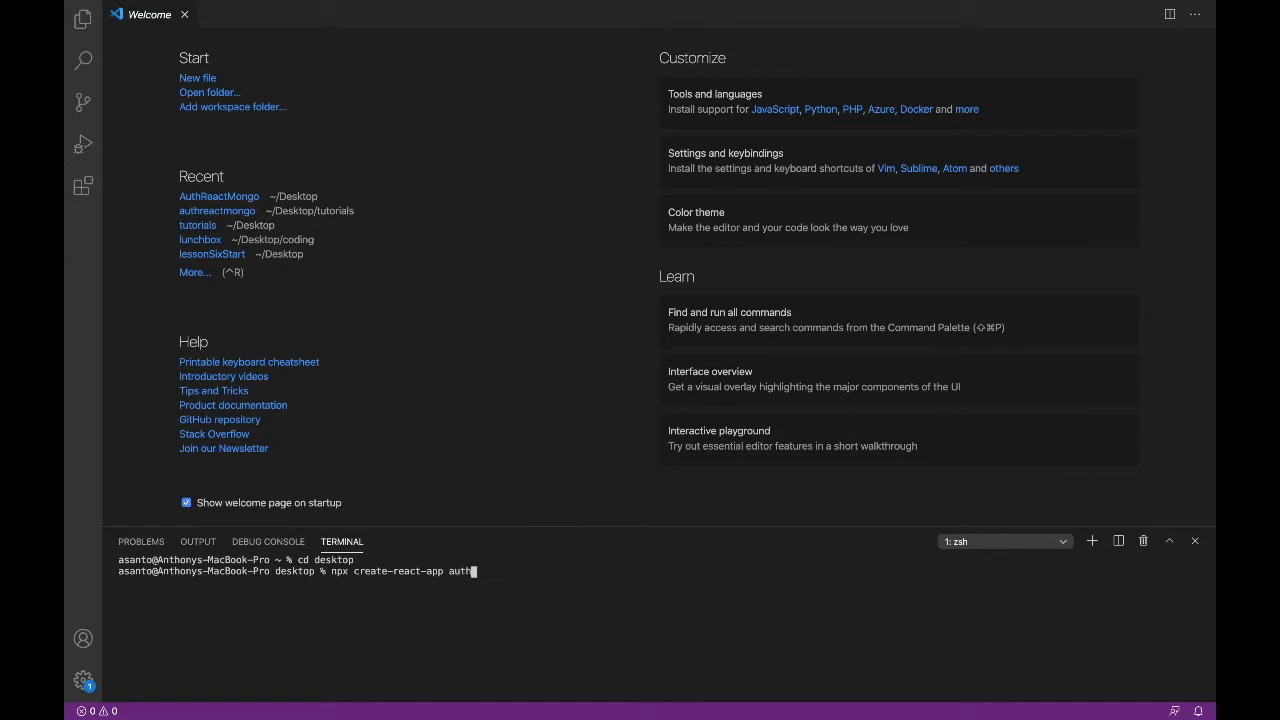
{"action": "type", "text": "reactmon"}
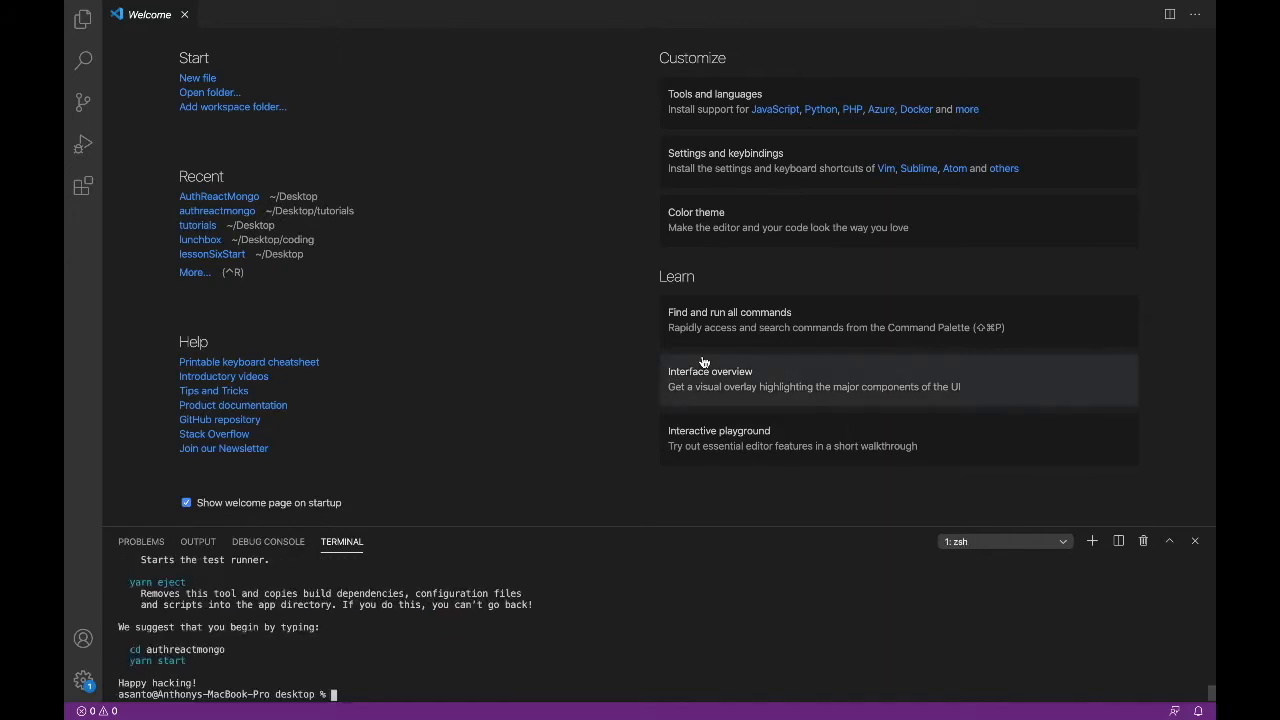
{"action": "mouse_move", "coordinate": [363, 693]}
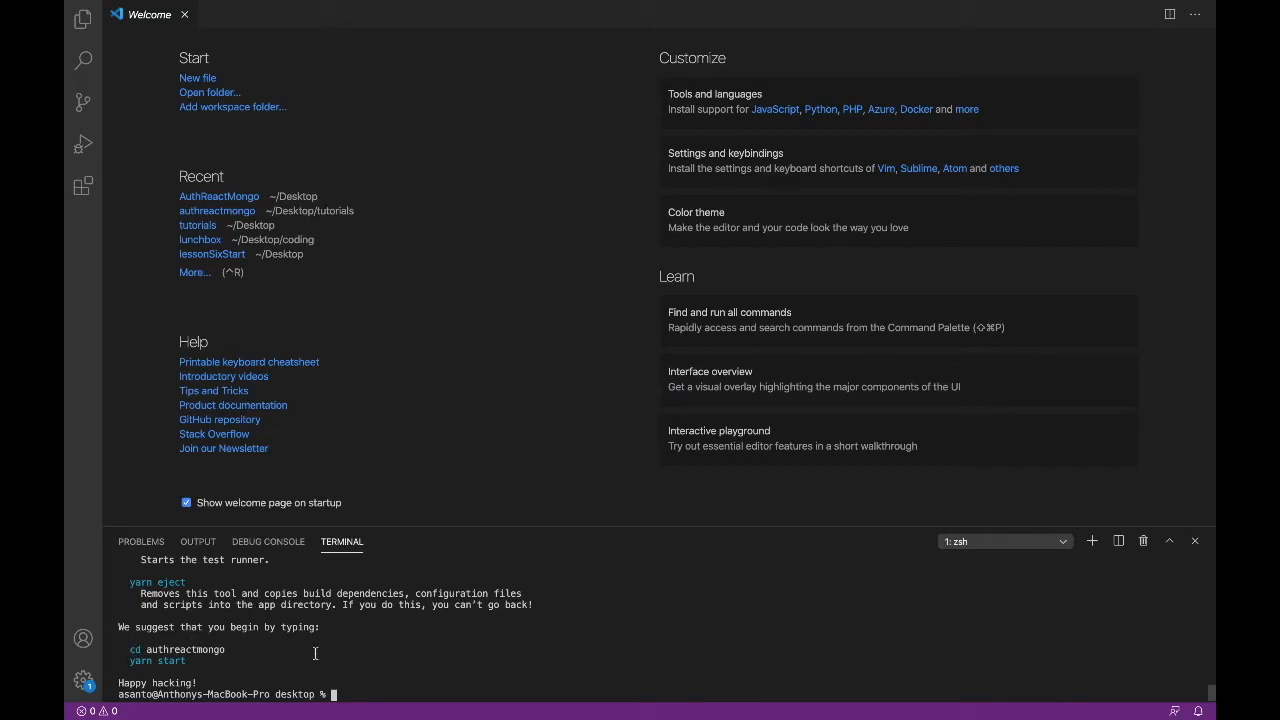
{"action": "type", "text": "cd authreactmongo"}
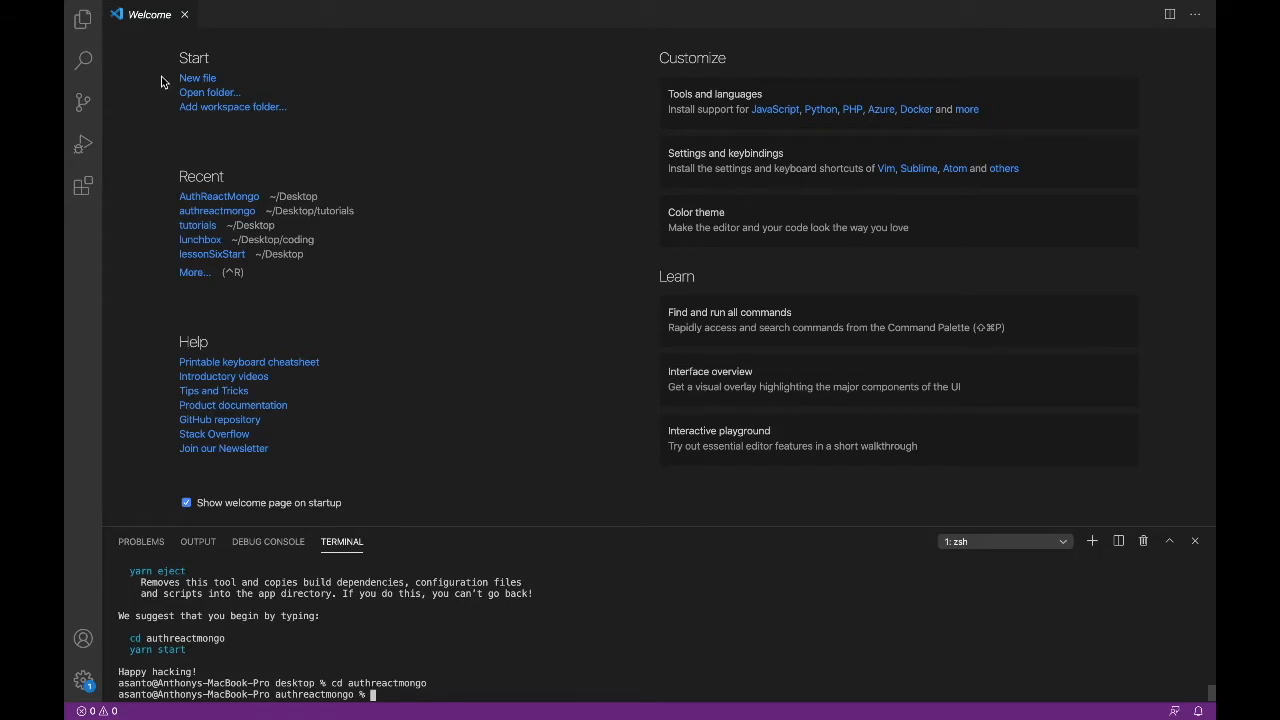
- Open the authreactmongo folder from the Desktop as the workspace
{"action": "left_click", "coordinate": [209, 92]}
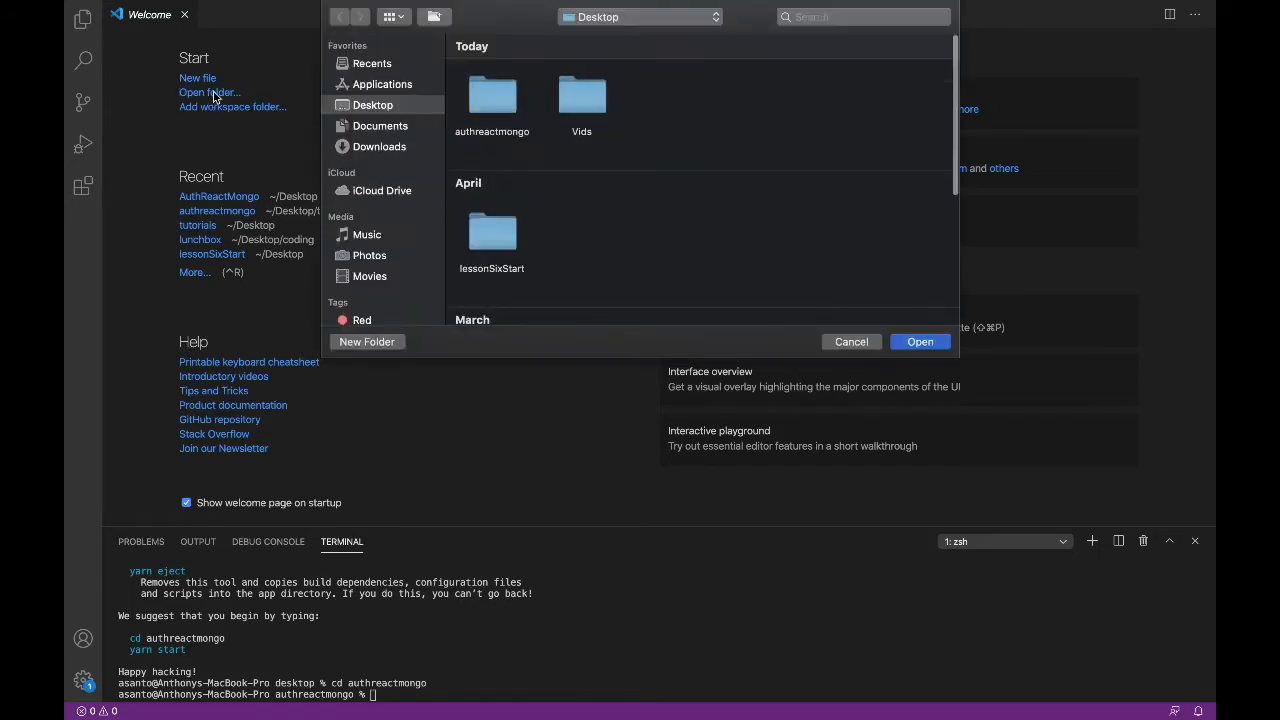
{"action": "left_click", "coordinate": [491, 95]}
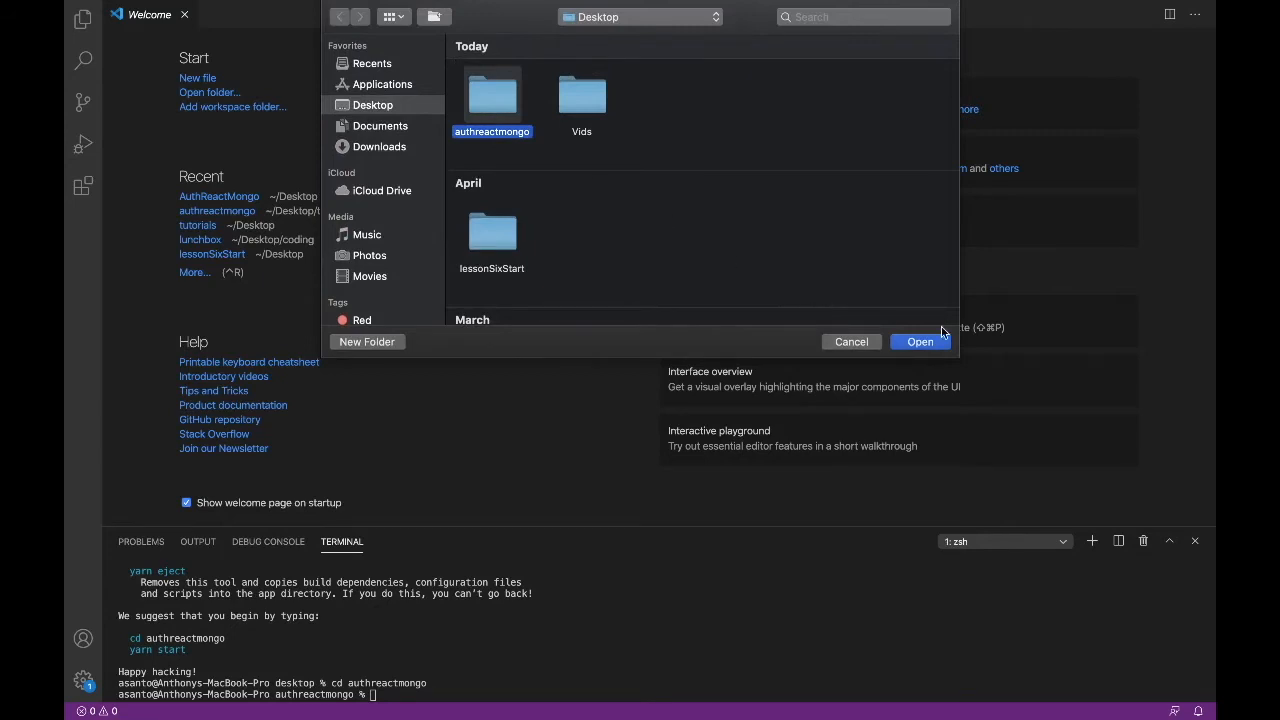
{"action": "left_click", "coordinate": [919, 341]}
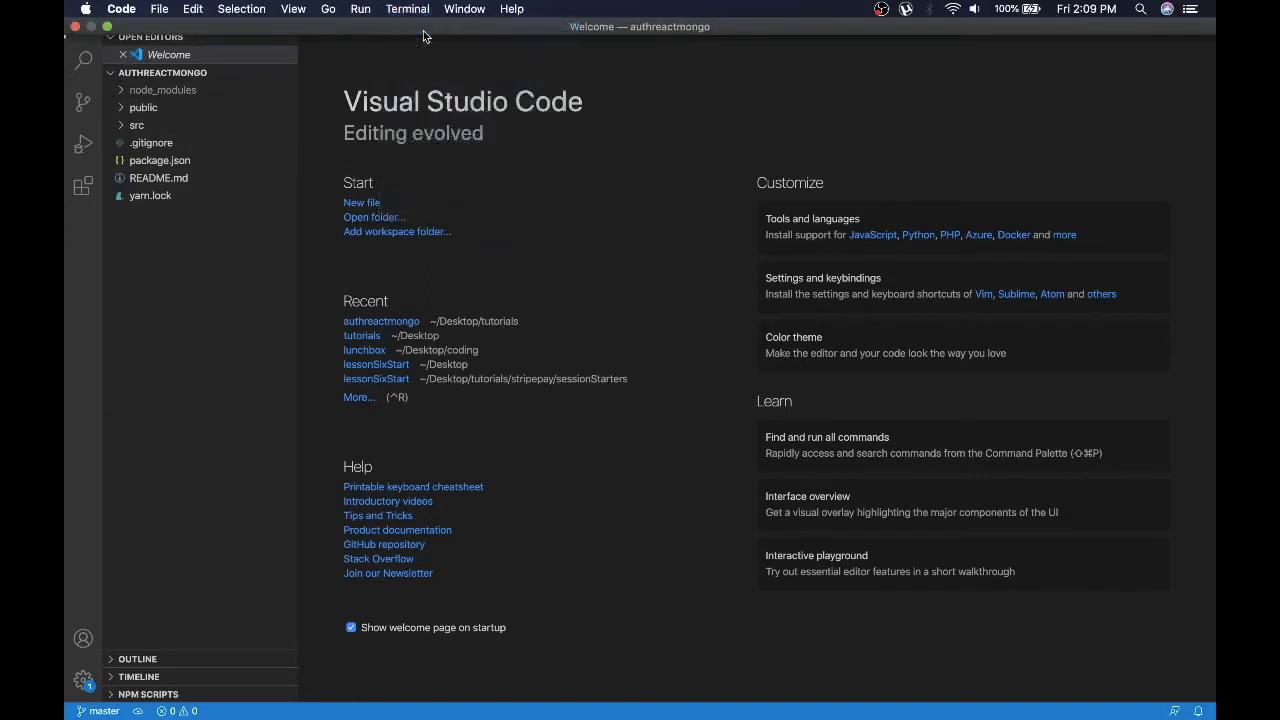
- Run yarn start in a new terminal to launch the dev server on localhost:3000
{"action": "left_click", "coordinate": [407, 8]}
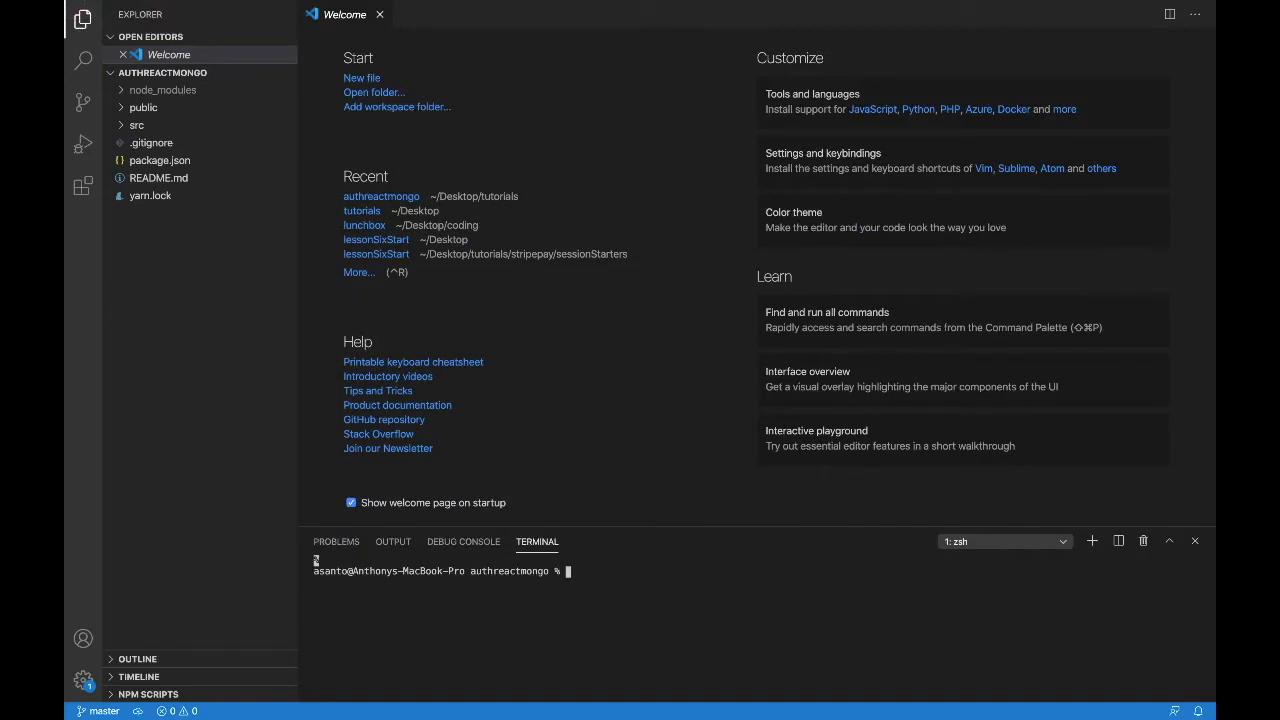
{"action": "type", "text": "yarn st"}
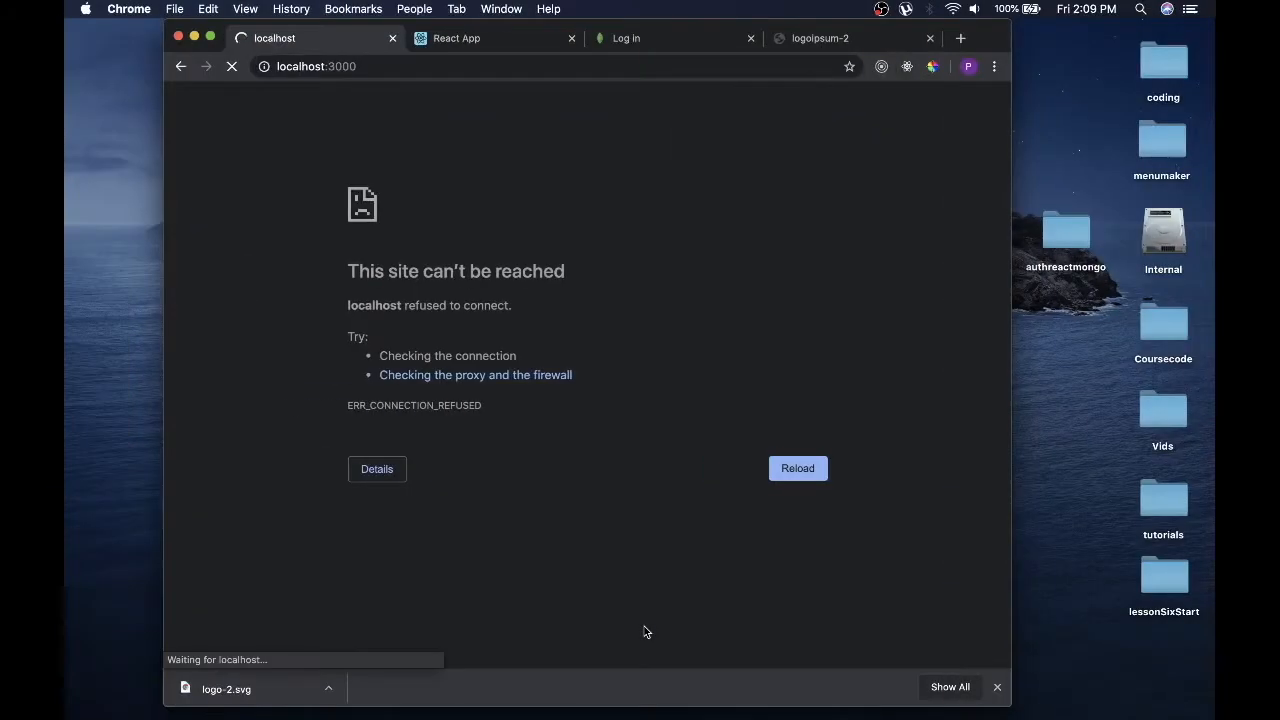
{"action": "left_click", "coordinate": [797, 468]}
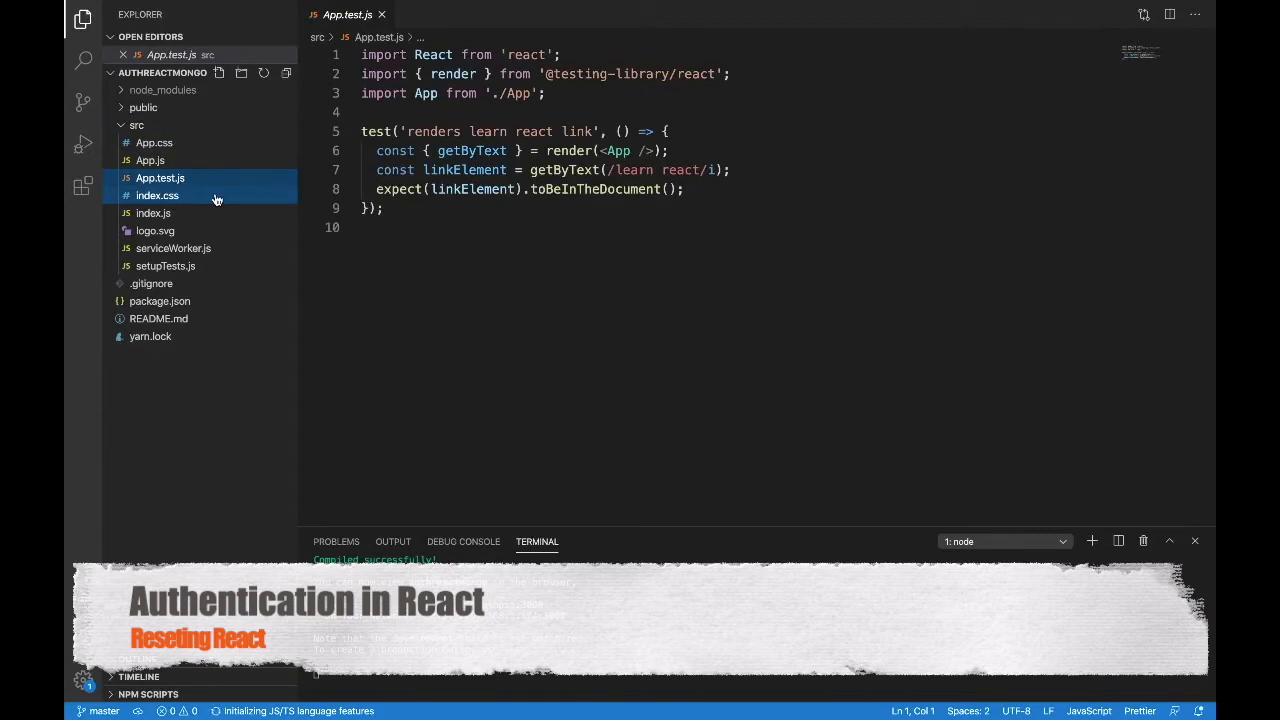
- Move the five unused starter files in src to the Trash
{"action": "left_click", "coordinate": [155, 230]}
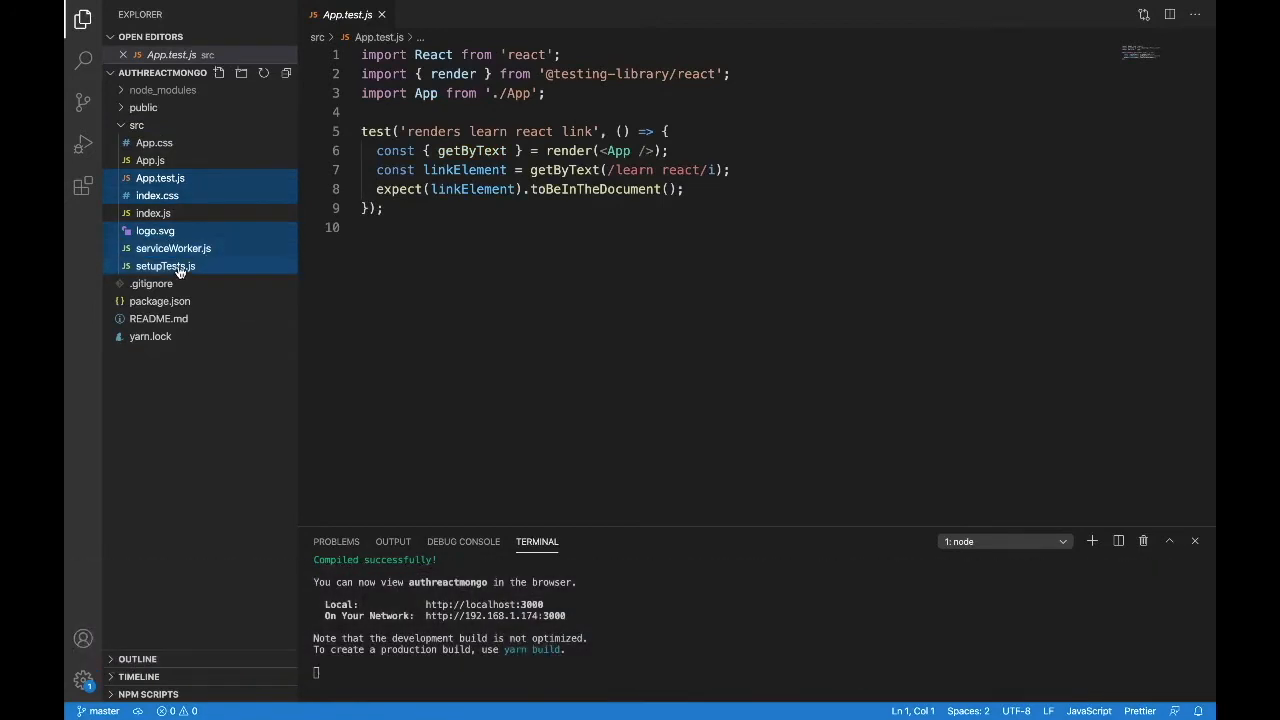
{"action": "right_click", "coordinate": [165, 265]}
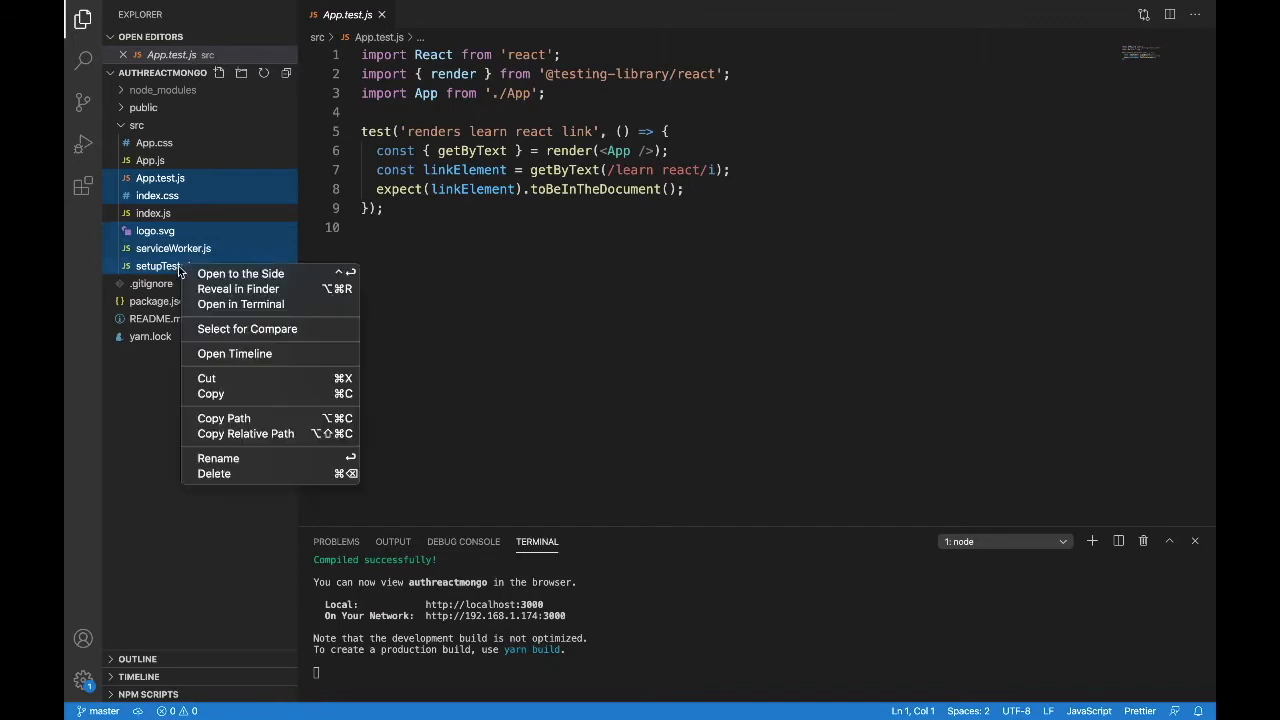
{"action": "mouse_move", "coordinate": [240, 473]}
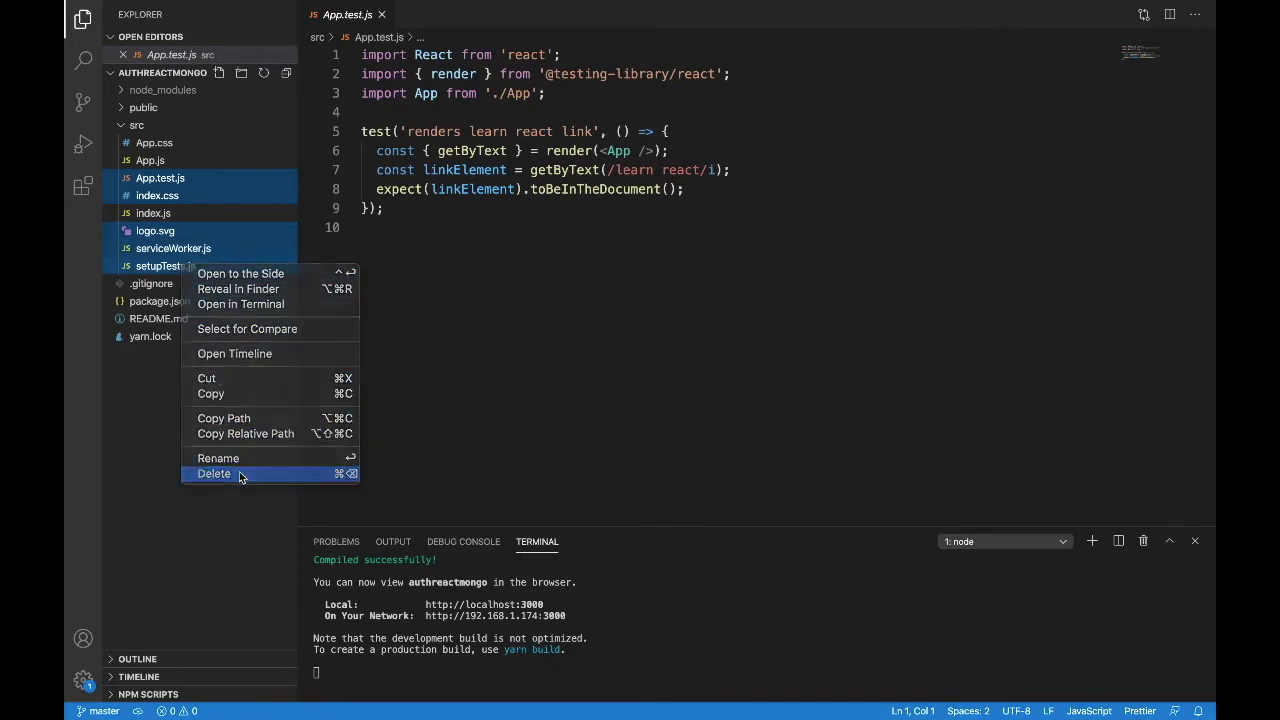
{"action": "left_click", "coordinate": [213, 473]}
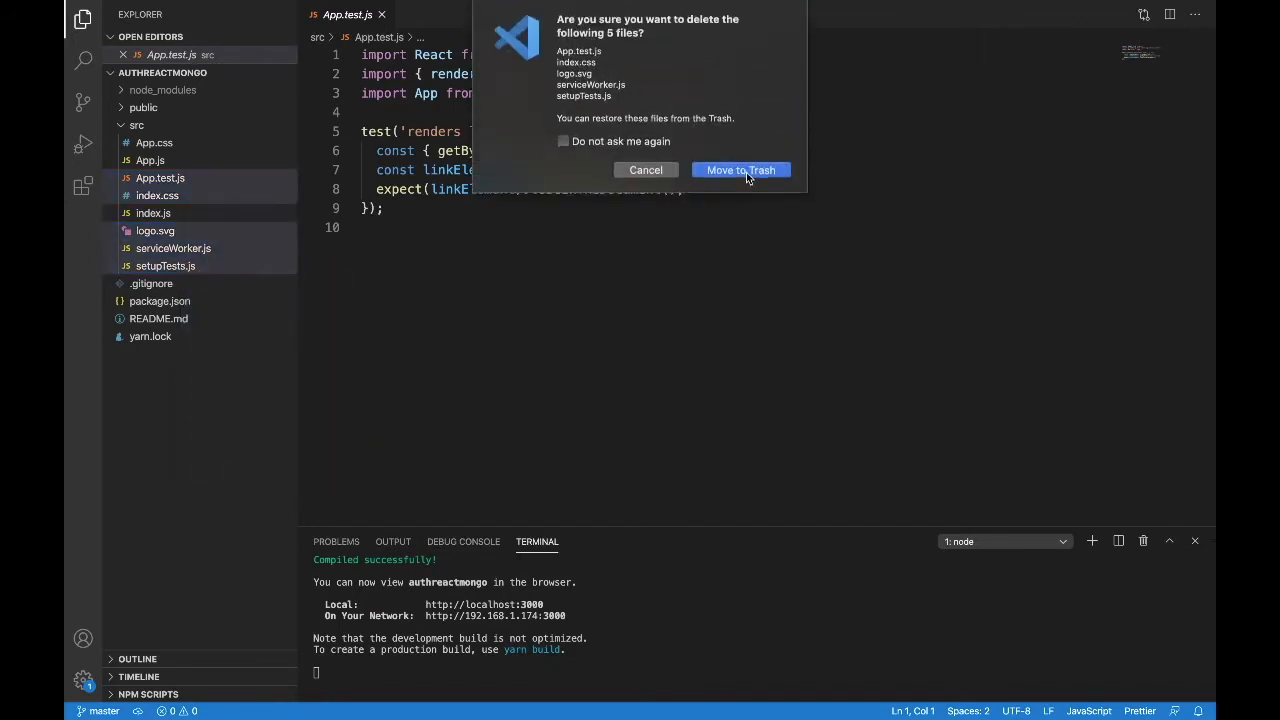
{"action": "left_click", "coordinate": [740, 169]}
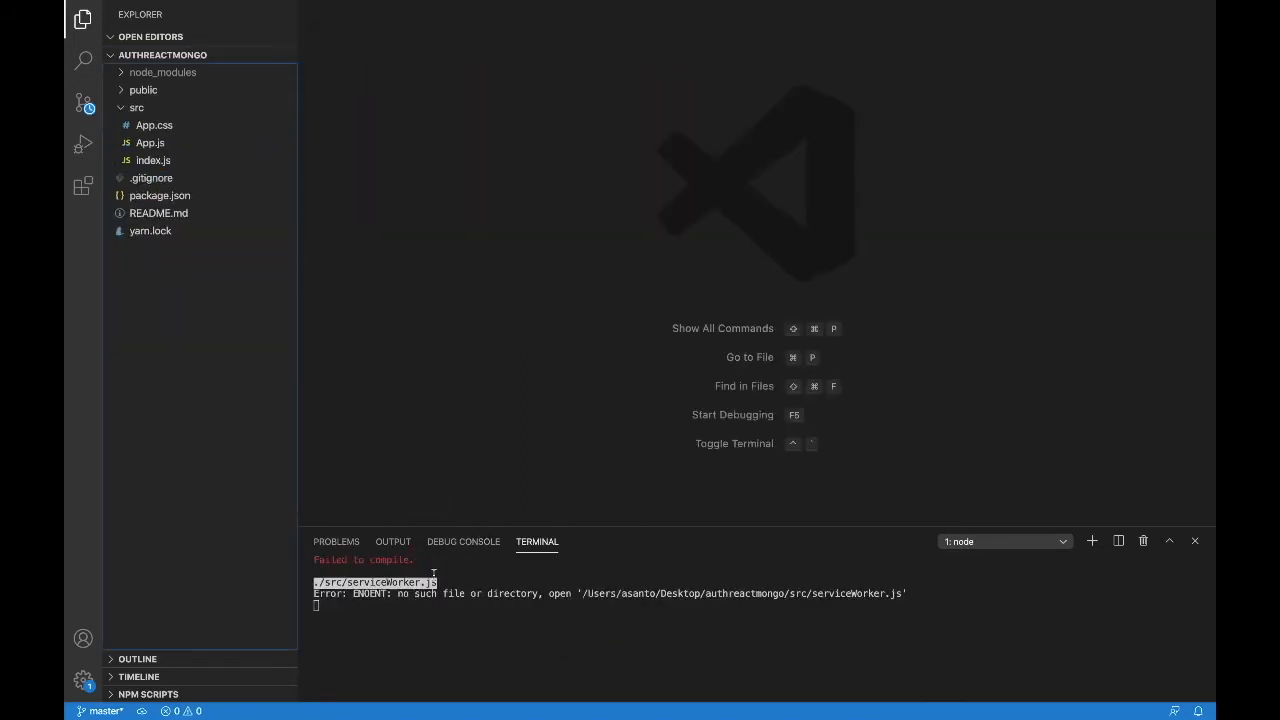
- Replace App.js's starter markup with an empty div and save
{"action": "left_click", "coordinate": [154, 125]}
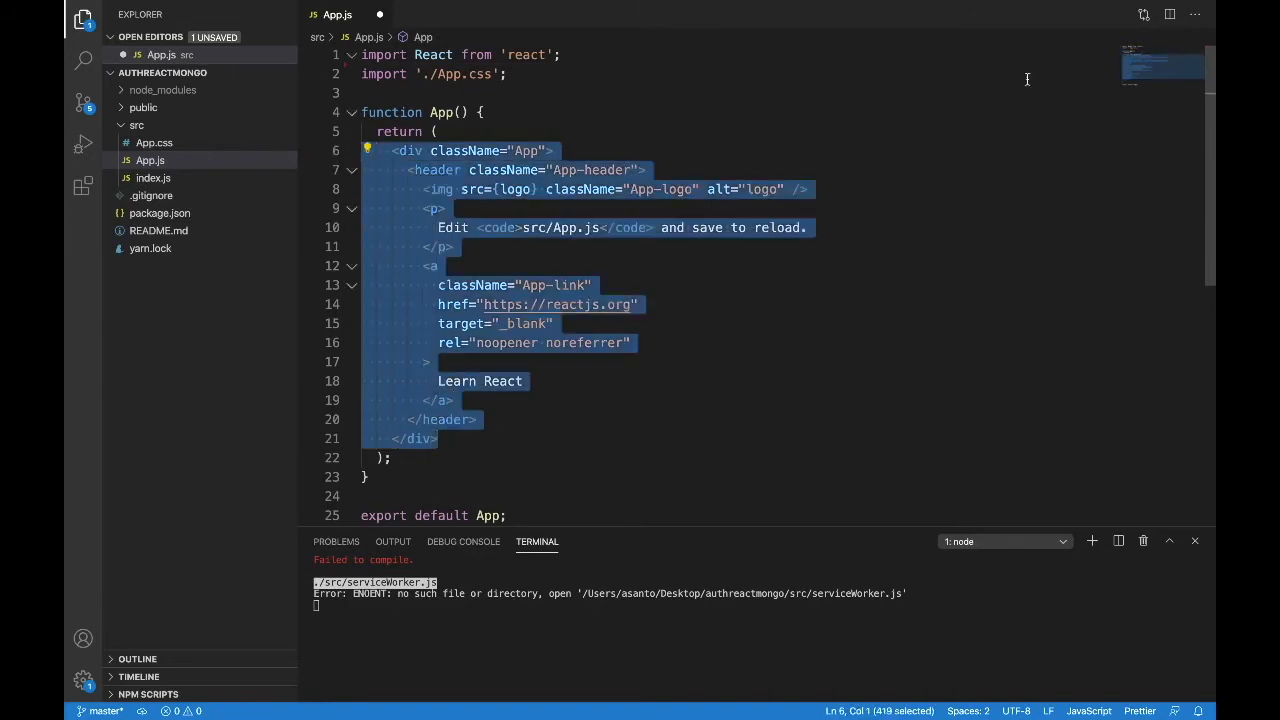
{"action": "key", "text": "Delete"}
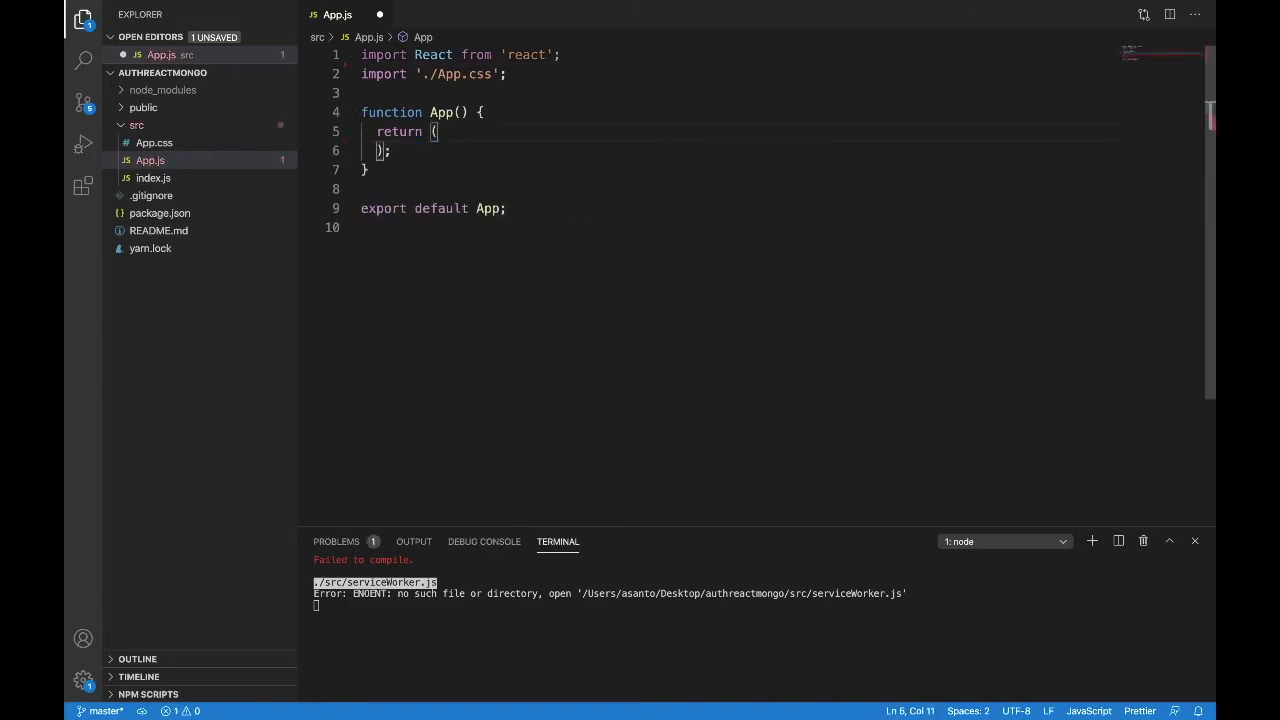
{"action": "type", "text": "<div />;"}
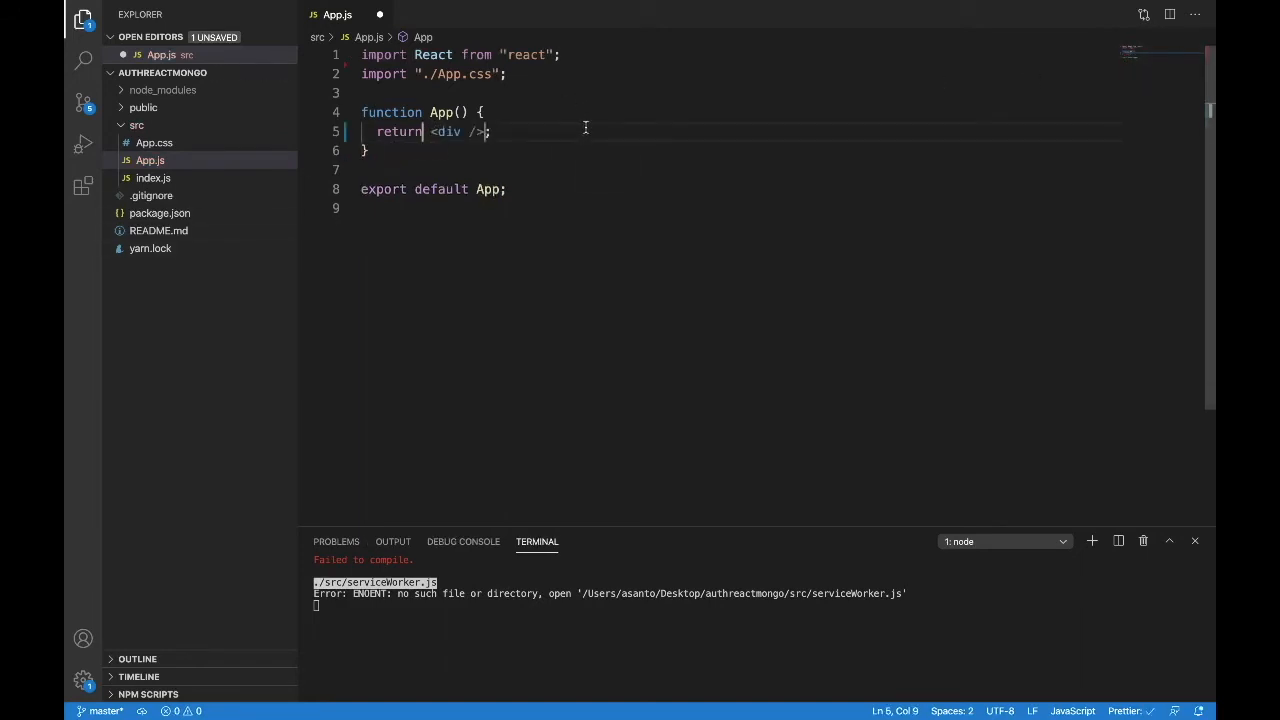
{"action": "key", "text": "ctrl+s"}
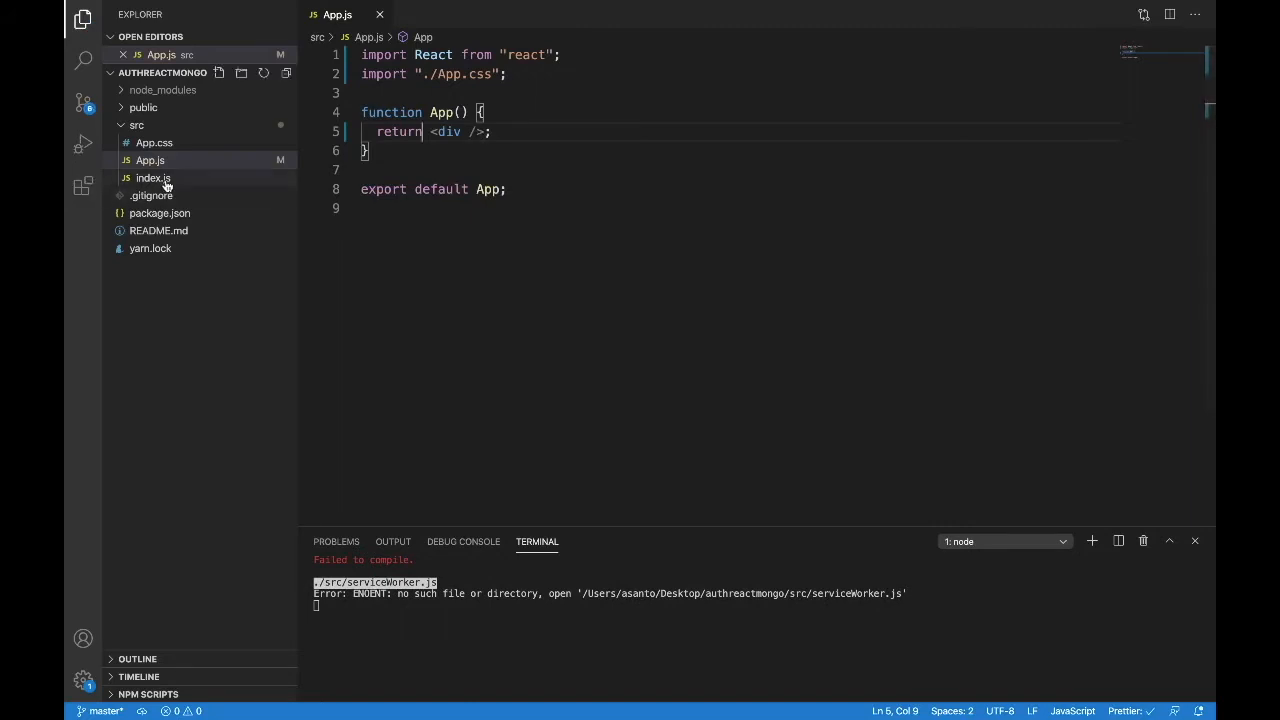
- Delete the service worker lines from index.js and save
{"action": "left_click", "coordinate": [150, 178]}
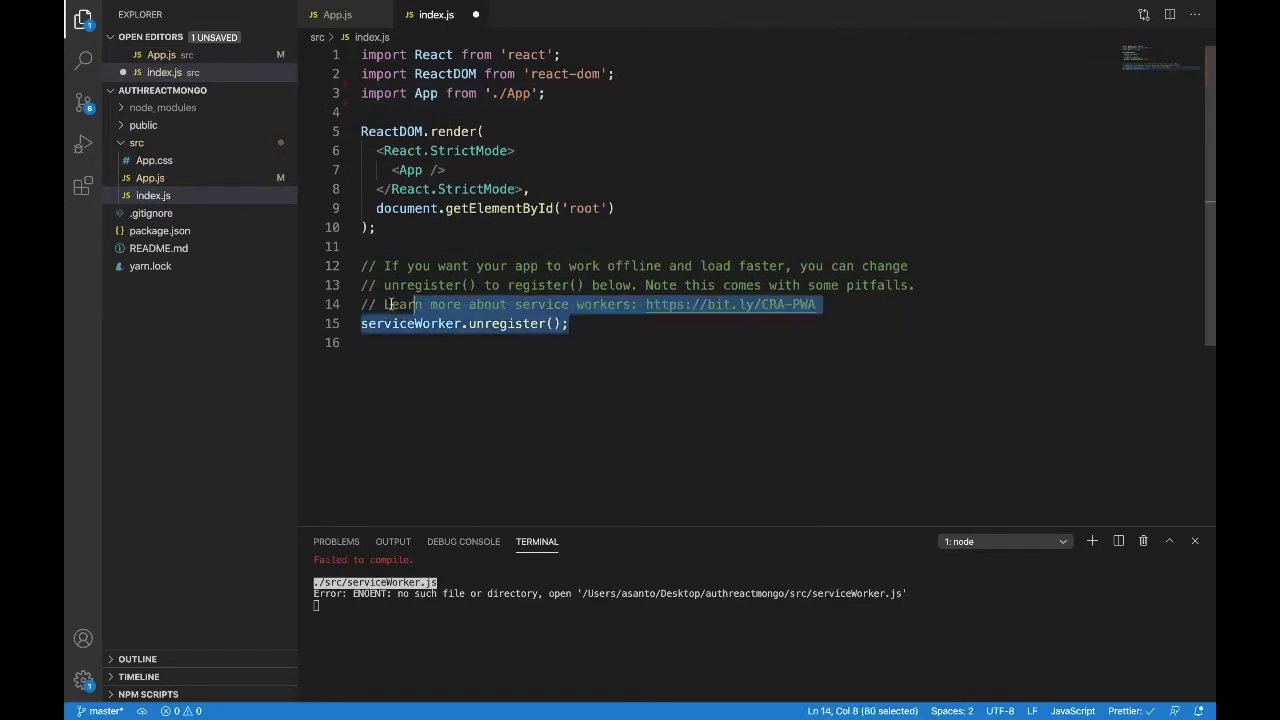
{"action": "key", "text": "Delete"}
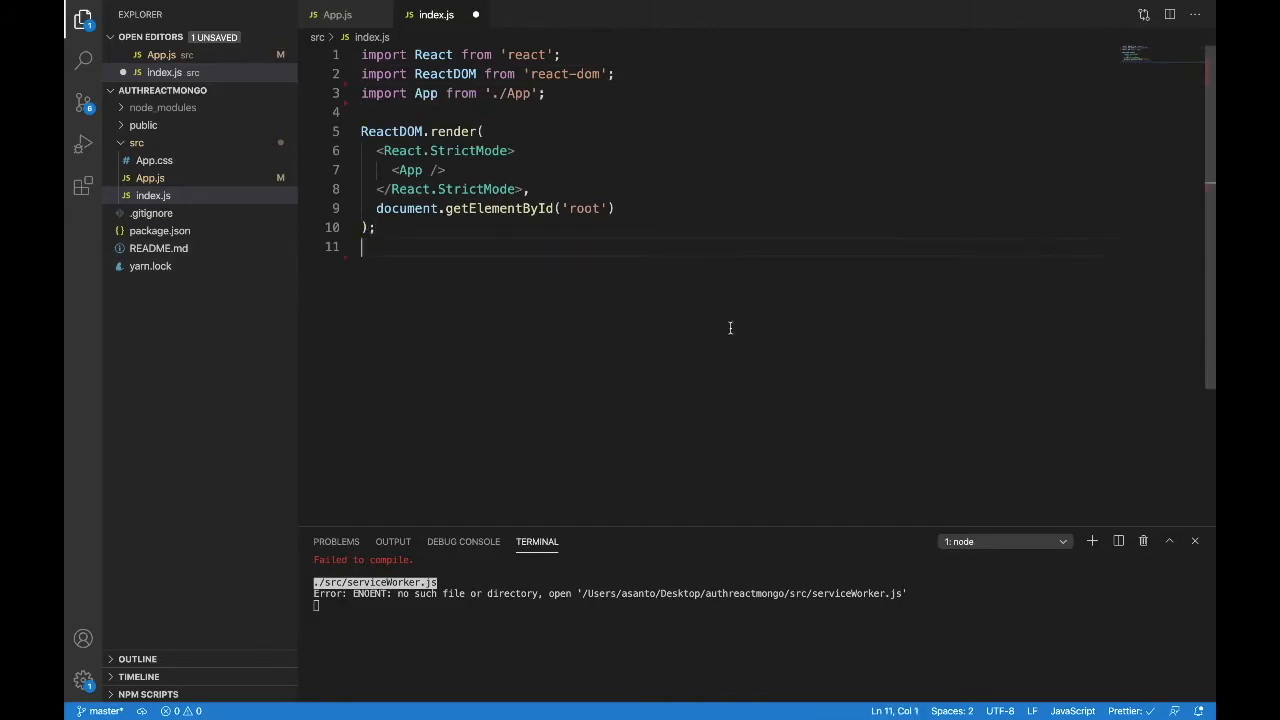
{"action": "key", "text": "cmd+s"}
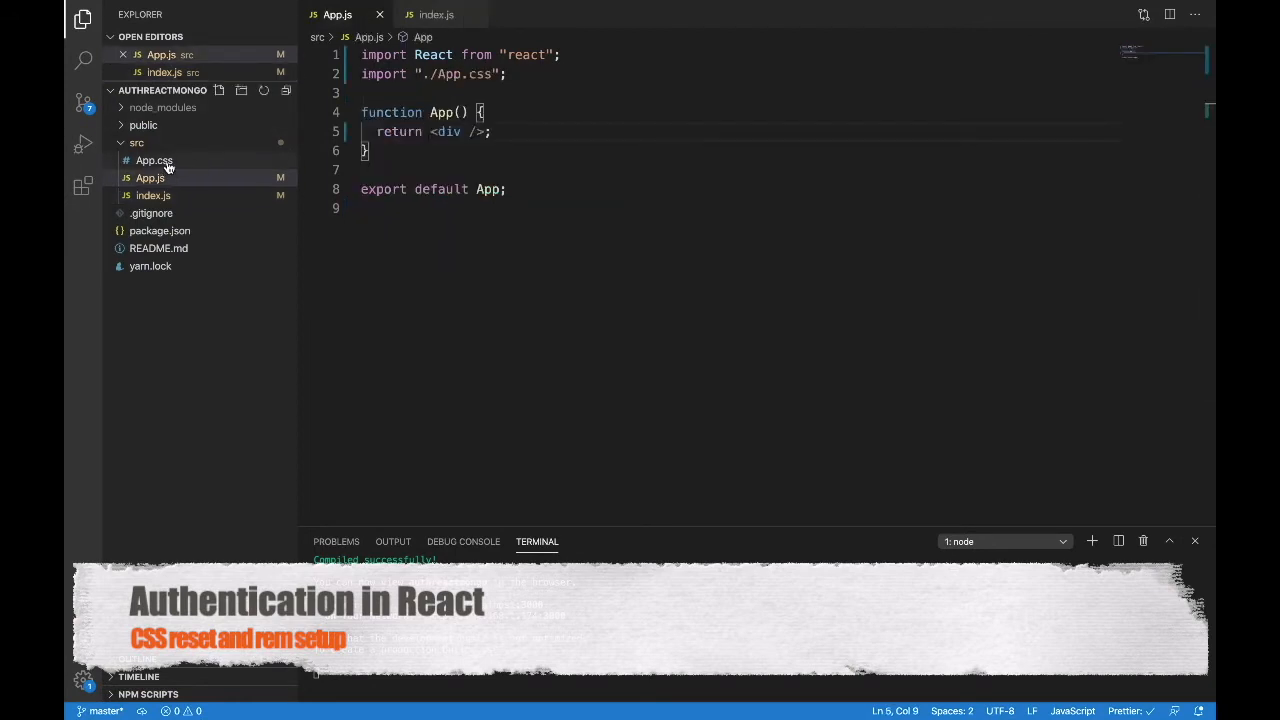
- Clear App.css and start a *, *::before, *::after rule with margin 0 and padding 0
{"action": "left_click", "coordinate": [154, 160]}
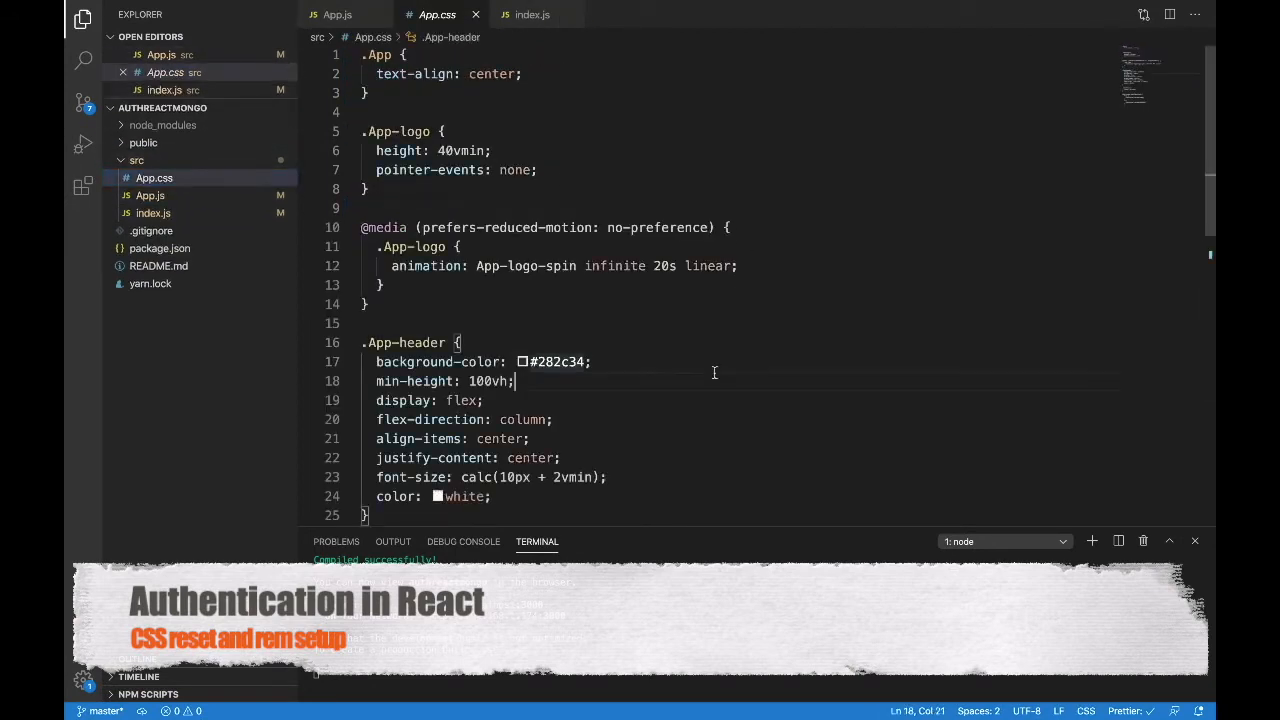
{"action": "key", "text": "ctrl+a"}
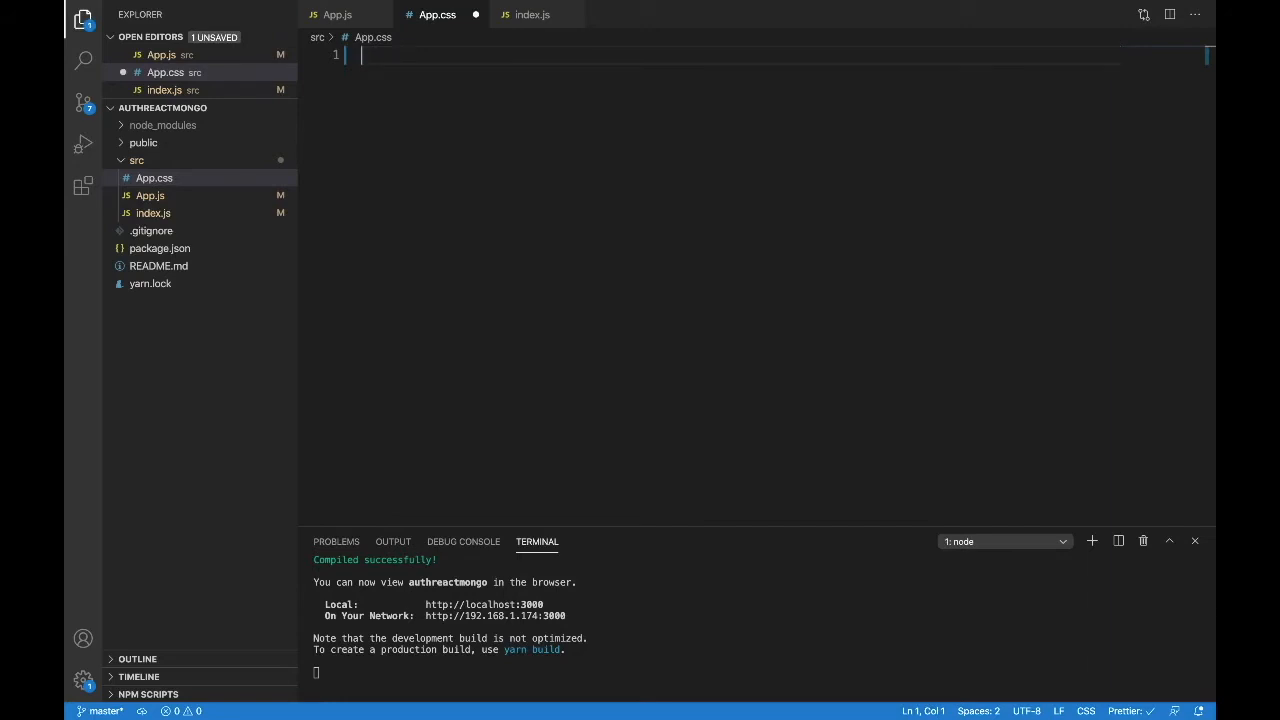
{"action": "type", "text": "*,"}
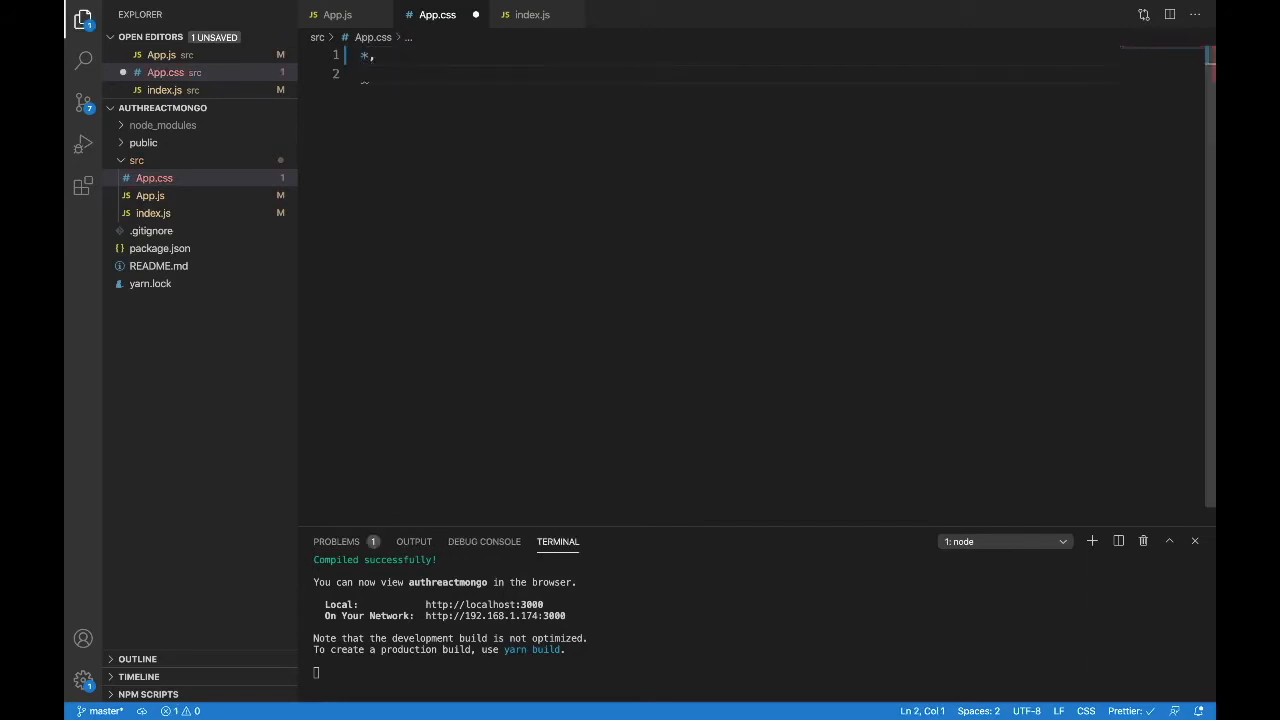
{"action": "type", "text": "*::before,"}
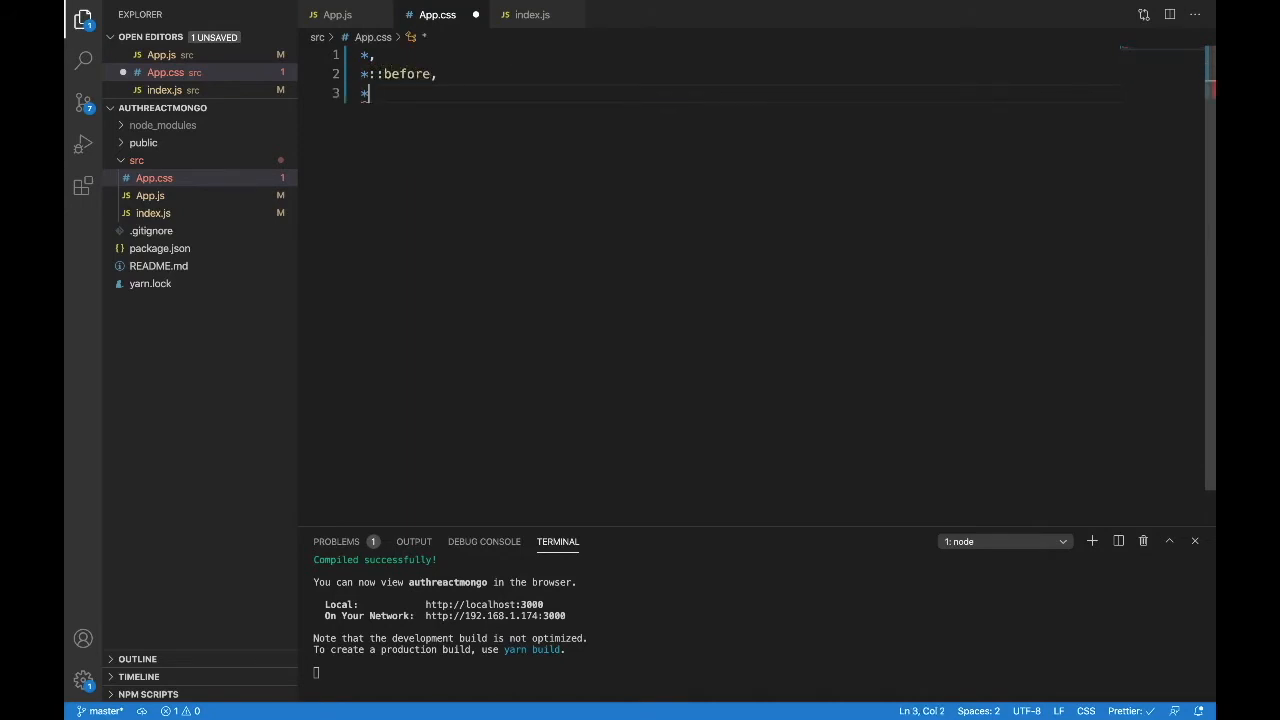
{"action": "type", "text": "::after{"}
{"action": "type", "text": "margin: ;"}
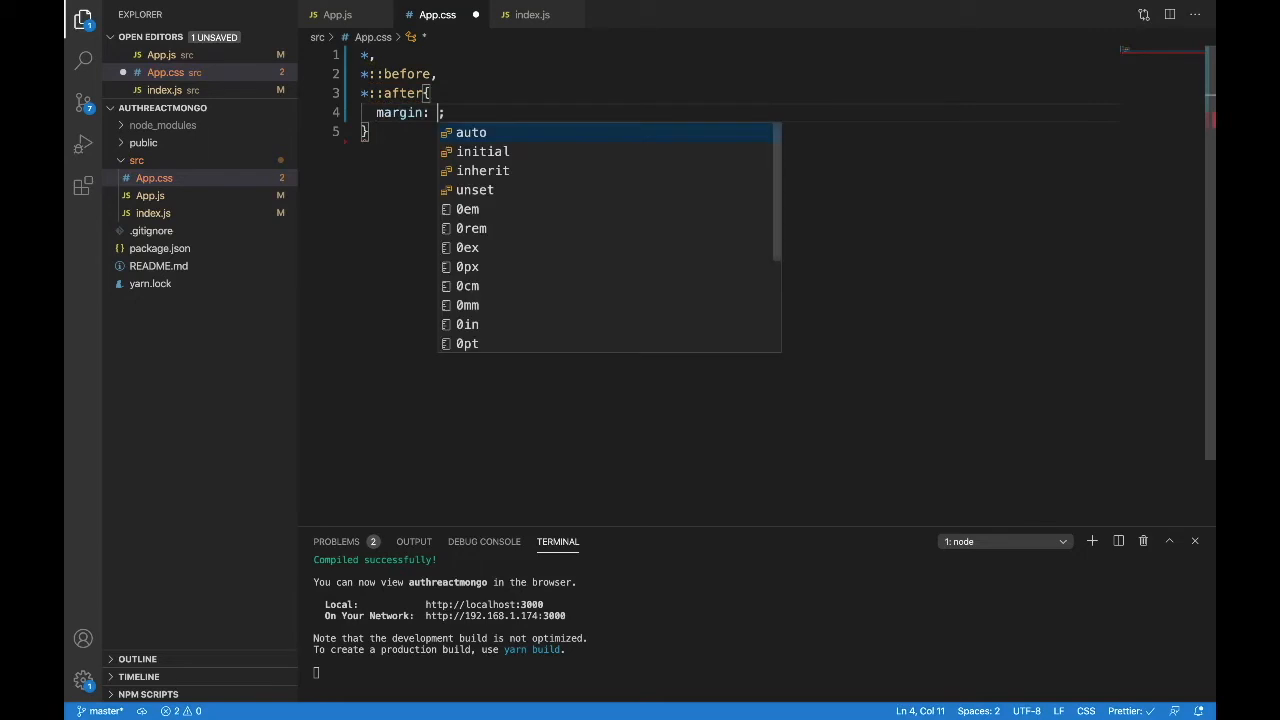
{"action": "type", "text": "0;"}
{"action": "type", "text": "padding: ;"}
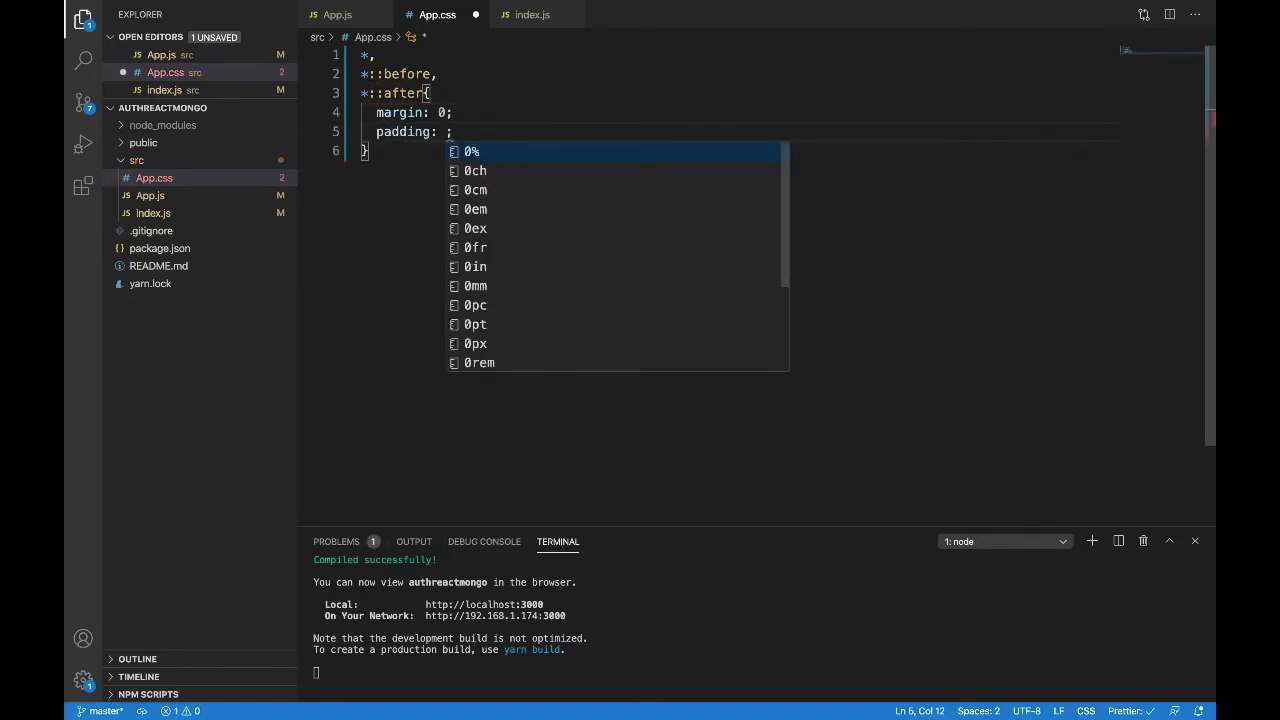
{"action": "type", "text": "0"}
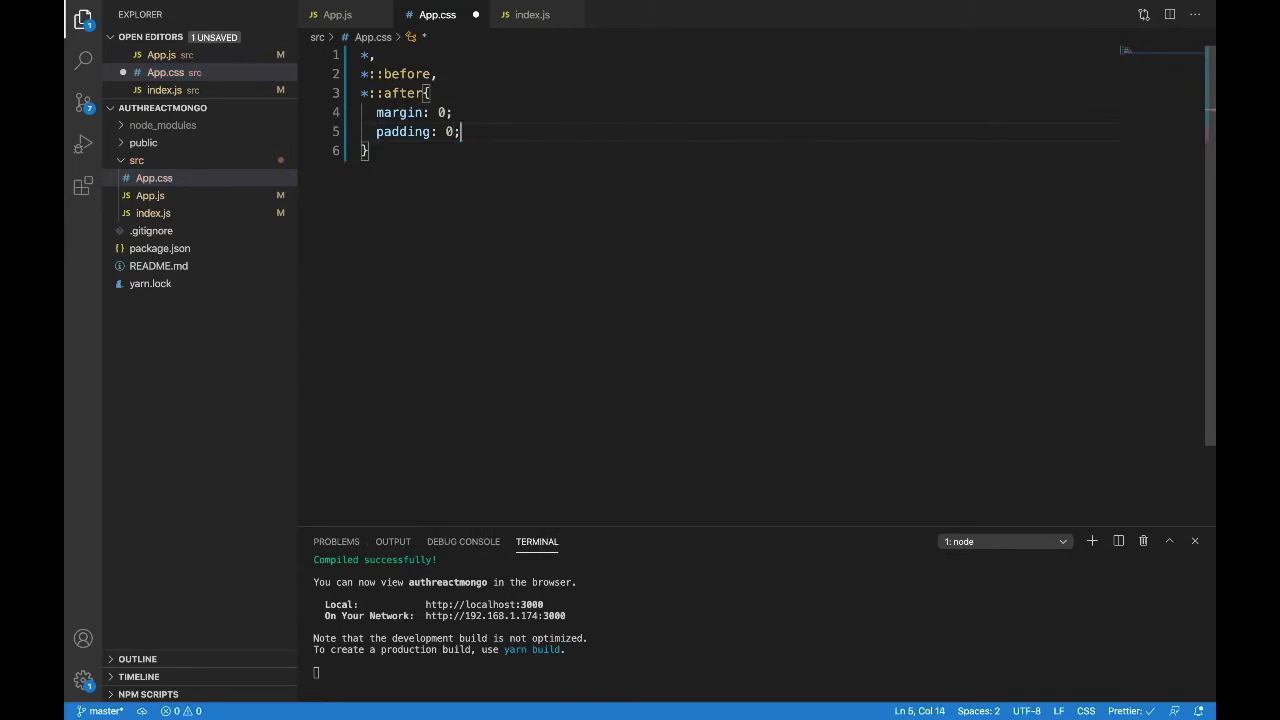
- Add box-sizing: inherit and overflow-x: hidden to the reset rule
{"action": "type", "text": "box-sizing: i;"}
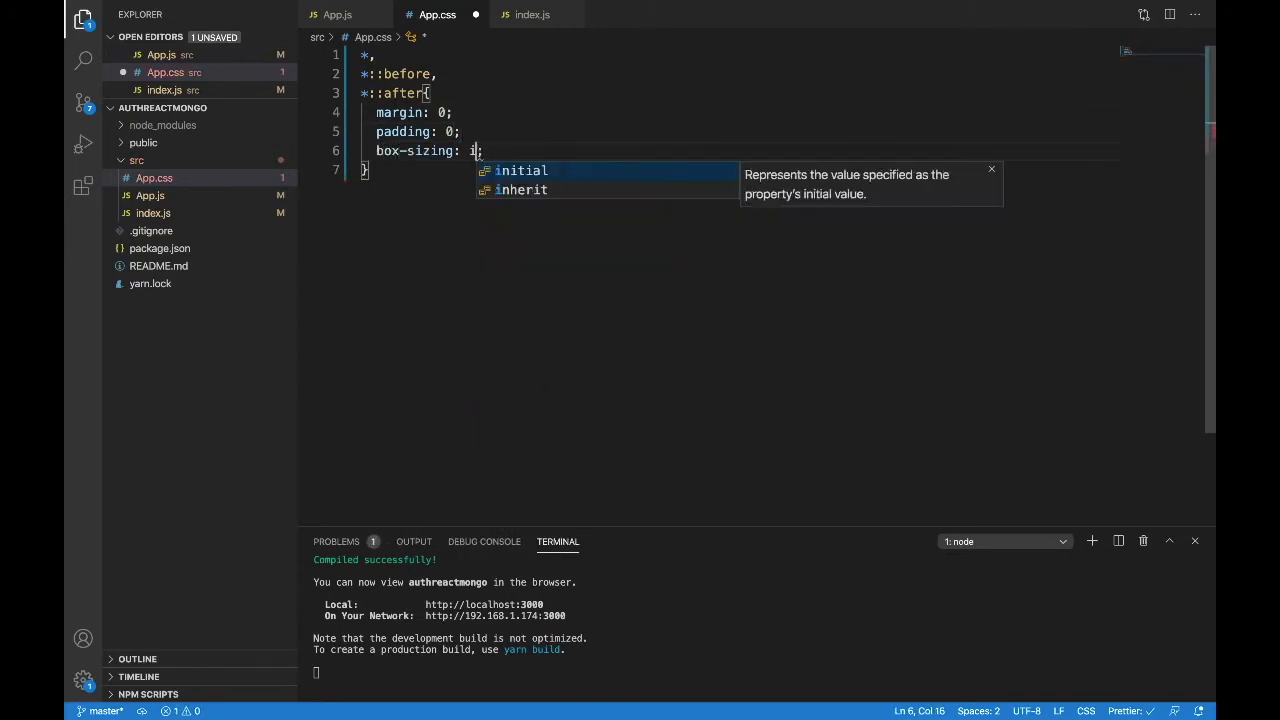
{"action": "type", "text": "nherit"}
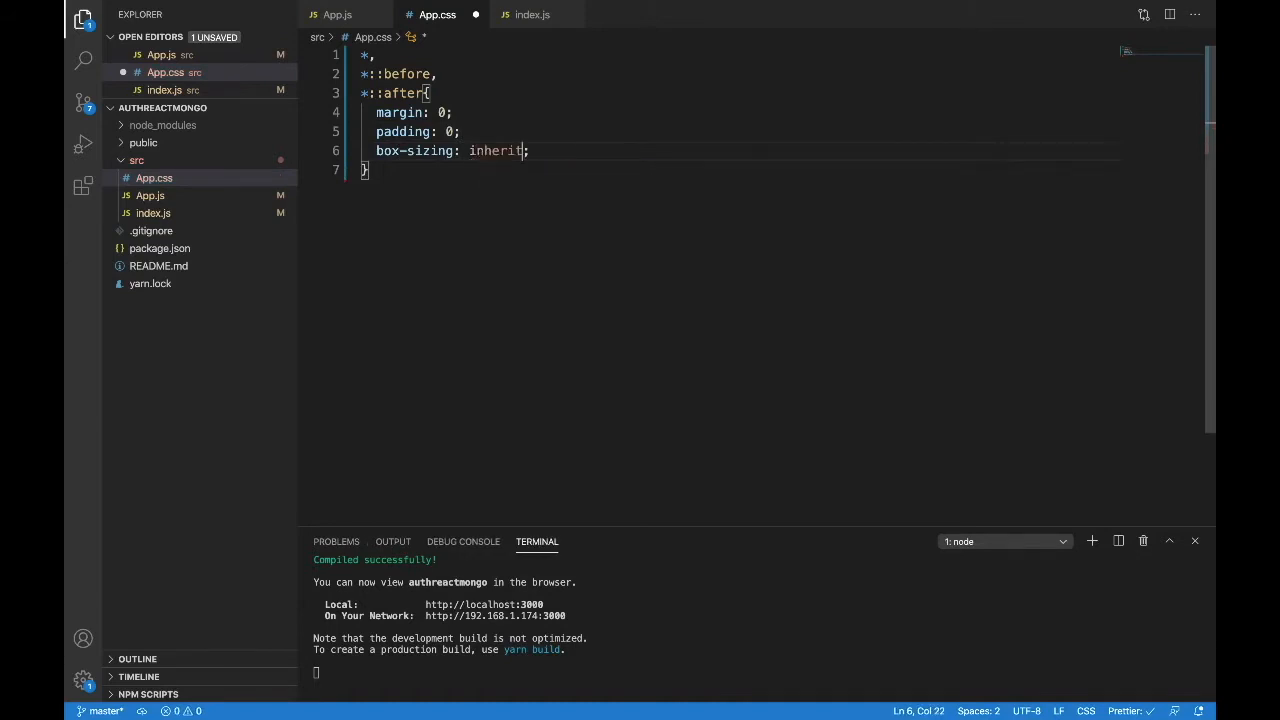
{"action": "key", "text": "Enter"}
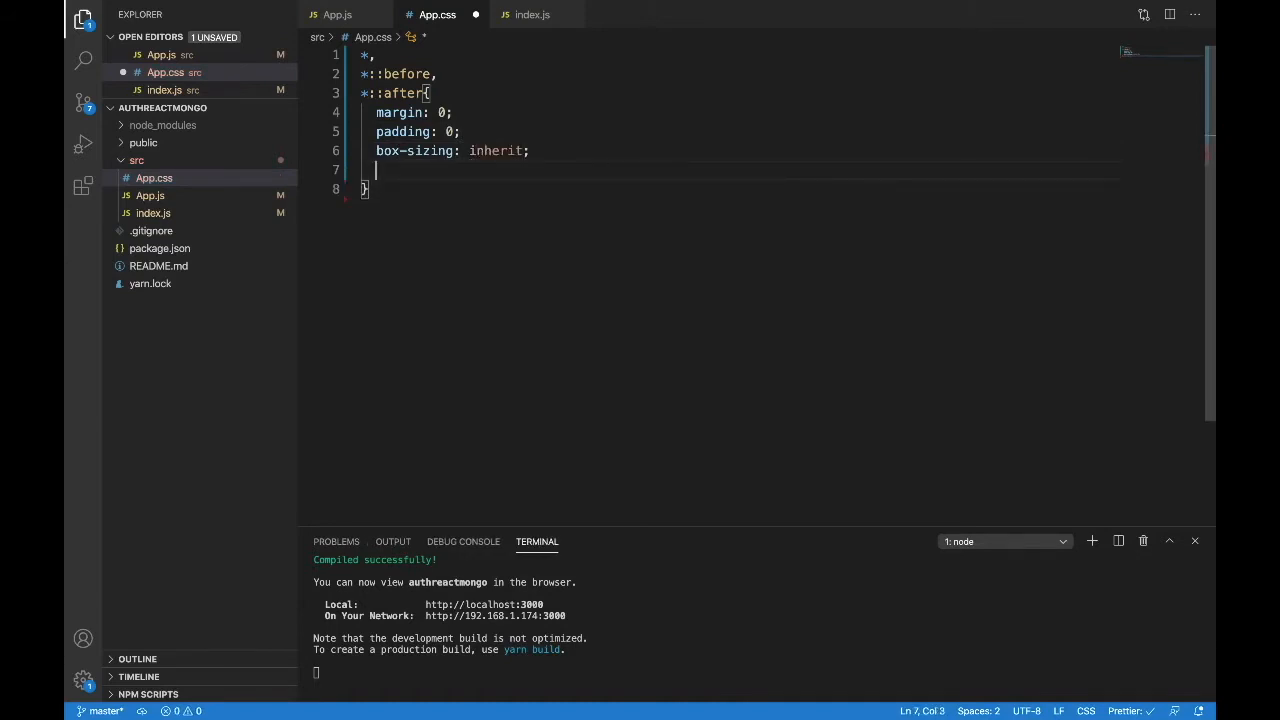
{"action": "type", "text": "overflow-x: hidden;"}
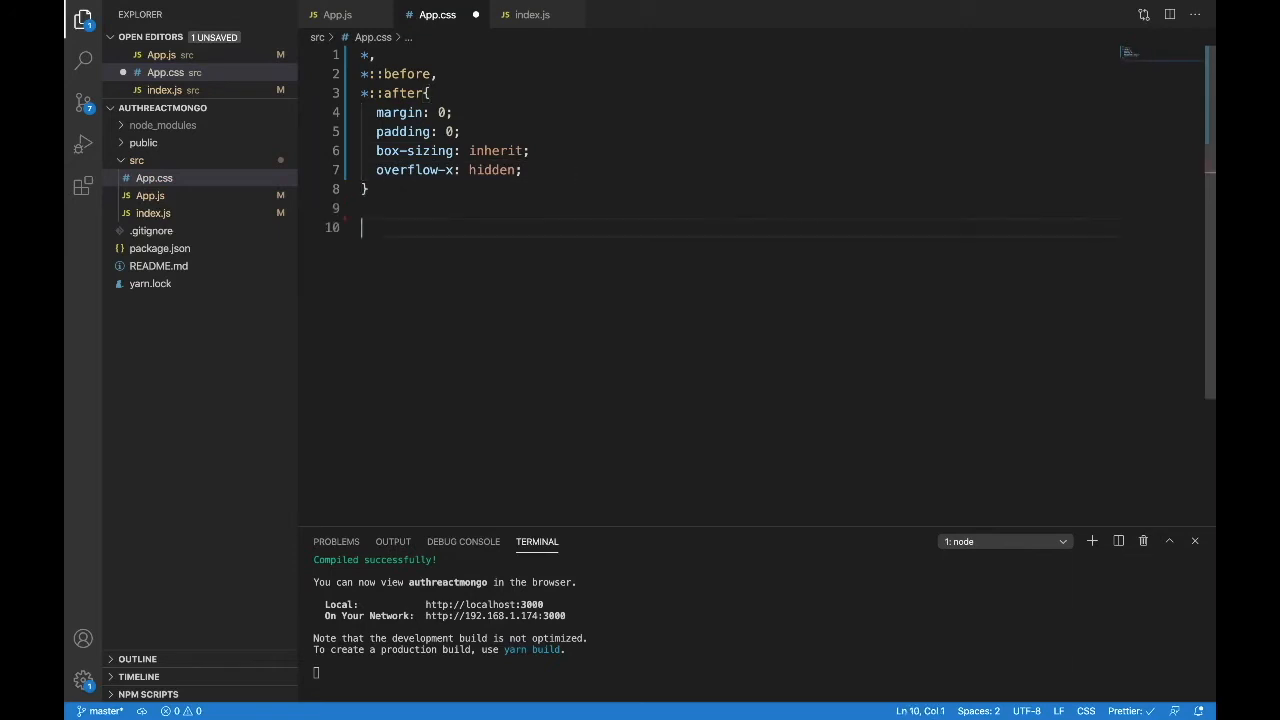
{"action": "type", "text": "html{"}
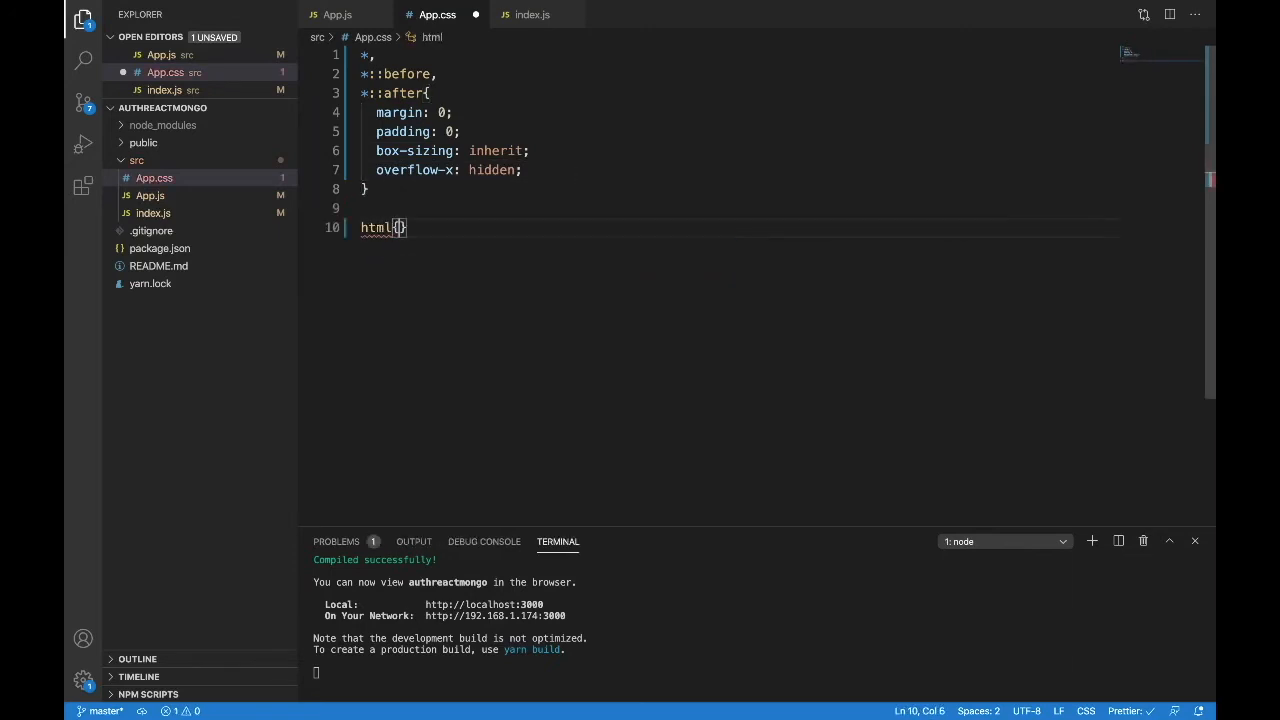
- Add an html rule with font-size: 62.5% in App.css
{"action": "type", "text": "font-size: ;"}
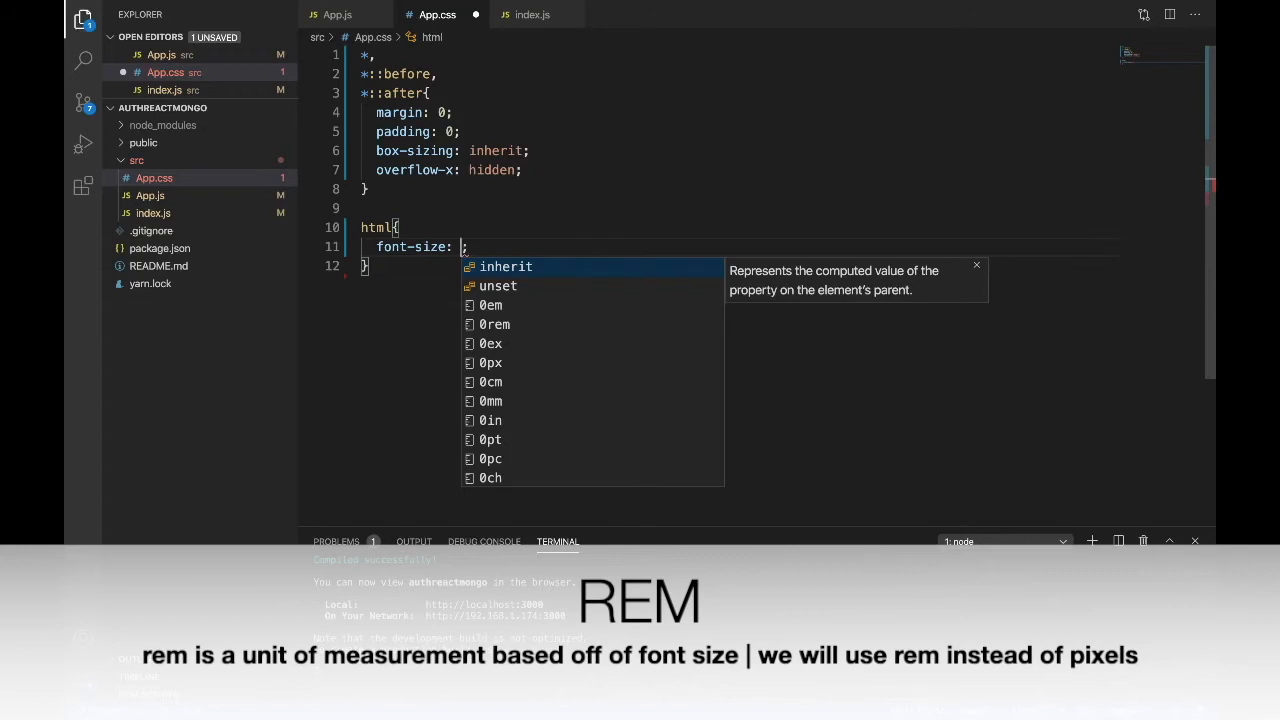
{"action": "type", "text": "6"}
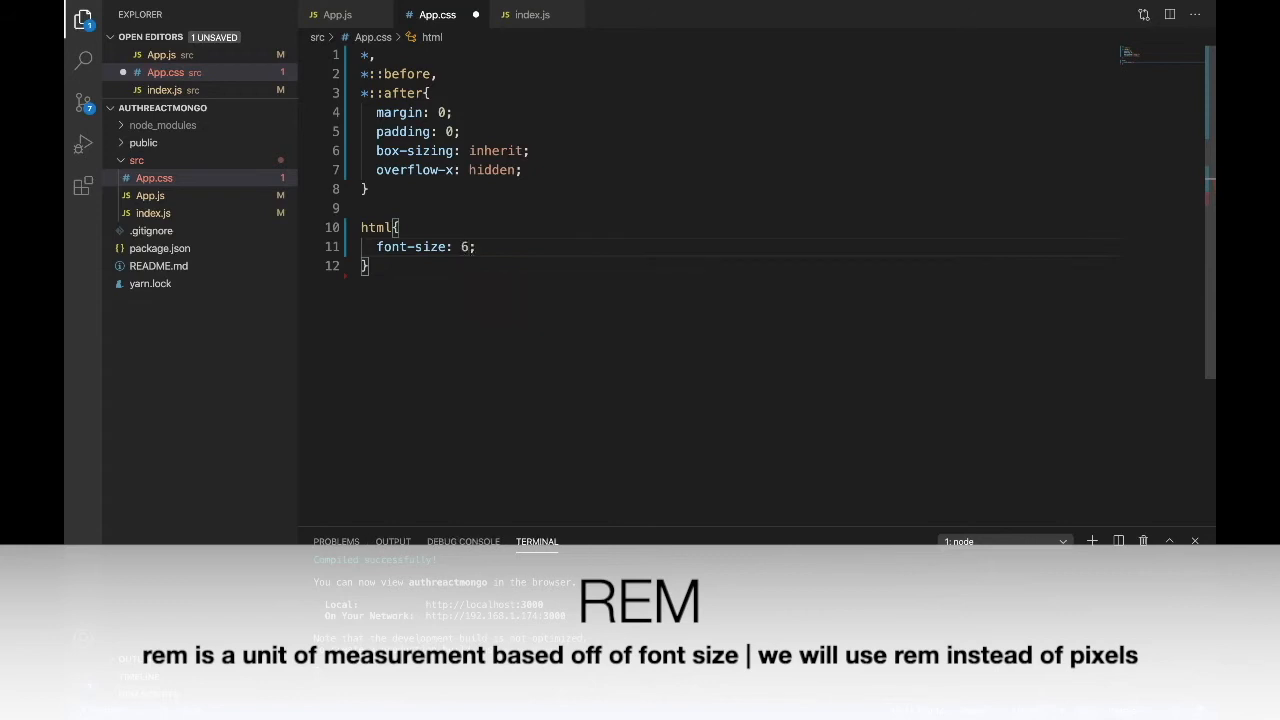
{"action": "type", "text": "2.5"}
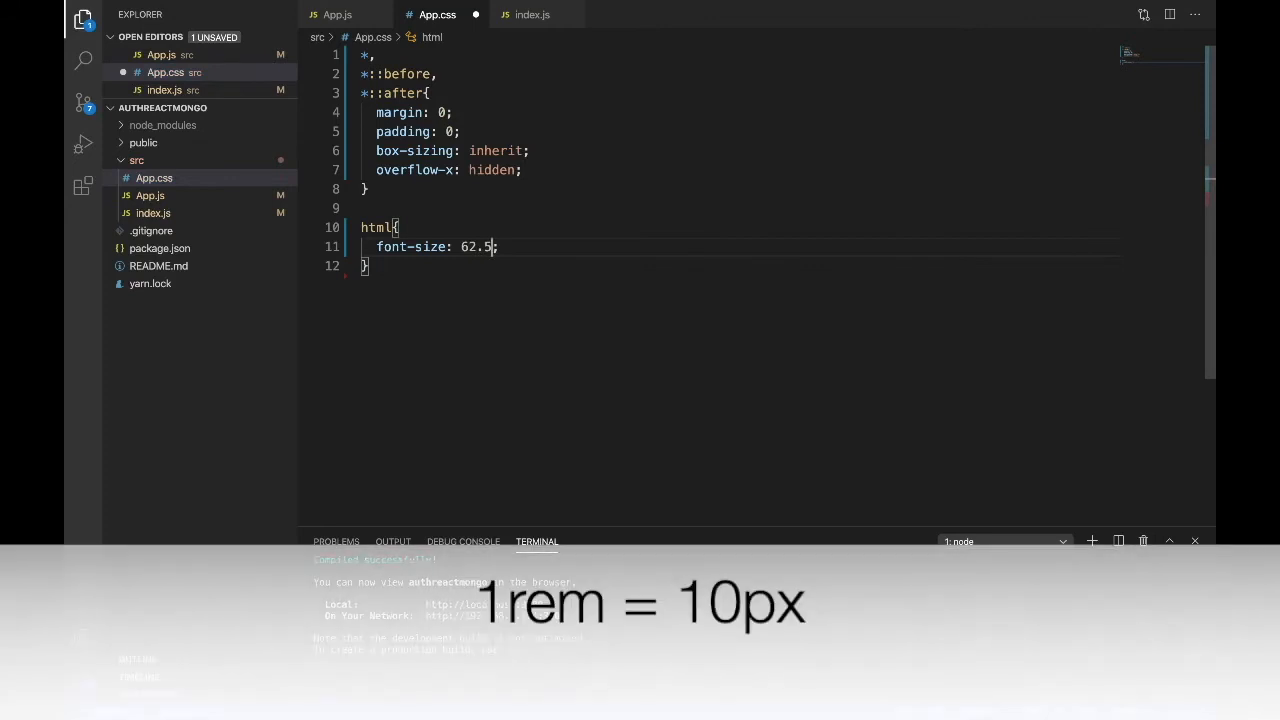
{"action": "type", "text": "%"}
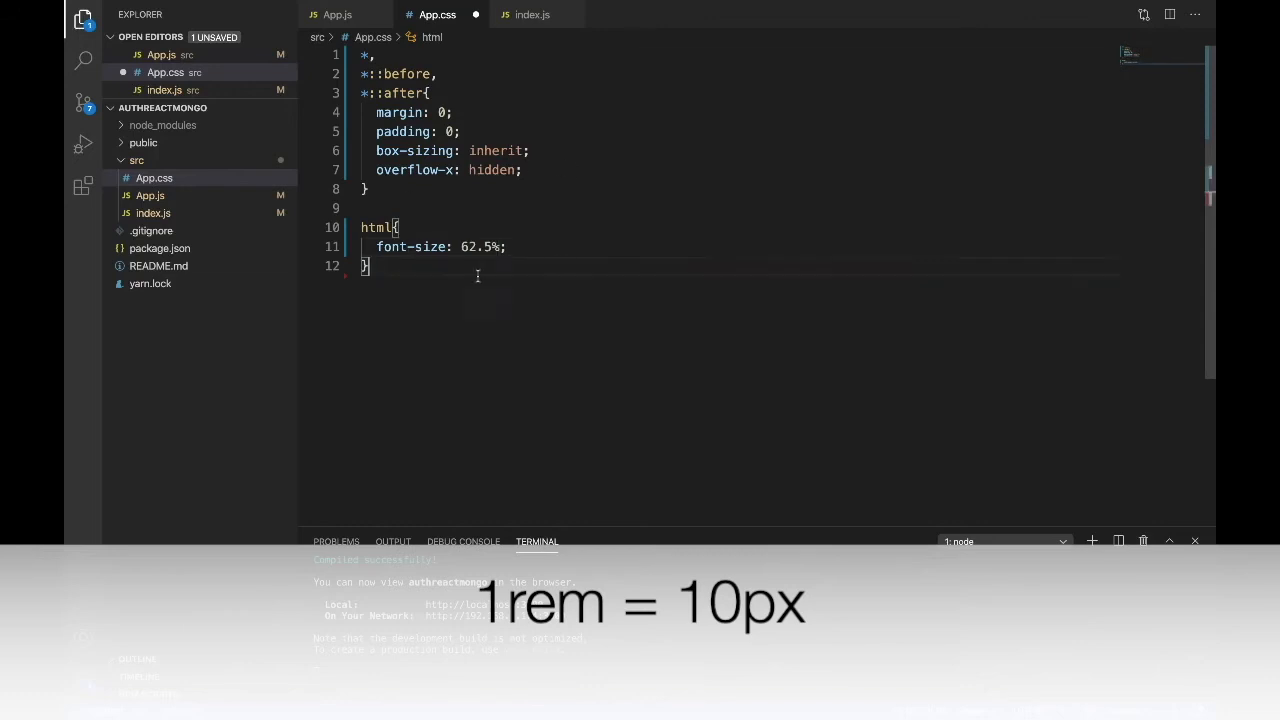
{"action": "key", "text": "Enter"}
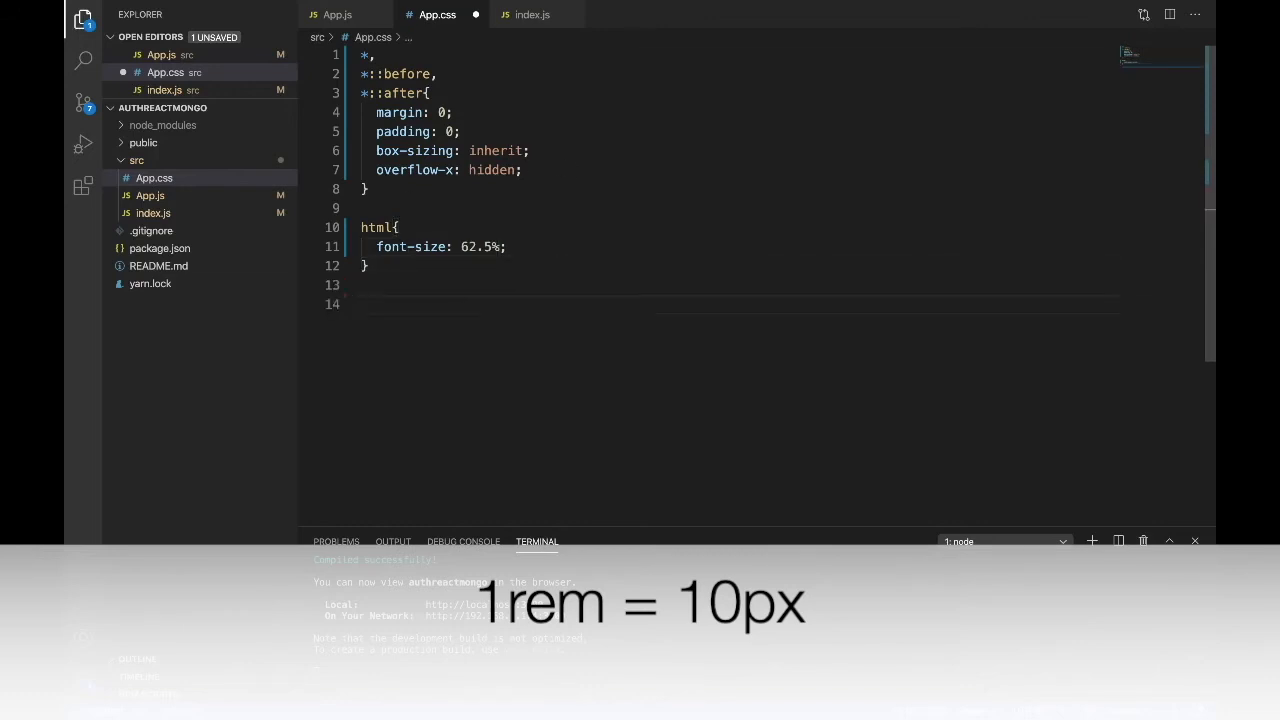
- Write body{ box-sizing: border-box; font-family: sans-serif; } in App.css
{"action": "type", "text": "body{"}
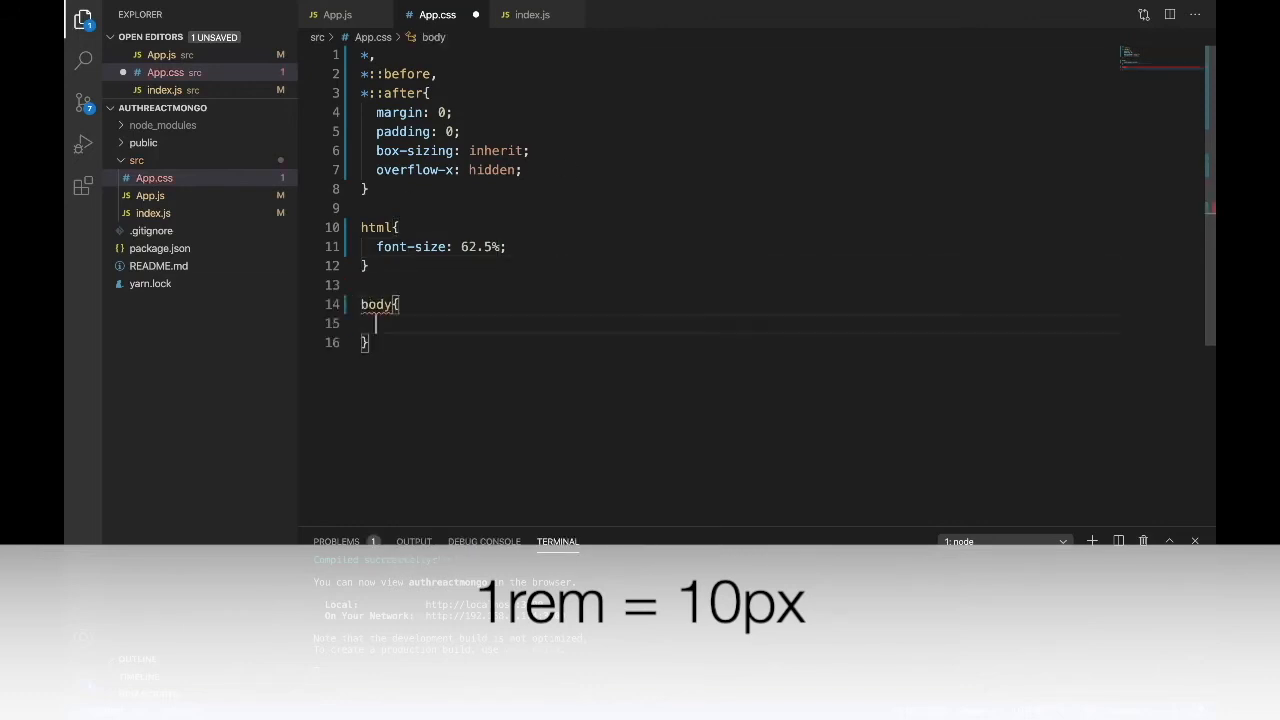
{"action": "type", "text": "box-sizing: border-box;"}
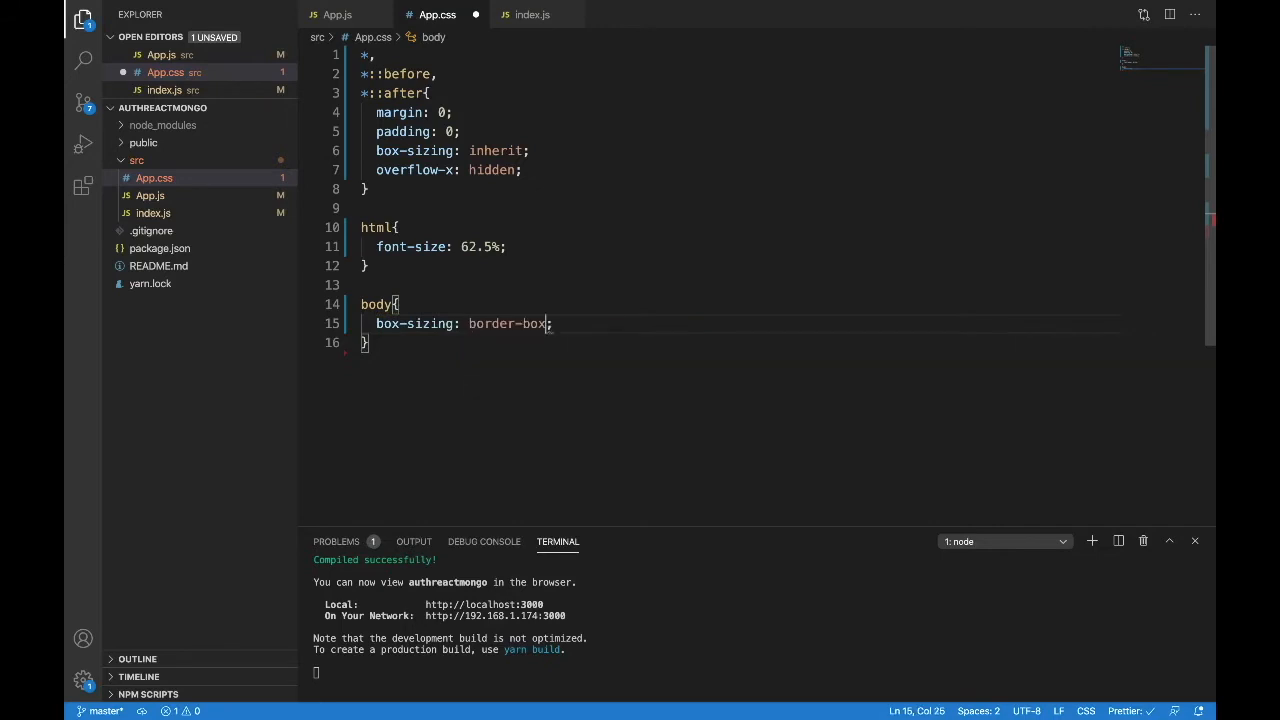
{"action": "key", "text": "Enter"}
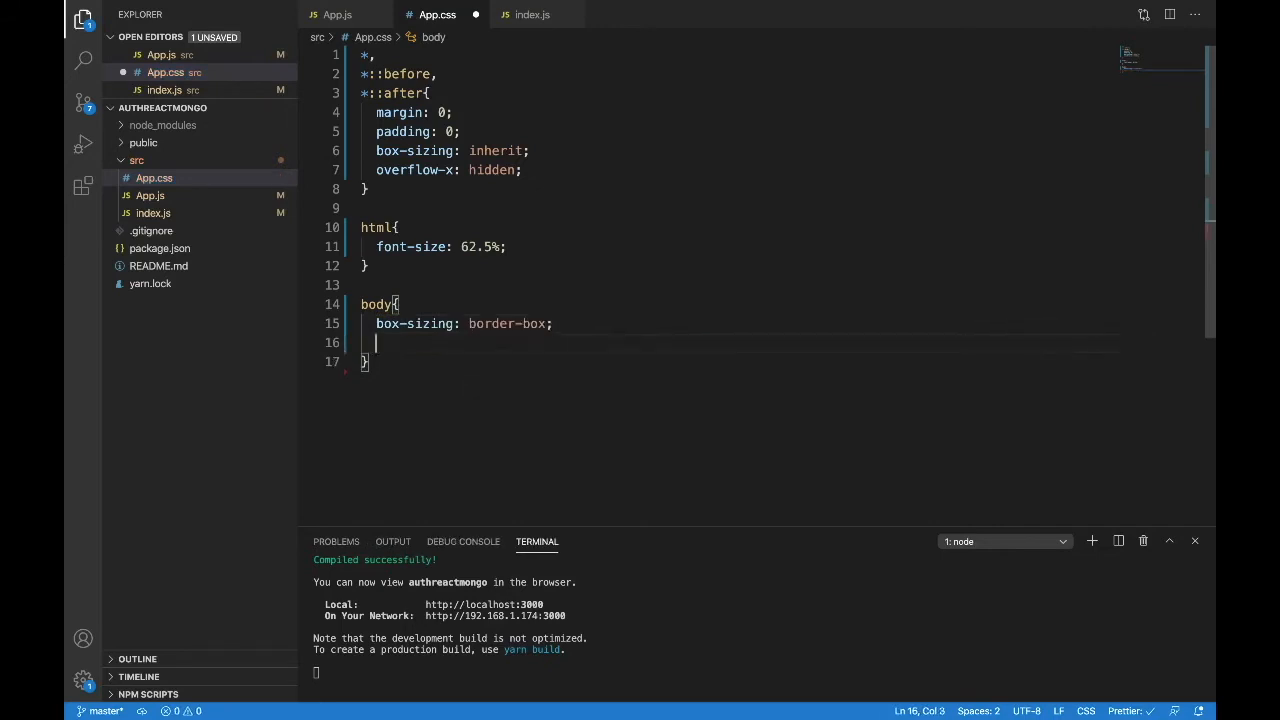
{"action": "type", "text": "font-family: sans-serif;"}
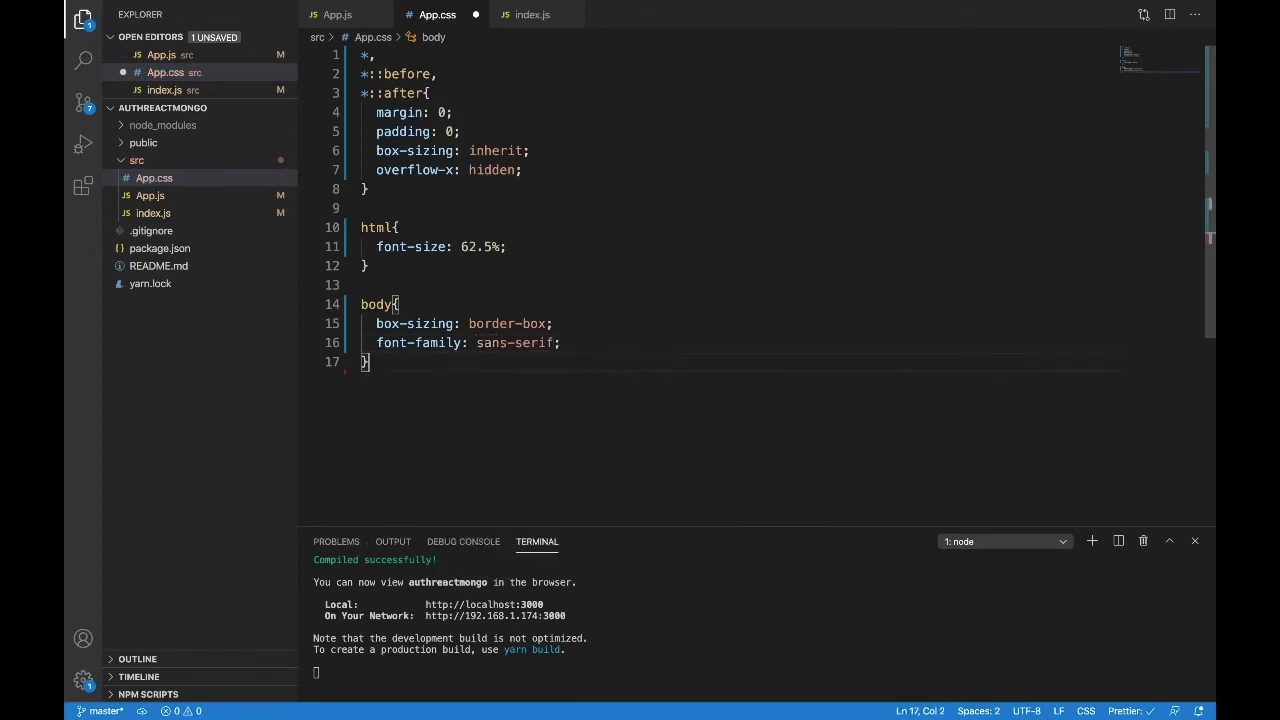
{"action": "type", "text": ":root {"}
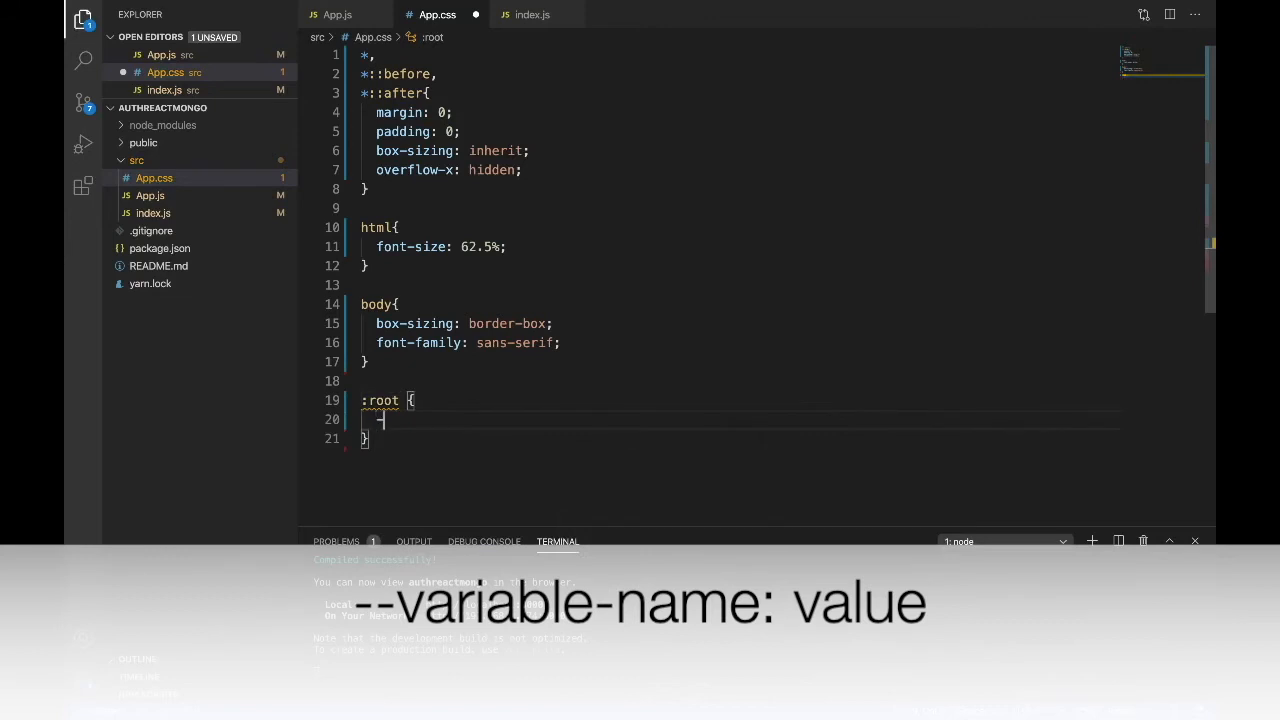
- Define --color-green-light: #009619 in the :root block
{"action": "type", "text": "--color"}
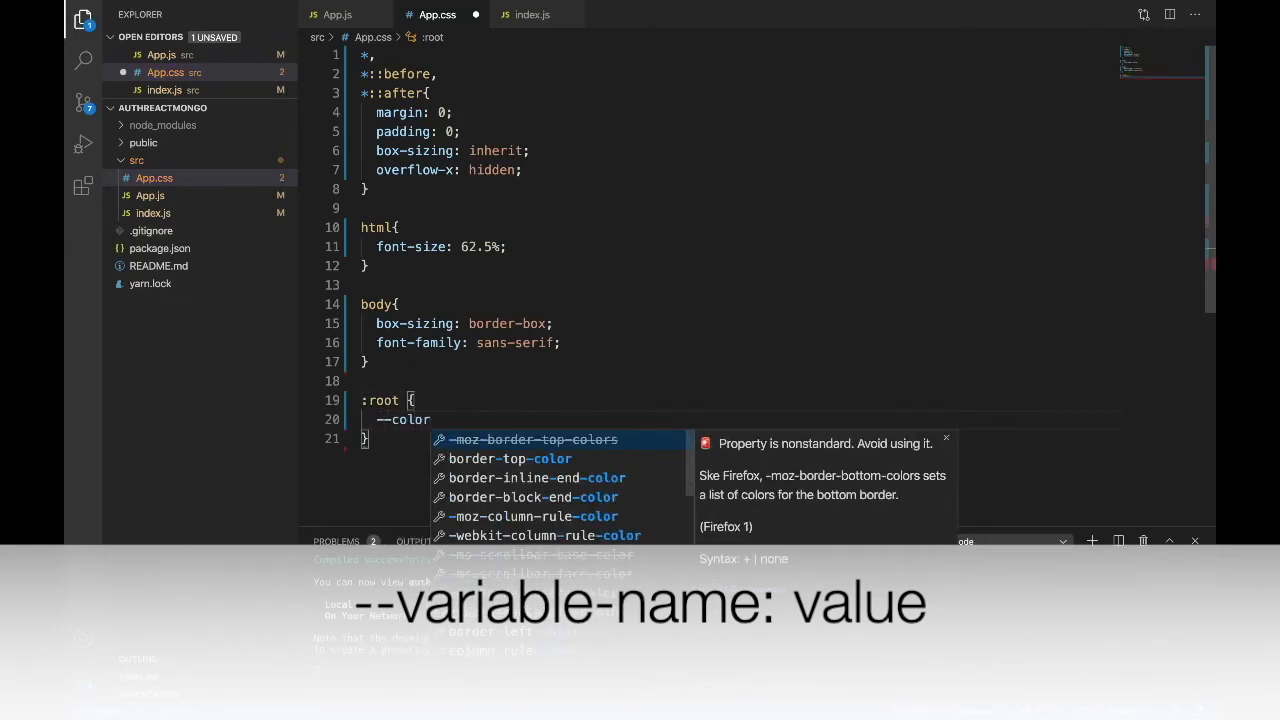
{"action": "type", "text": "-green"}
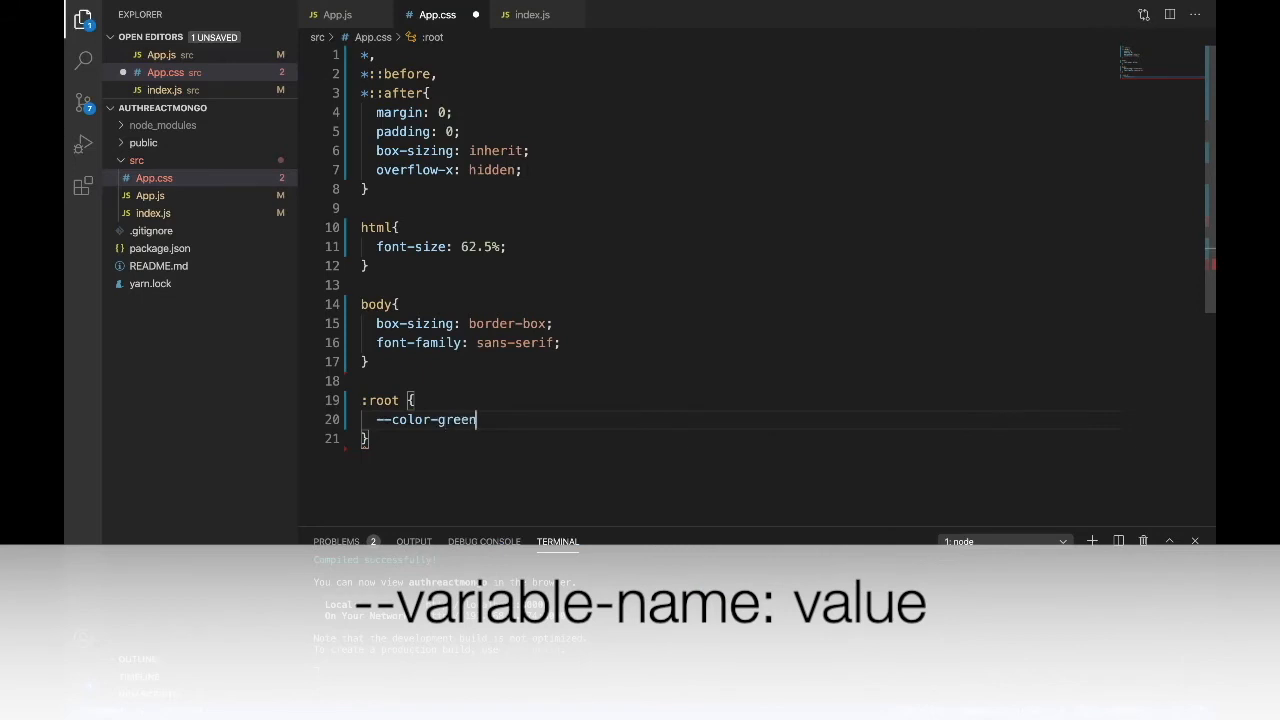
{"action": "type", "text": "-light"}
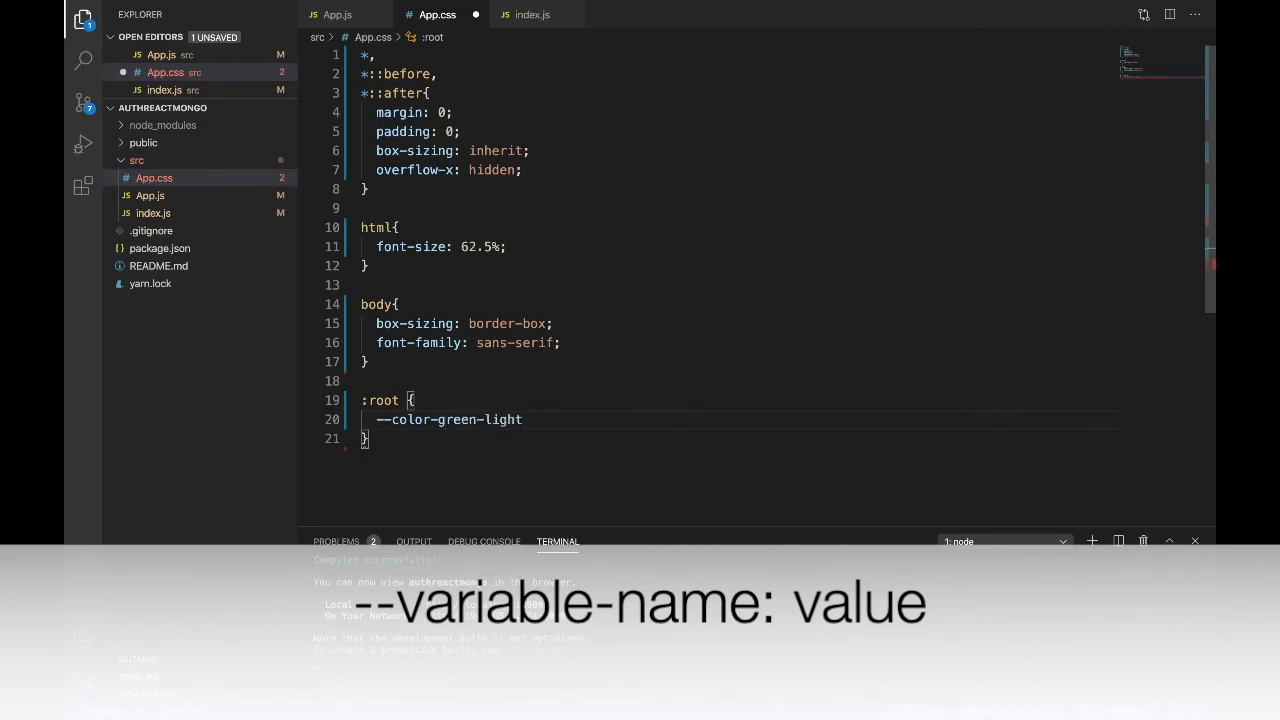
{"action": "type", "text": ":"}
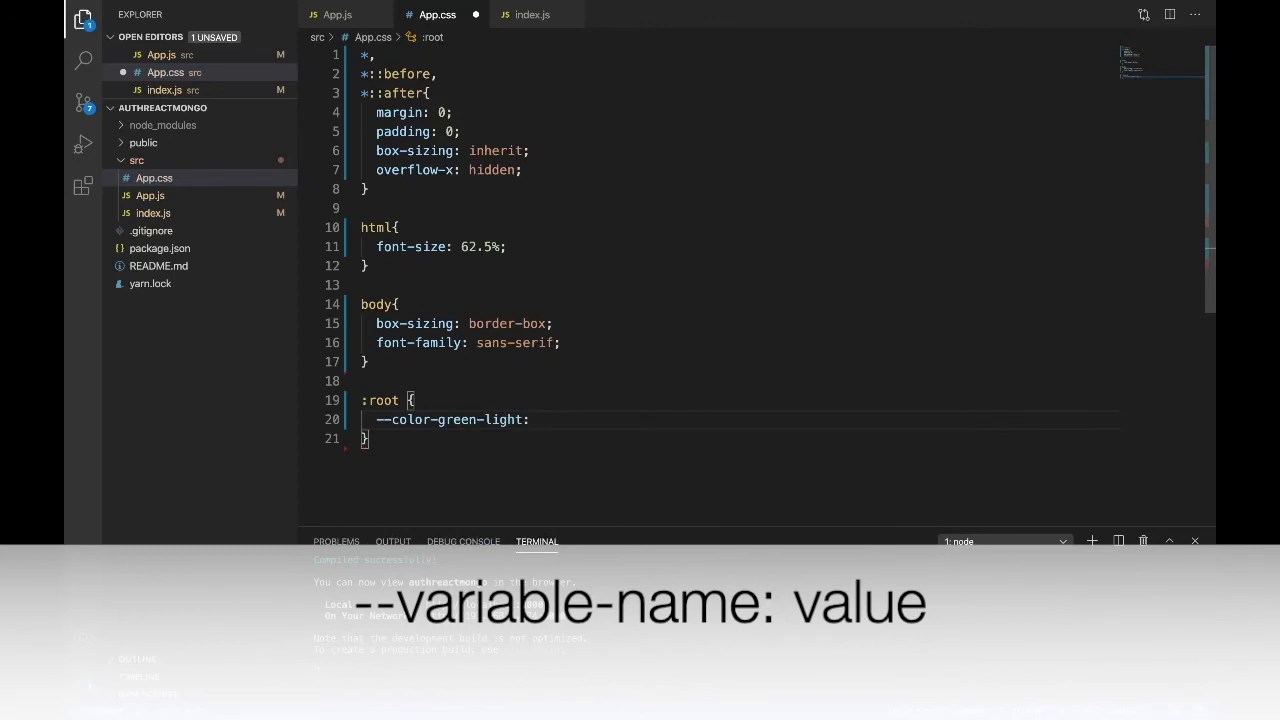
{"action": "type", "text": "#00"}
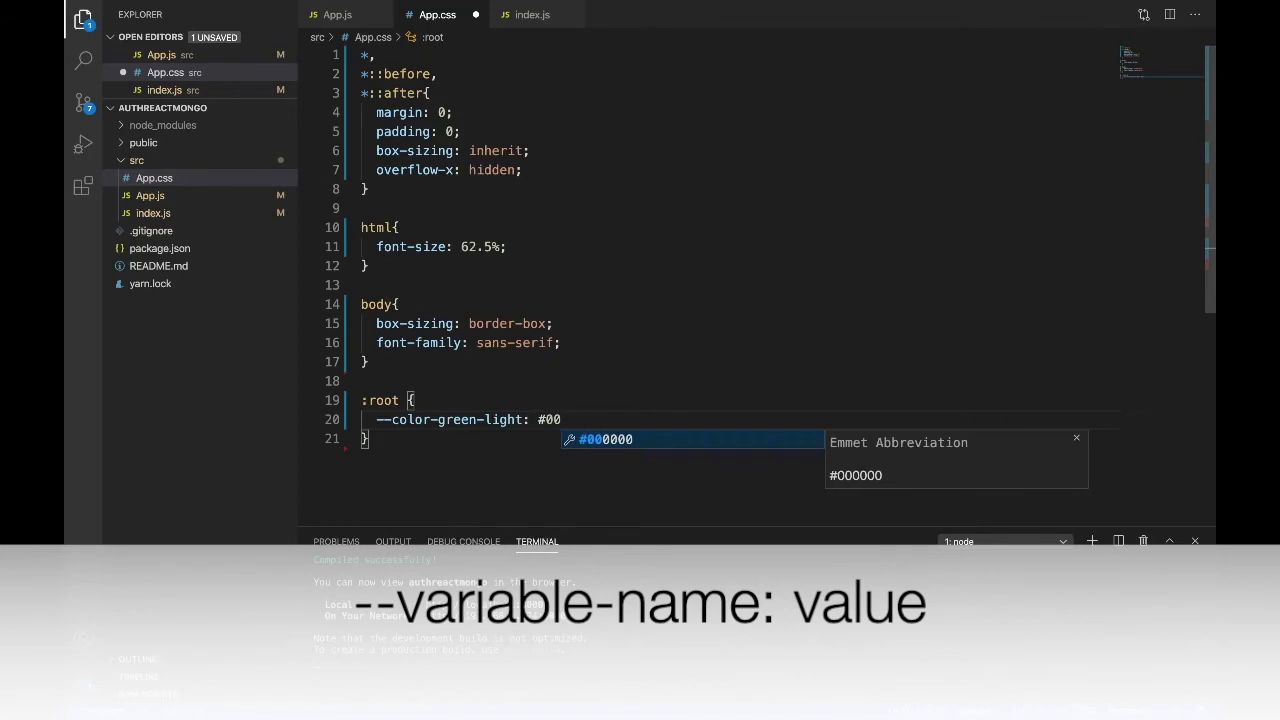
{"action": "type", "text": "9610"}
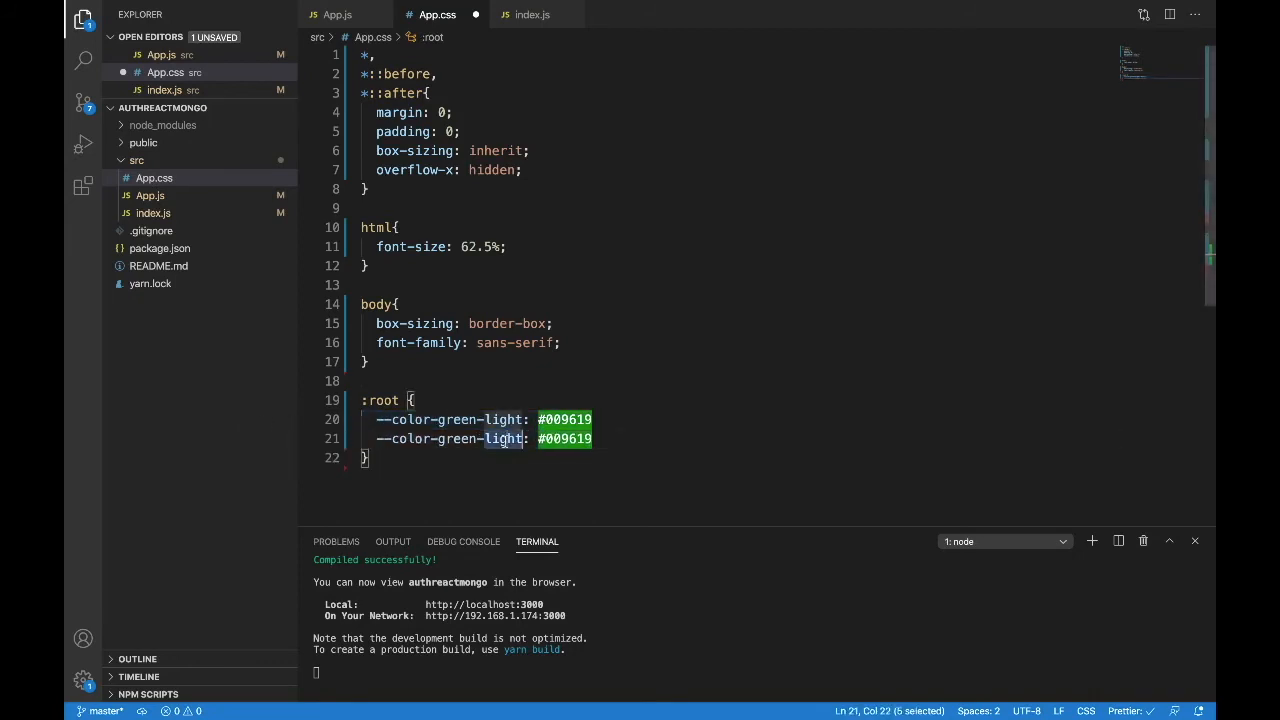
- Define --color-green-dark: #00770a on the next line
{"action": "type", "text": "dark"}
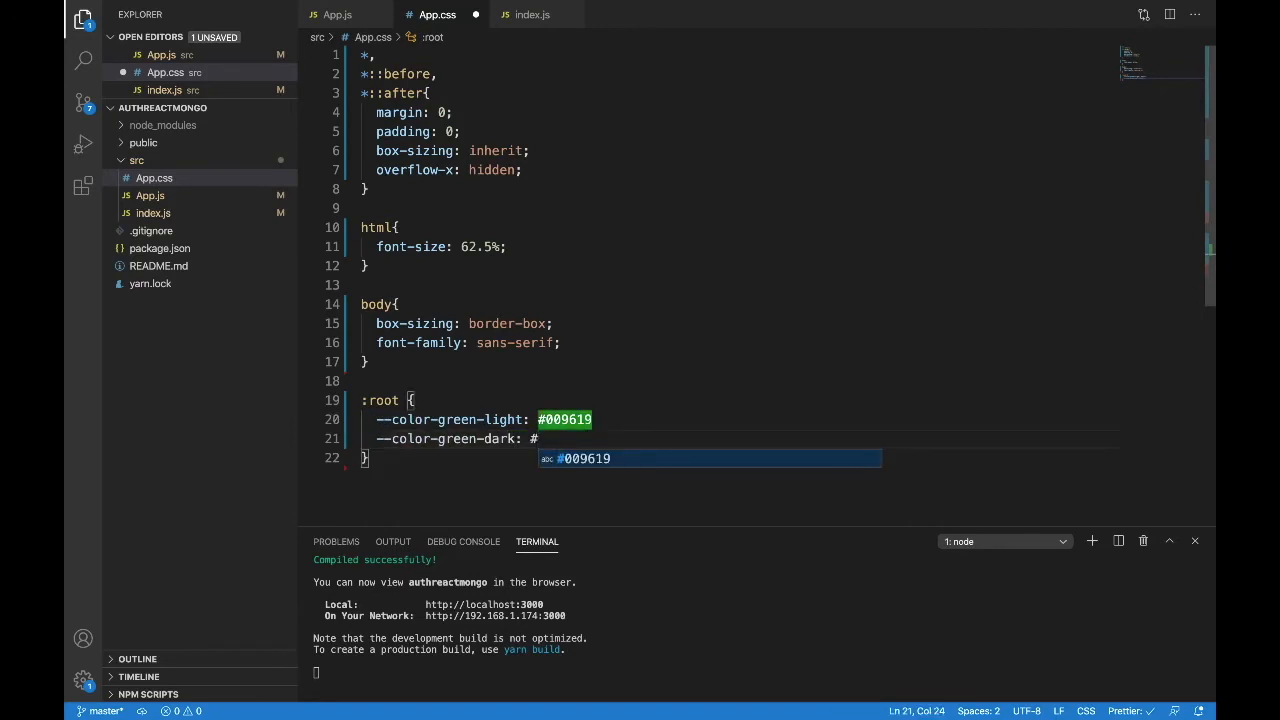
{"action": "type", "text": "0077"}
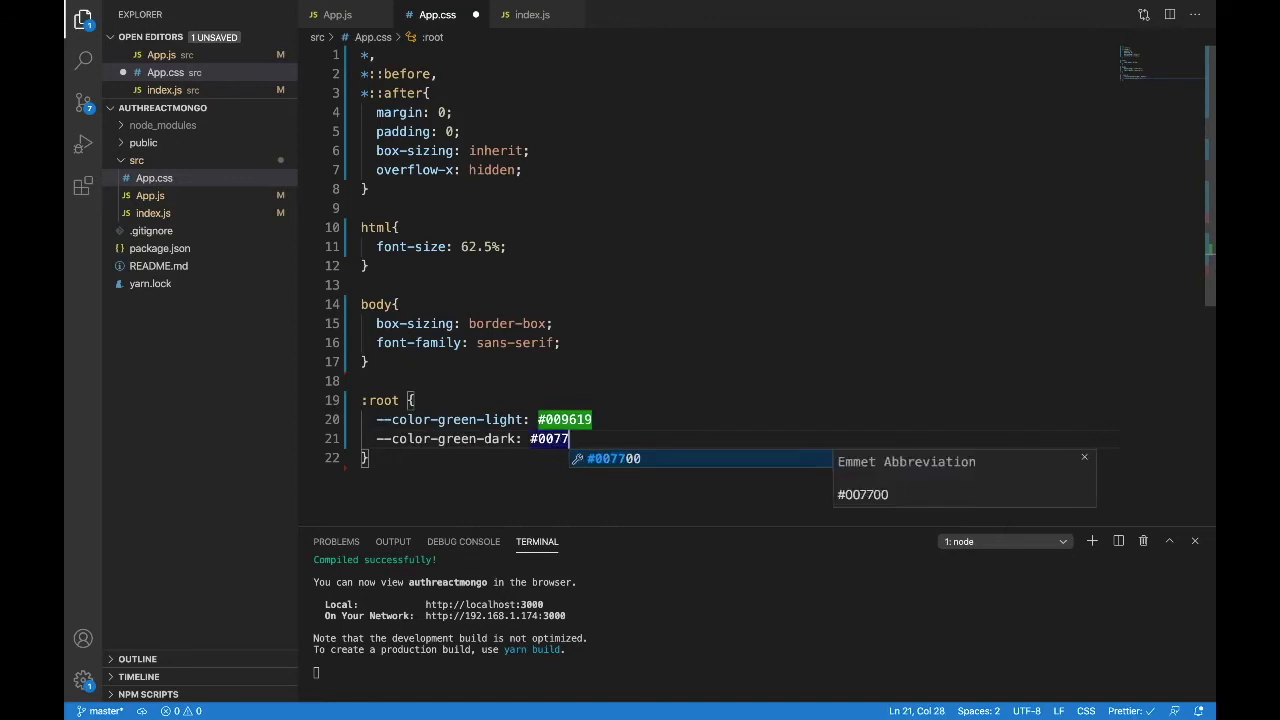
{"action": "type", "text": "0a"}
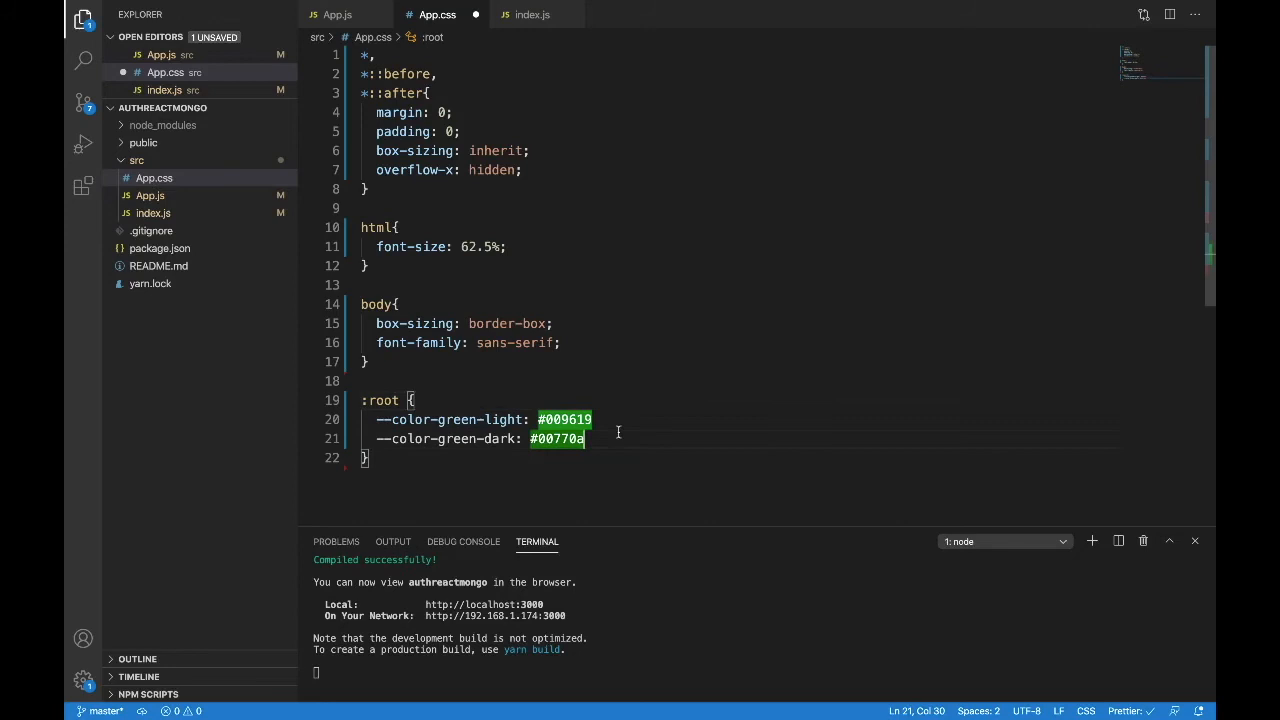
{"action": "left_click", "coordinate": [565, 419]}
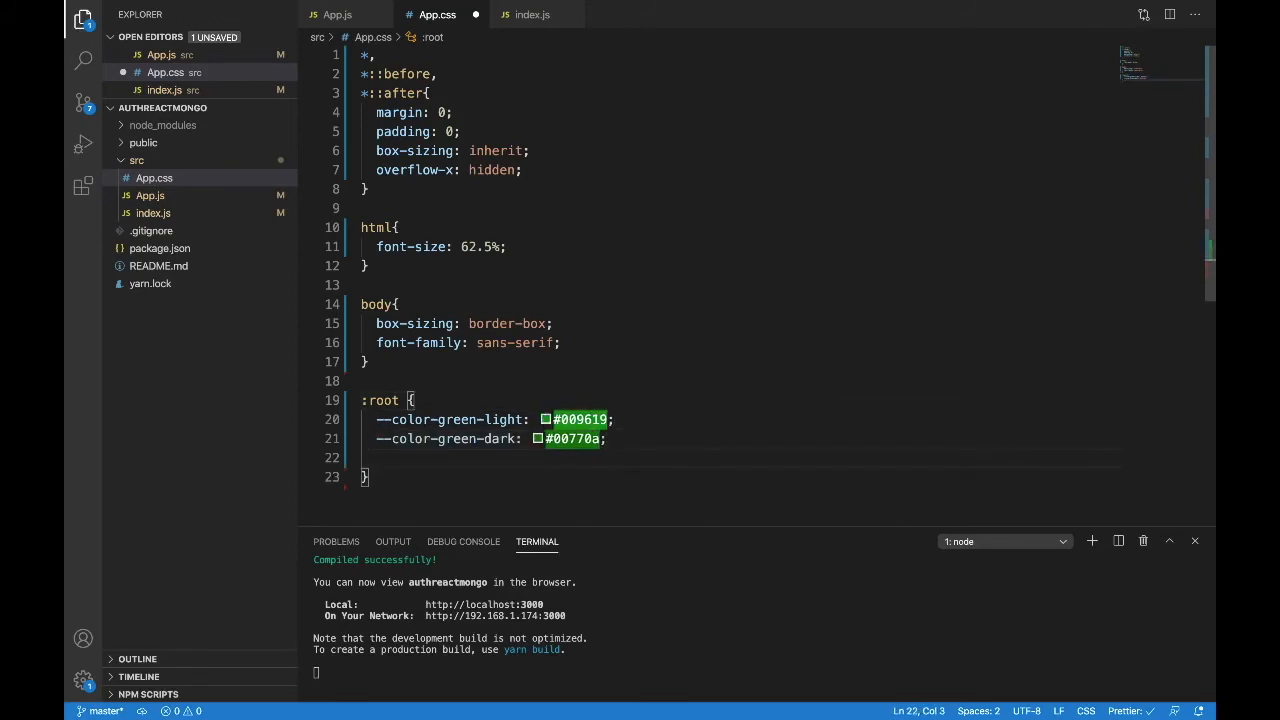
- Add --color-white: #ffffff to the :root block
{"action": "type", "text": "--color-whi"}
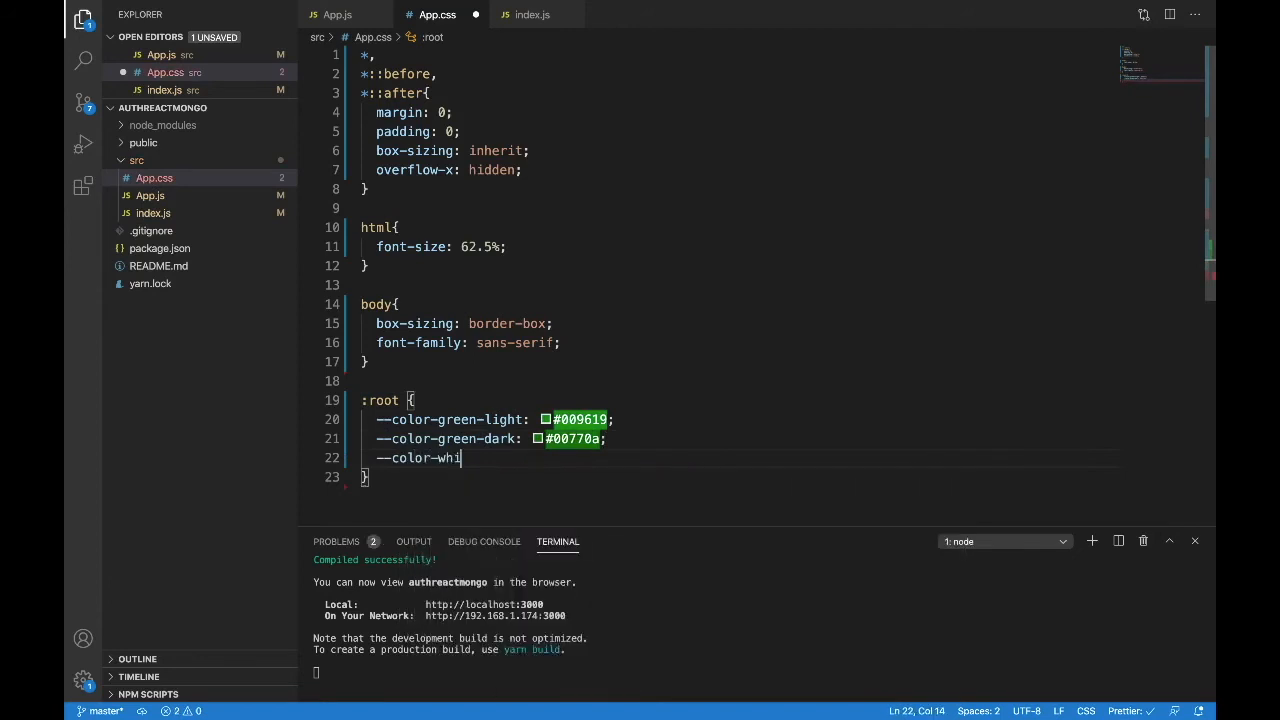
{"action": "type", "text": "te:"}
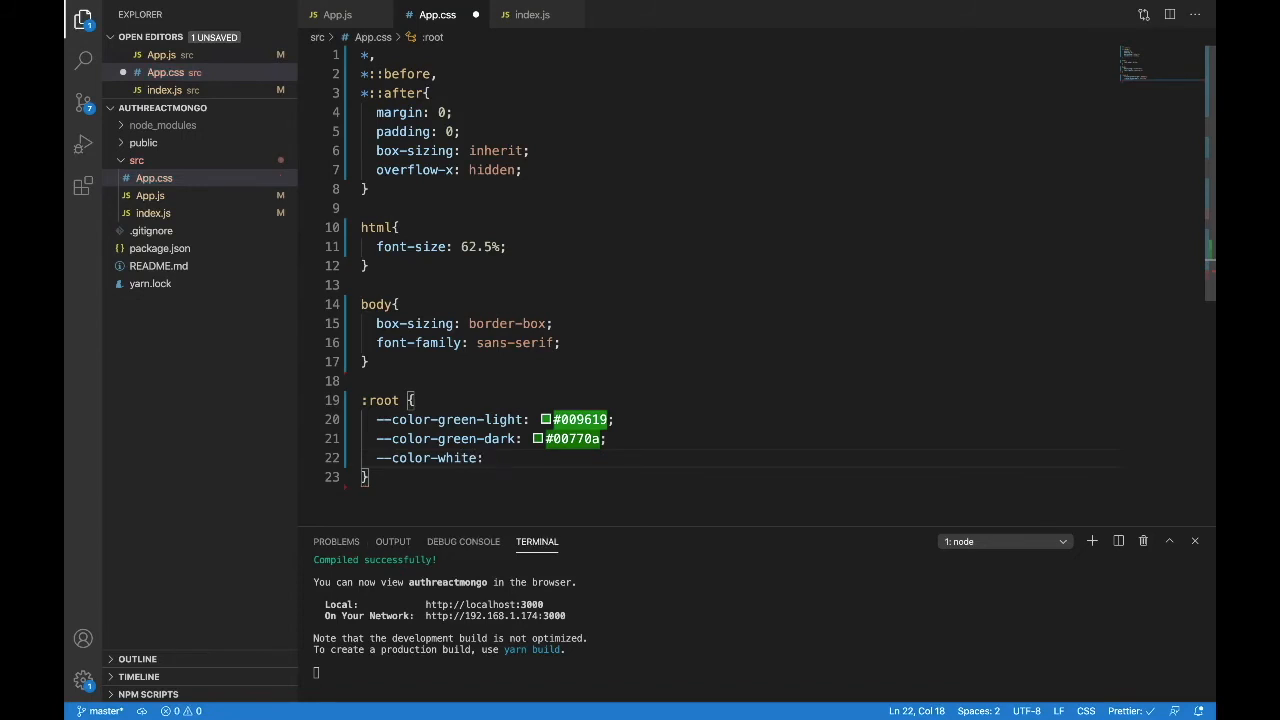
{"action": "type", "text": "#"}
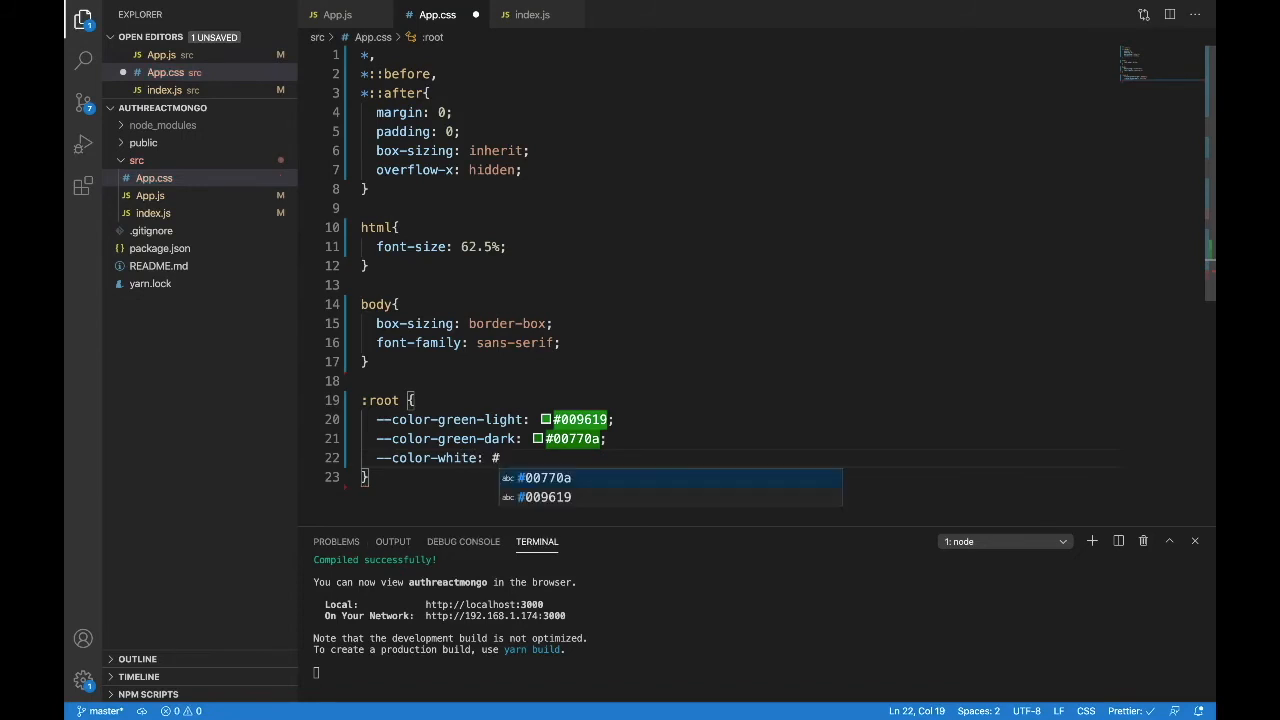
{"action": "type", "text": "ffffff;"}
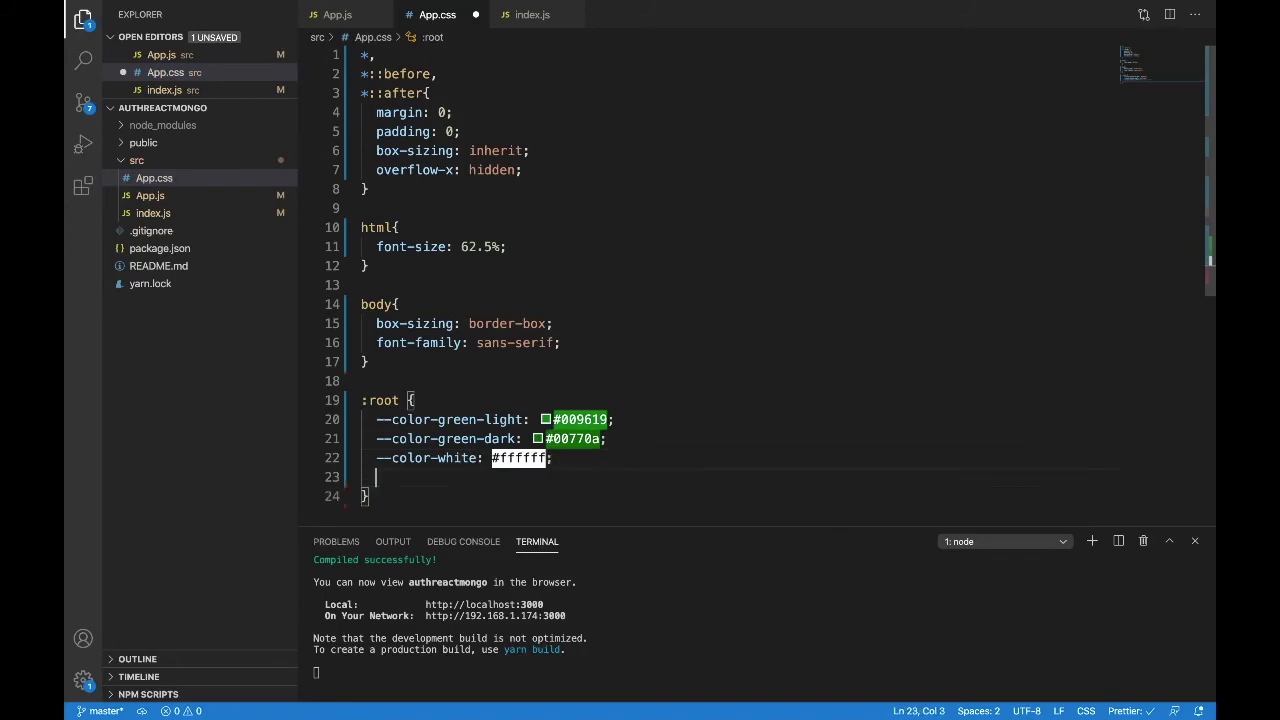
- Add --color-black: #000000 below the white variable
{"action": "type", "text": "color"}
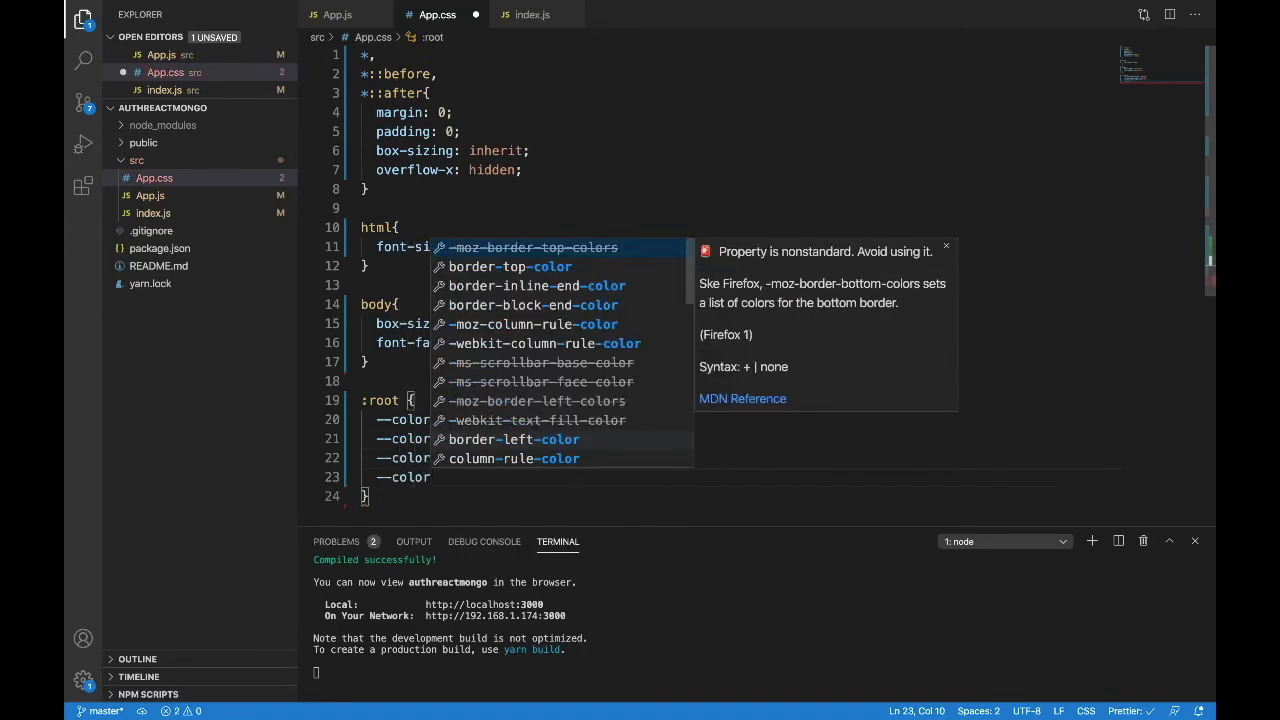
{"action": "key", "text": "Escape"}
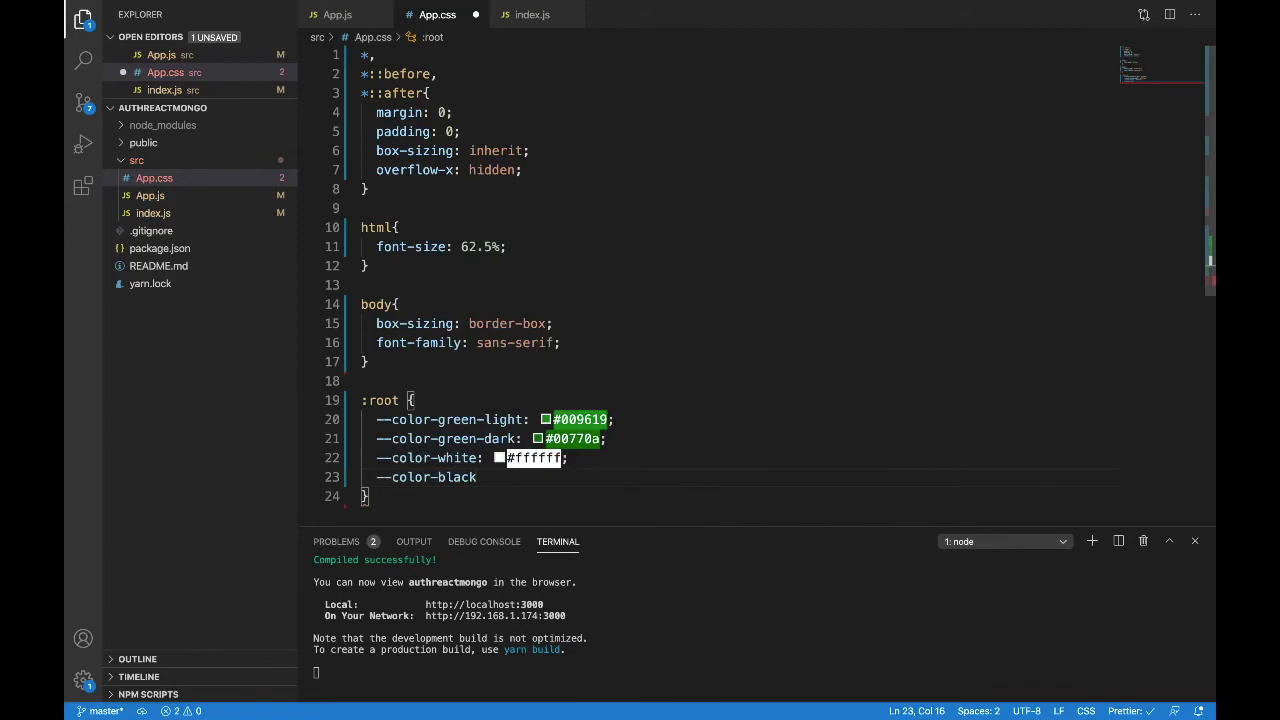
{"action": "type", "text": ":"}
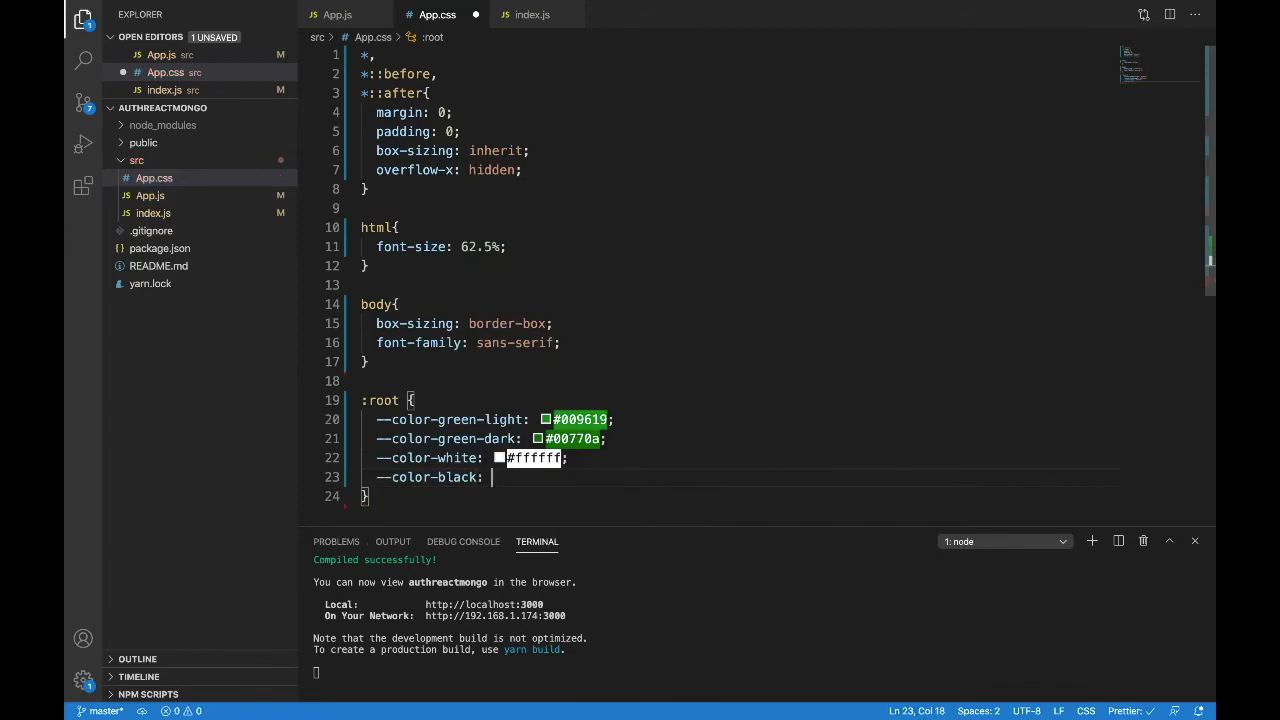
{"action": "type", "text": "#0"}
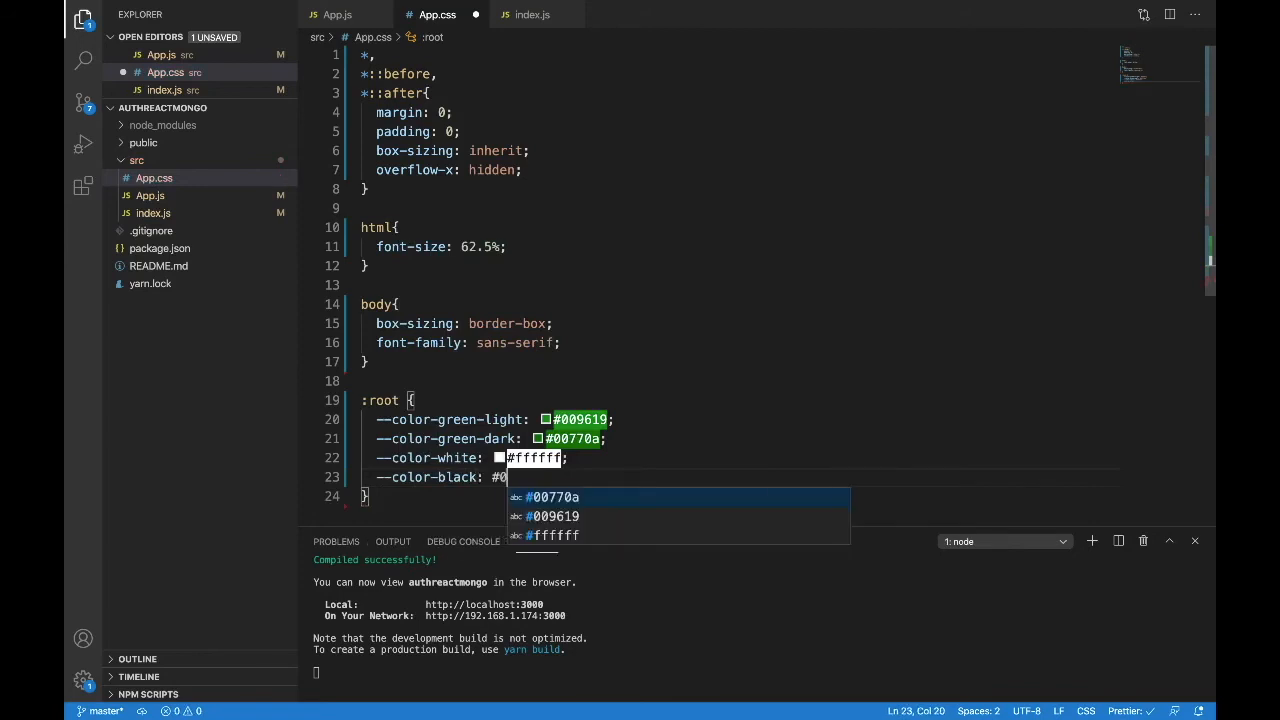
{"action": "type", "text": "00000"}
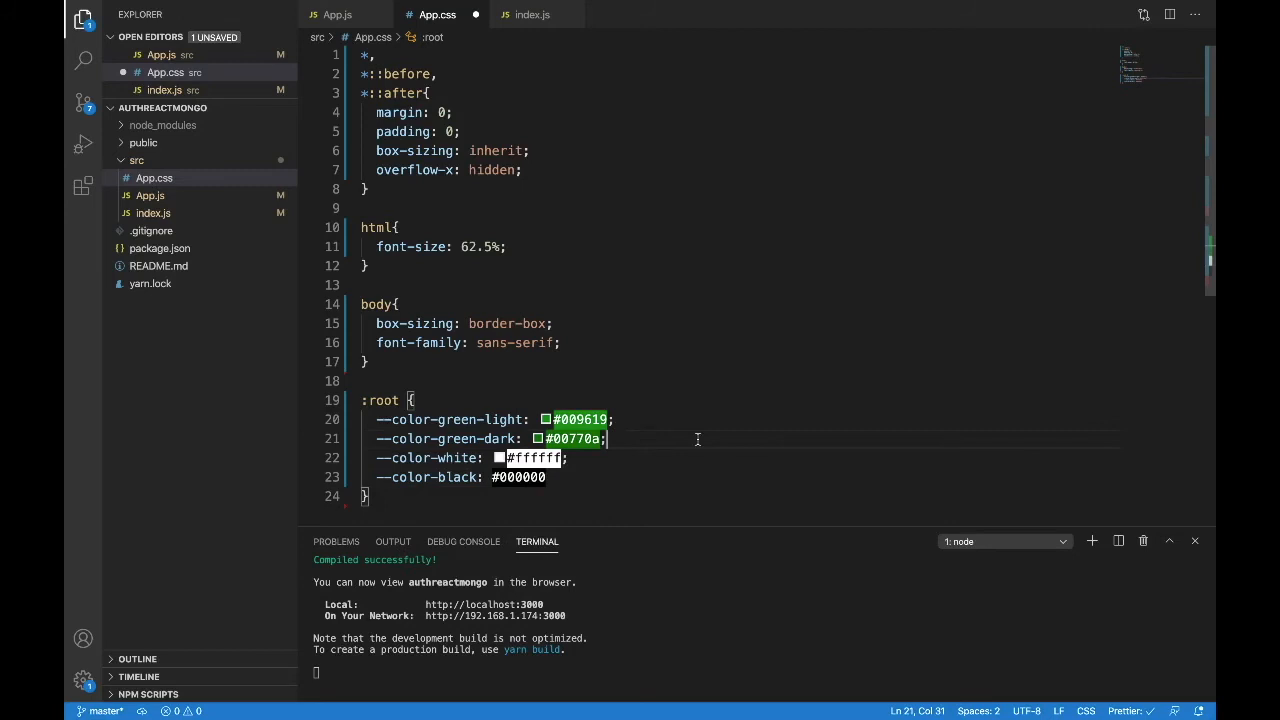
{"action": "left_click", "coordinate": [635, 419]}
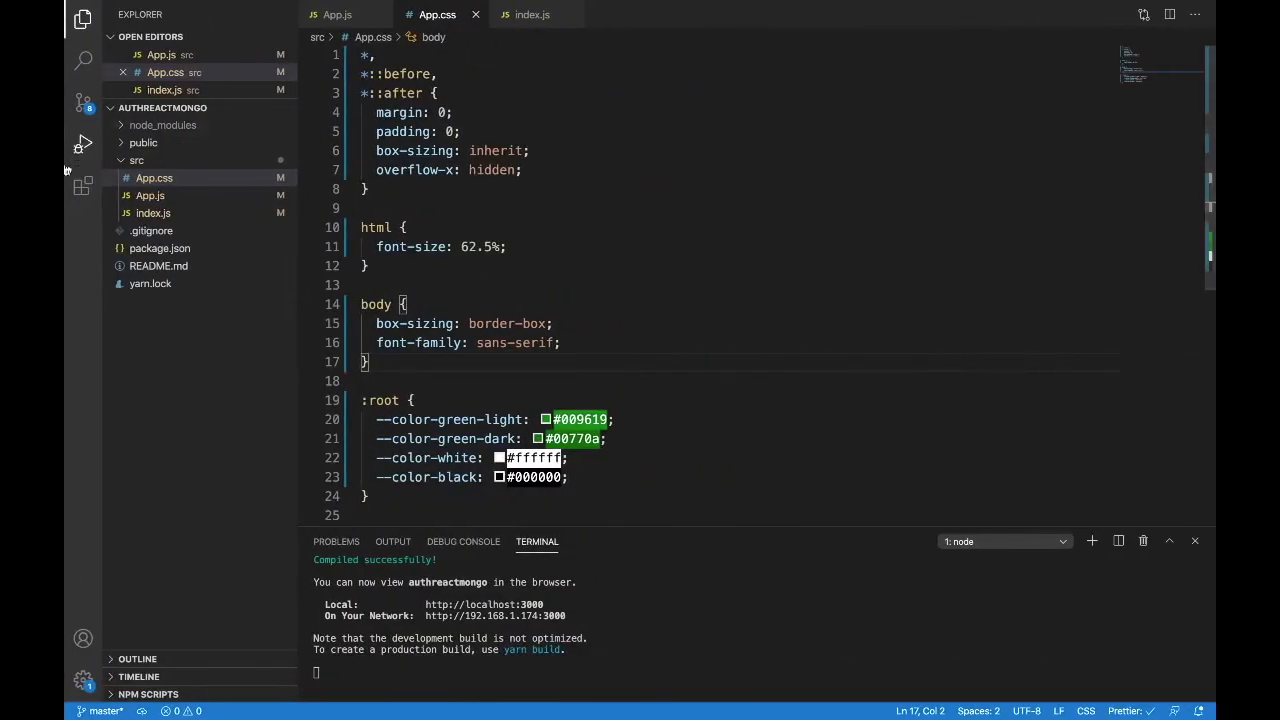
- Create a new folder named authPage inside src
{"action": "left_click", "coordinate": [136, 160]}
{"action": "type", "text": "auth"}
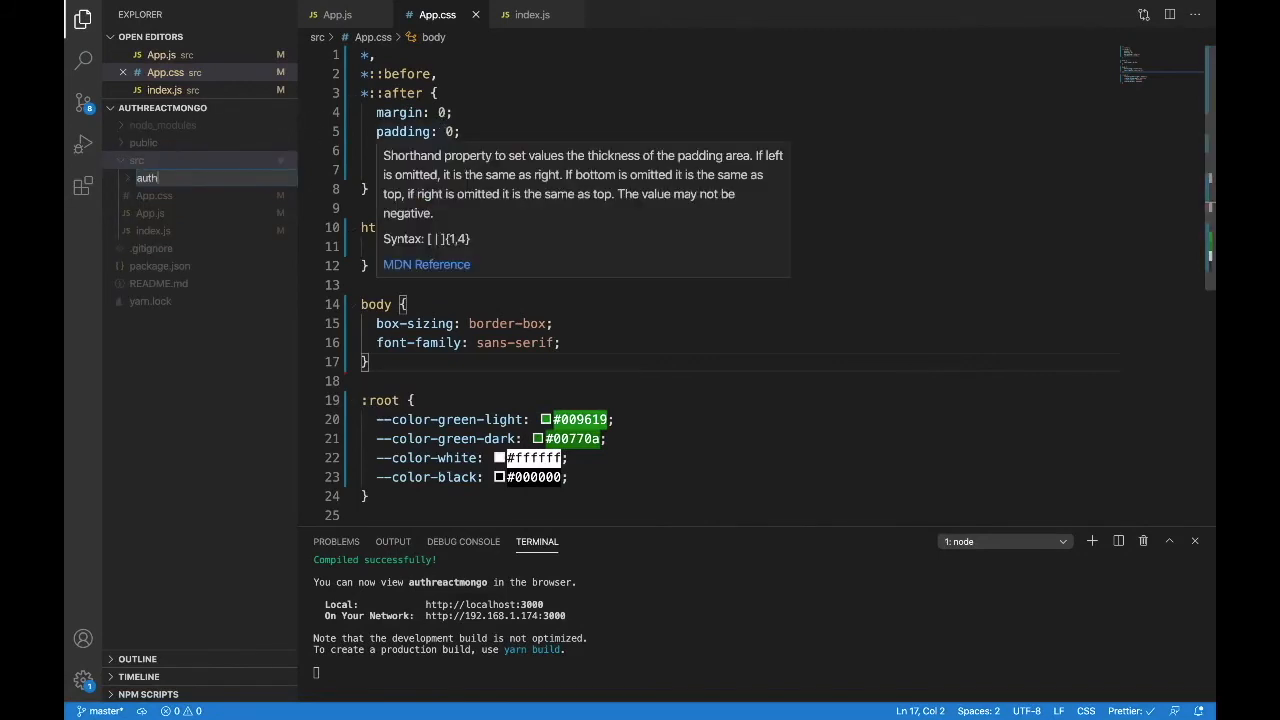
{"action": "type", "text": "Page"}
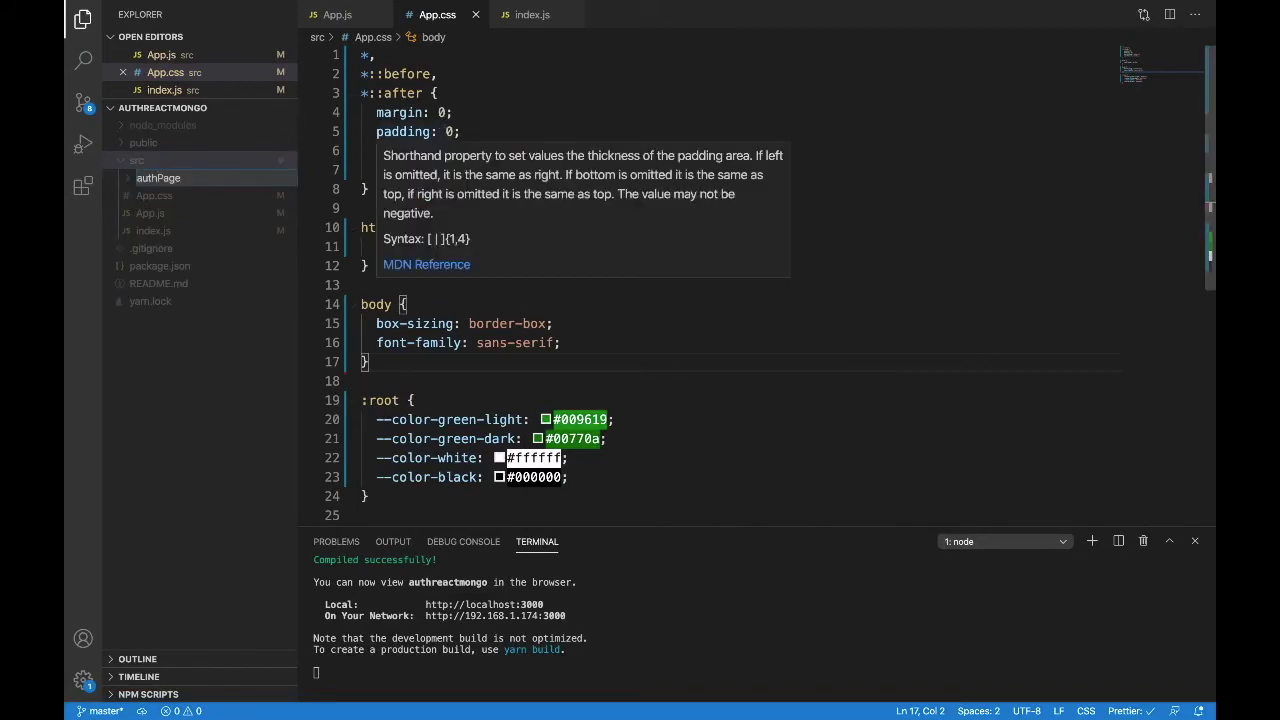
{"action": "left_click", "coordinate": [158, 177]}
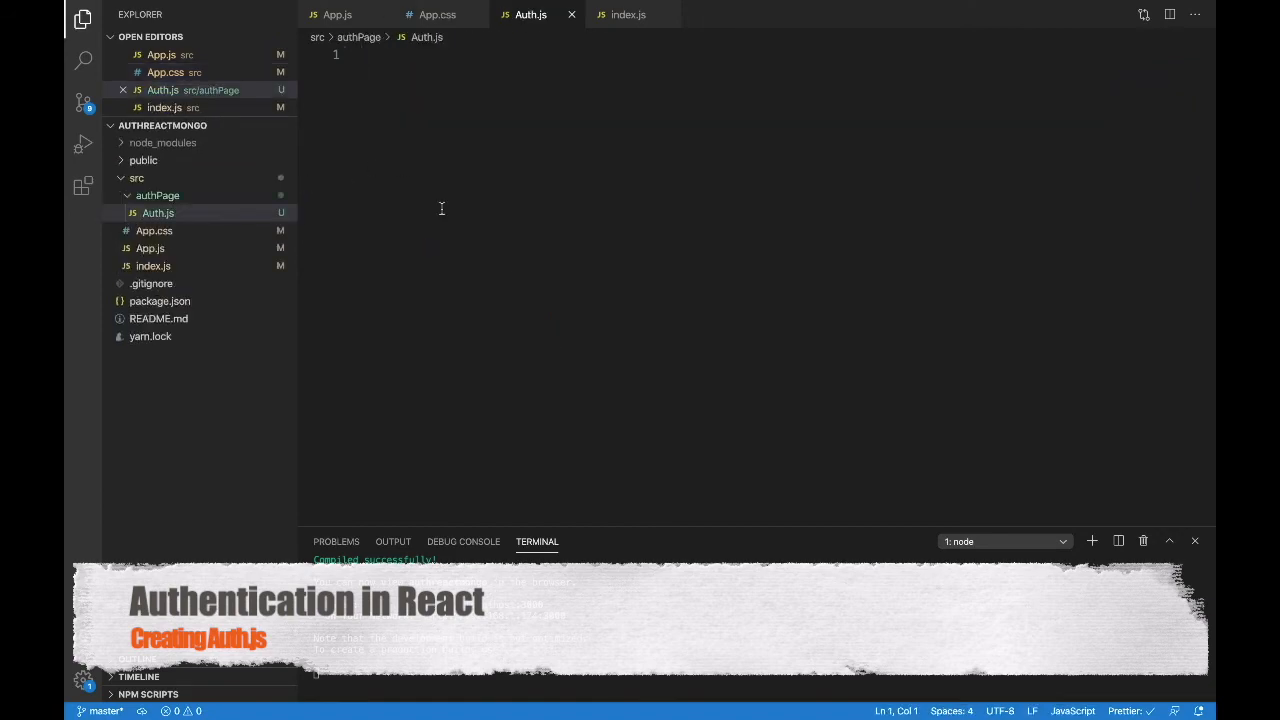
- Begin Auth.js with: import React, {Fragment} from 'react';
{"action": "type", "text": "import R"}
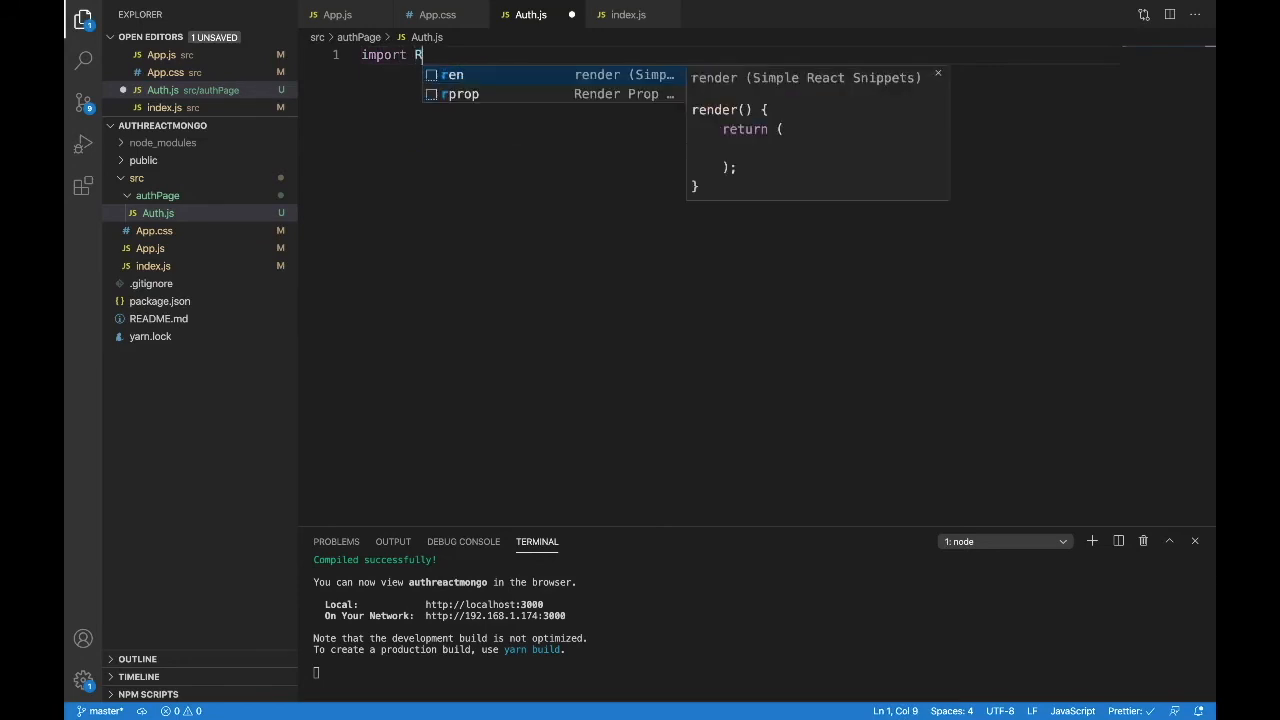
{"action": "type", "text": "eact"}
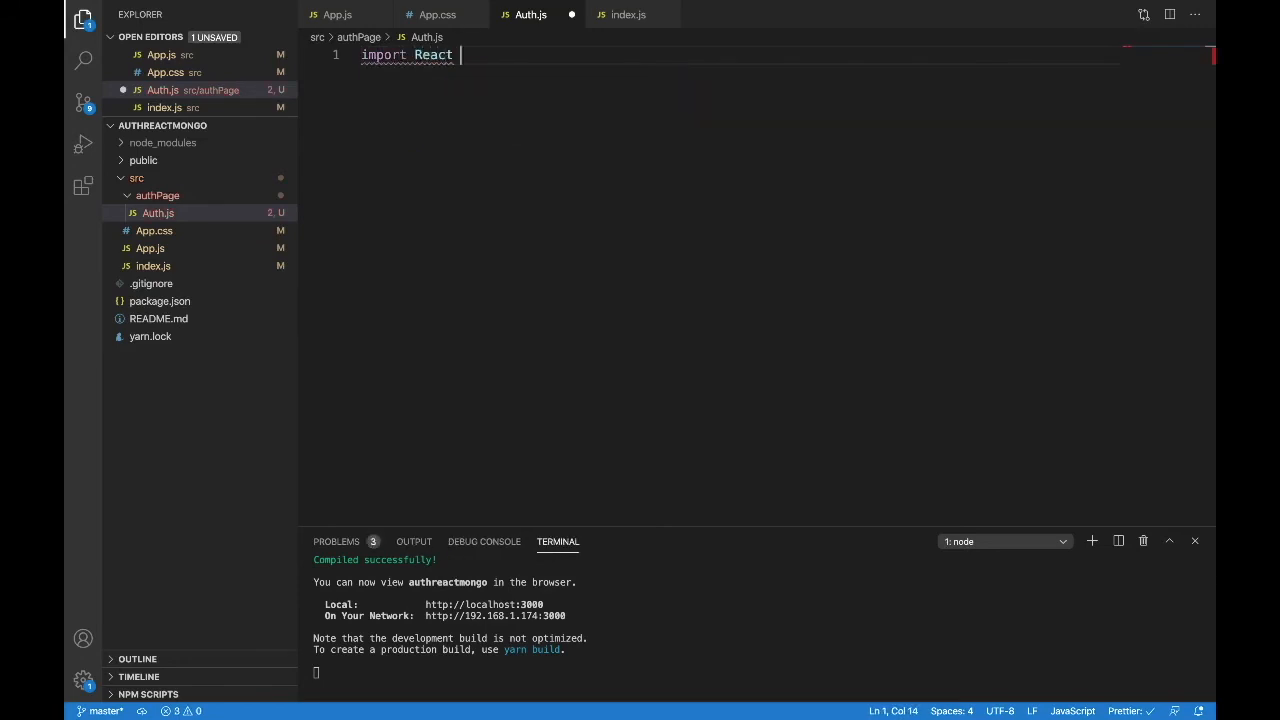
{"action": "type", "text": ", {}"}
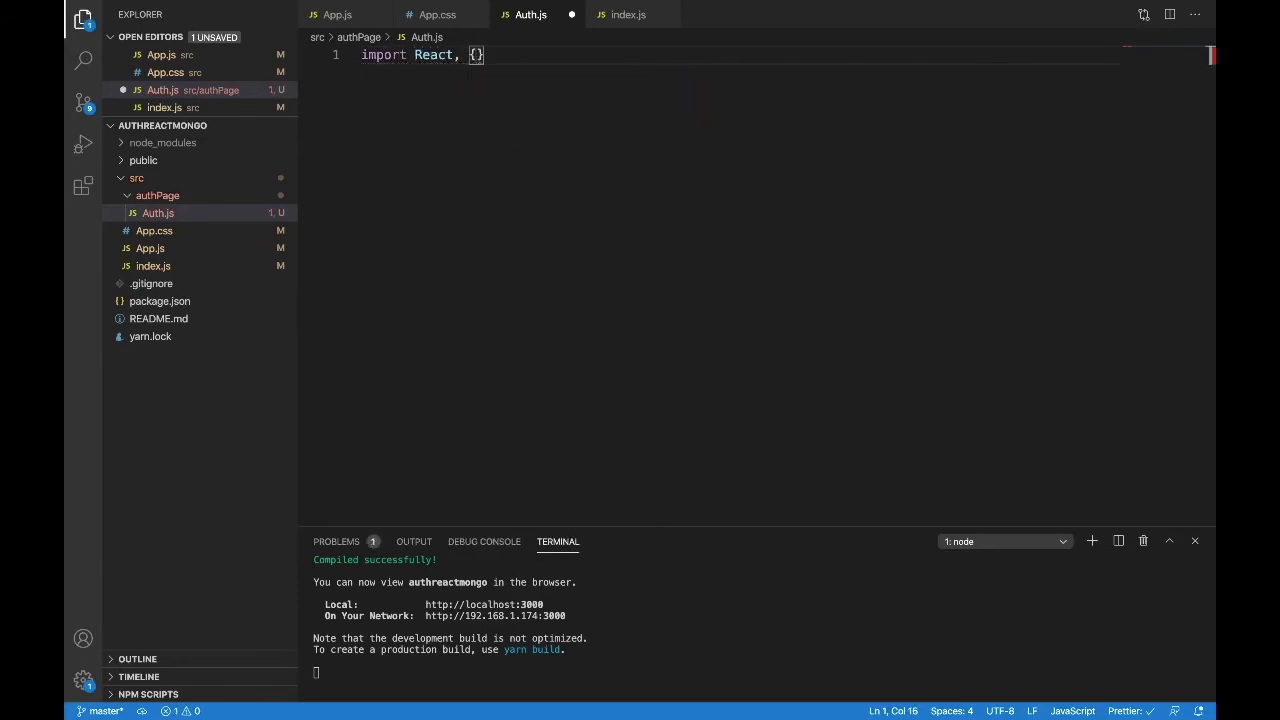
{"action": "type", "text": "Frag"}
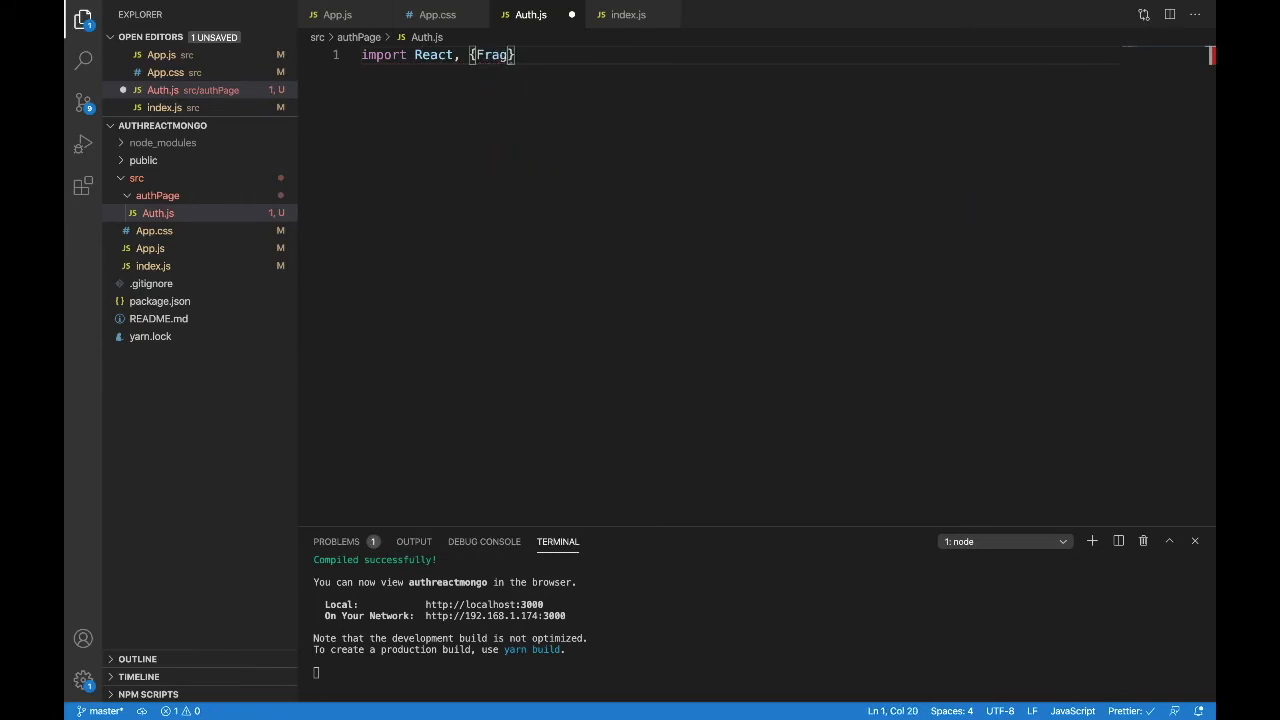
{"action": "type", "text": "ment"}
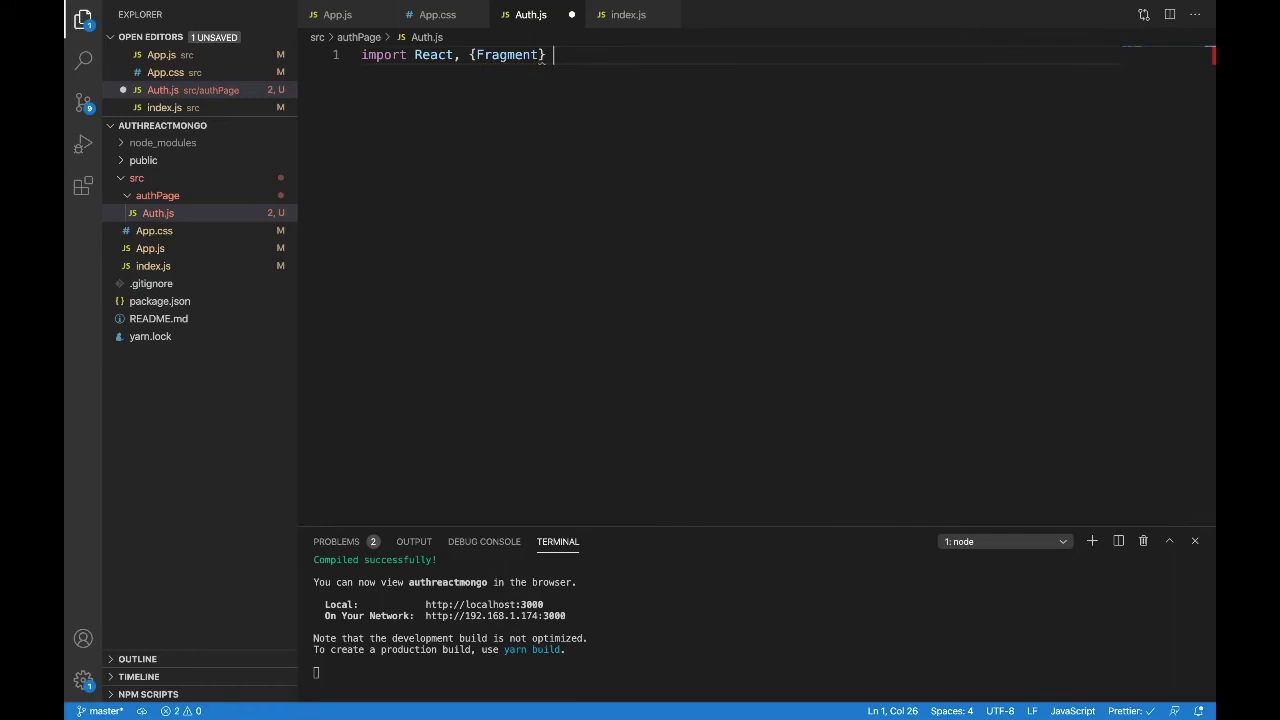
{"action": "type", "text": "from"}
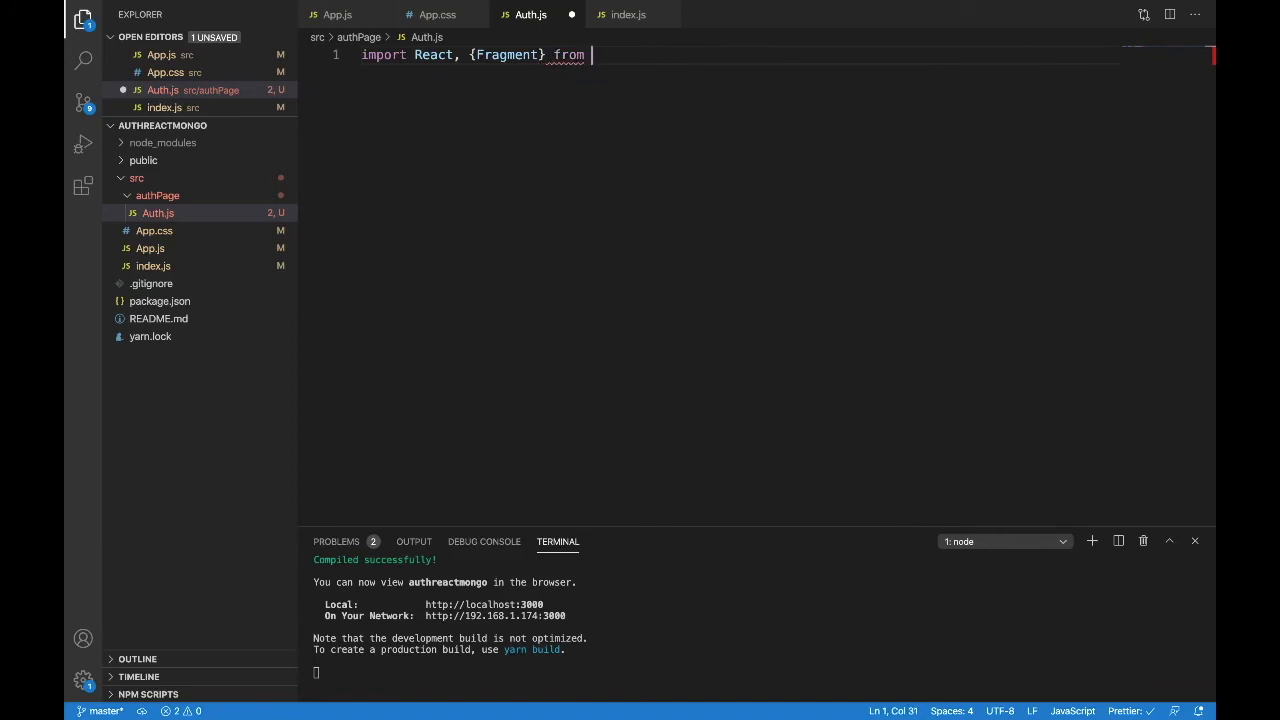
{"action": "type", "text": "'re"}
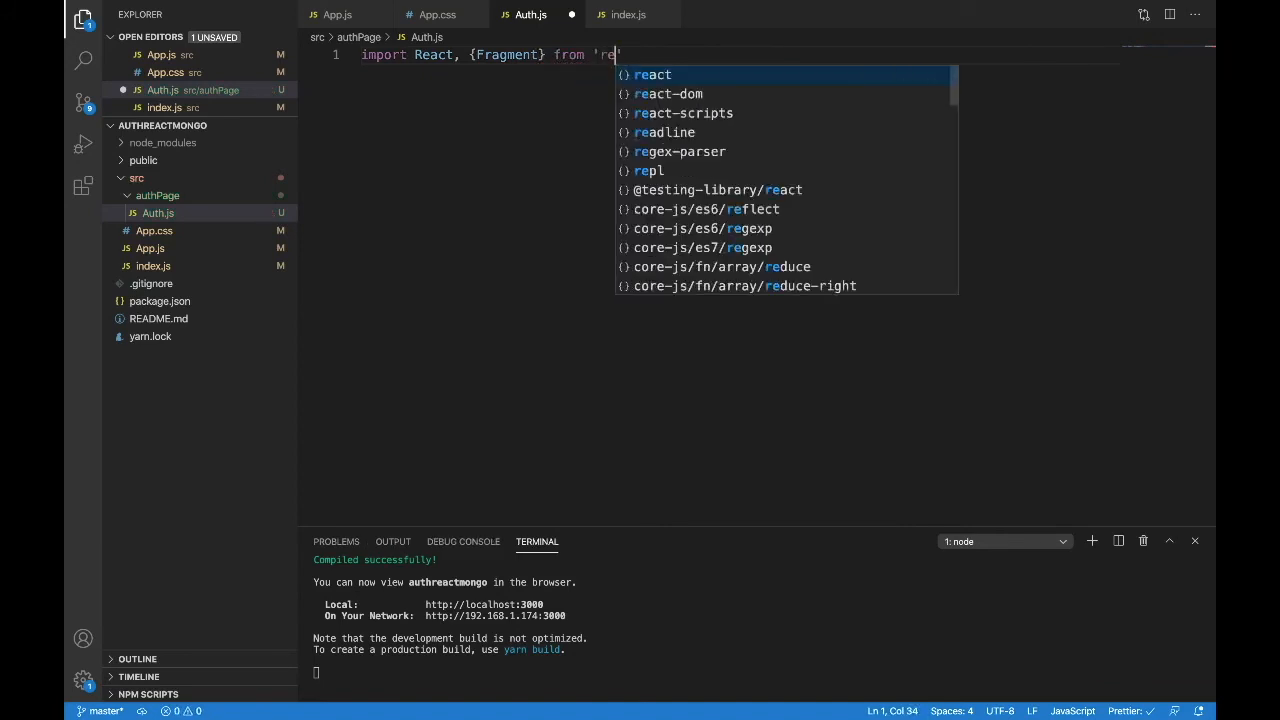
{"action": "key", "text": "Enter"}
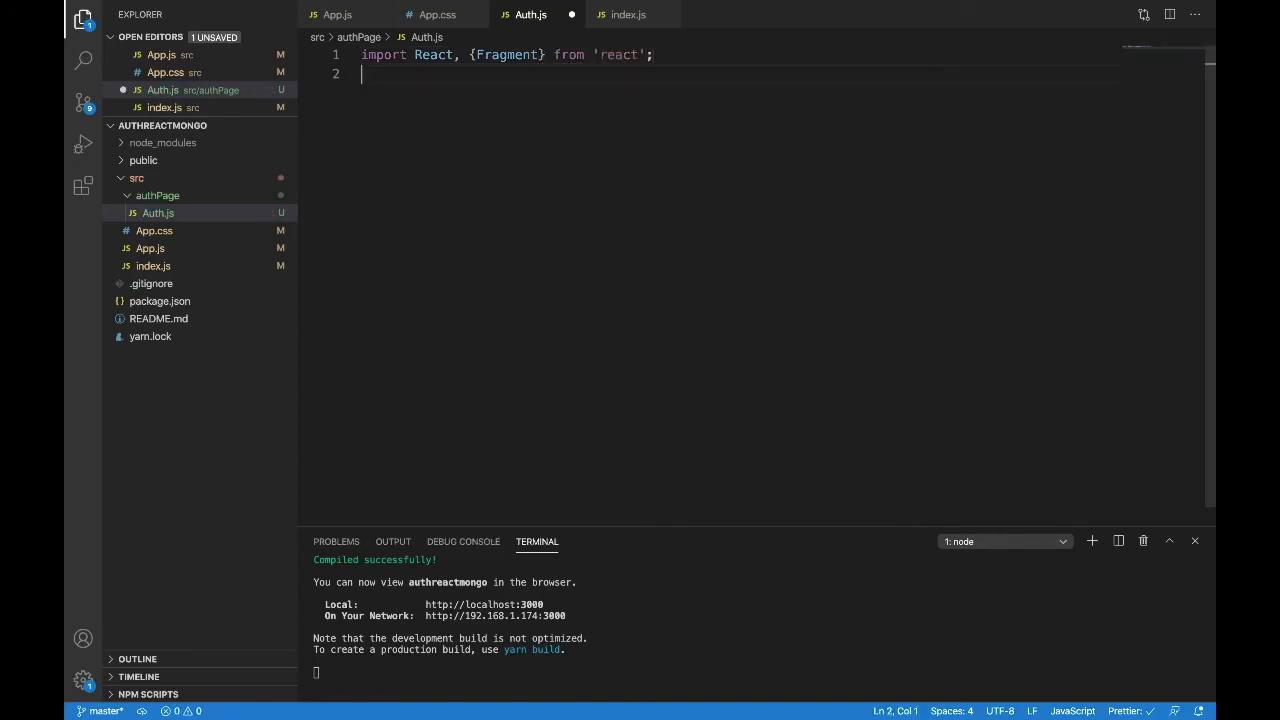
- Define an empty const Auth = () => {} component and add export default Auth;
{"action": "type", "text": "const"}
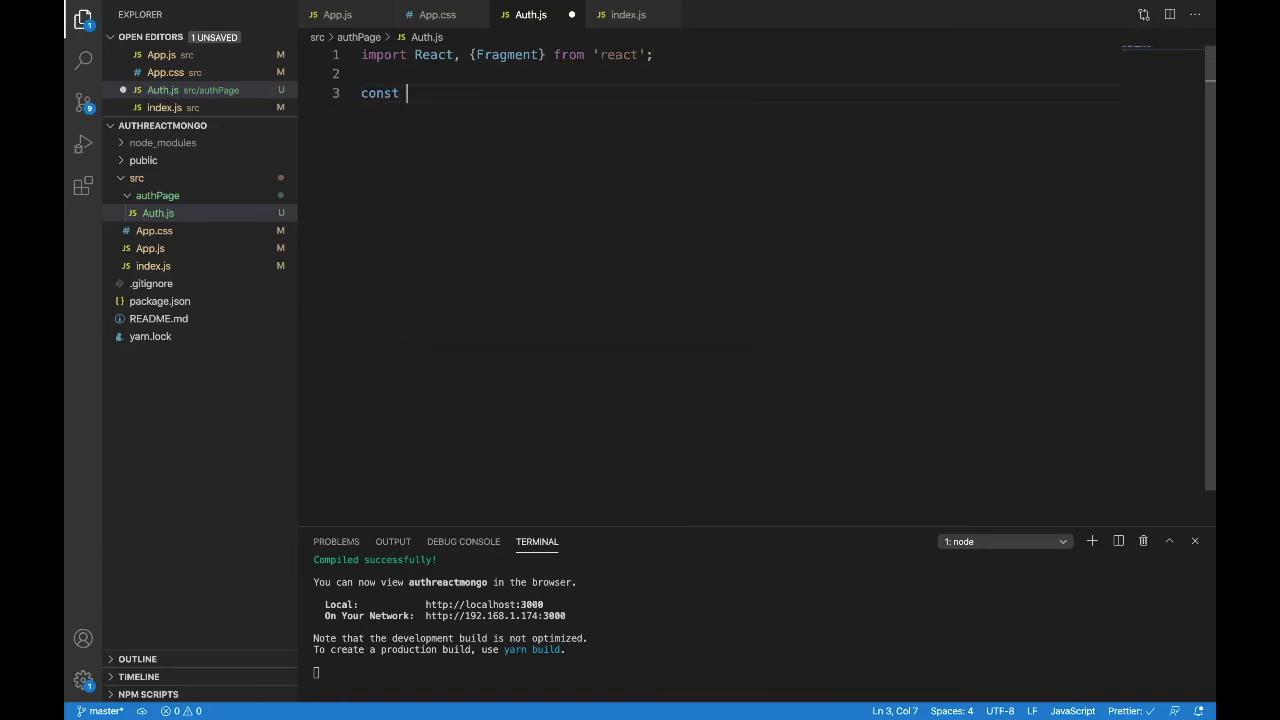
{"action": "type", "text": "Auth ="}
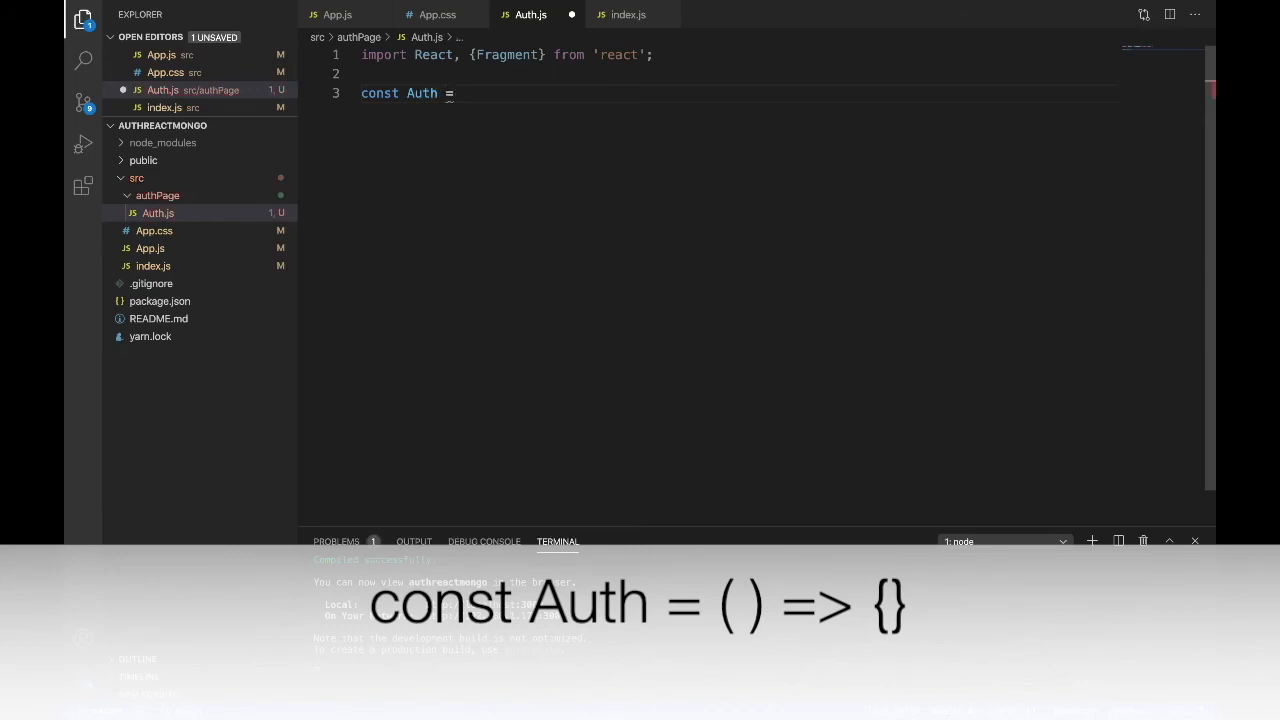
{"action": "type", "text": "( ) => {}"}
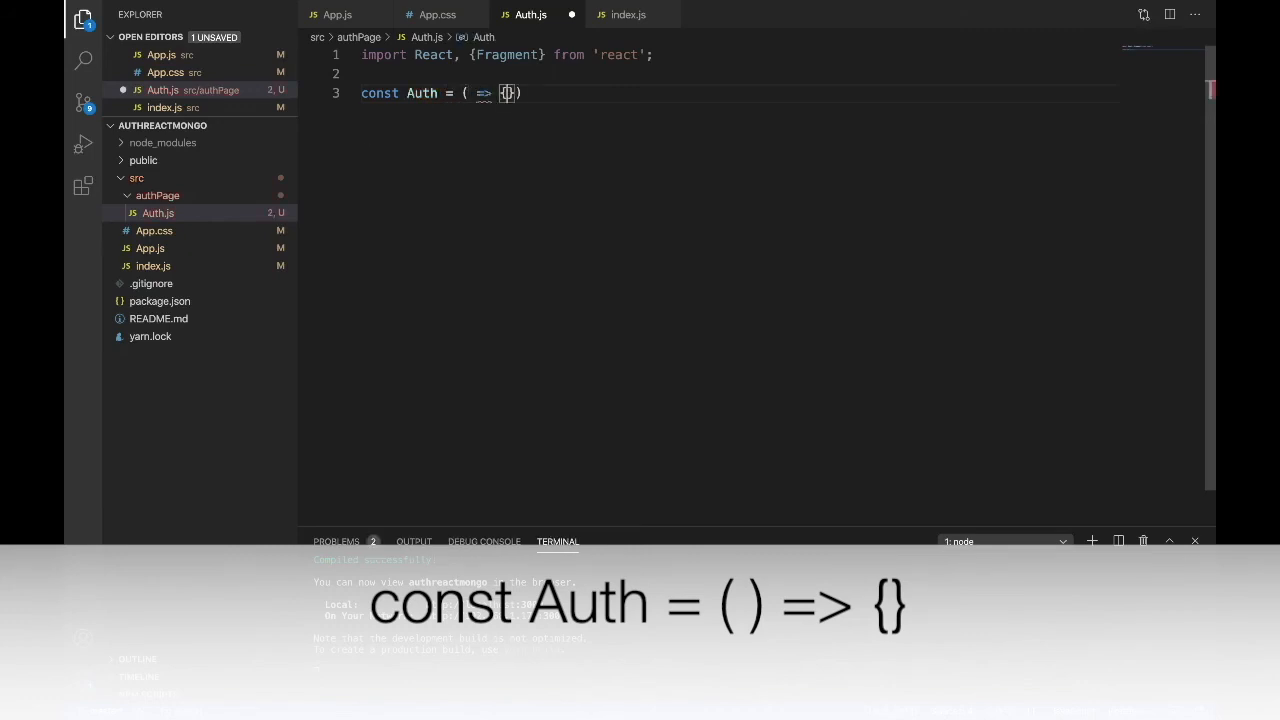
{"action": "key", "text": "Enter"}
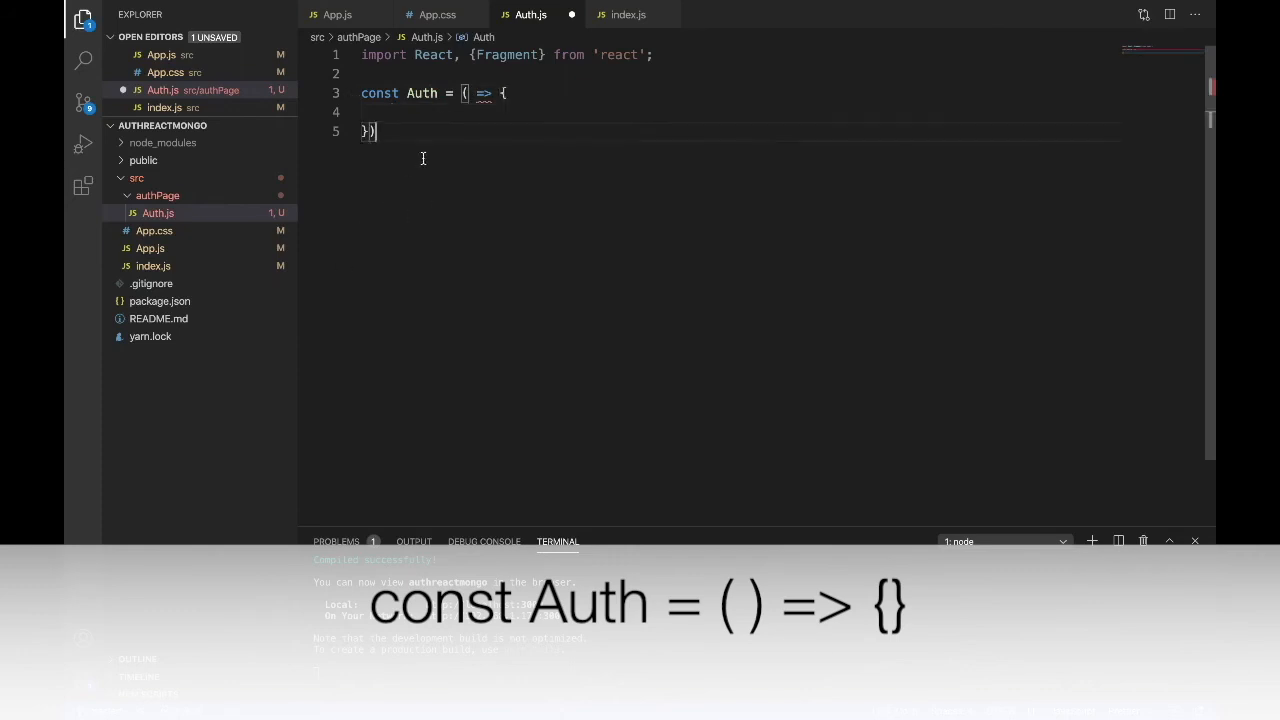
{"action": "type", "text": "e"}
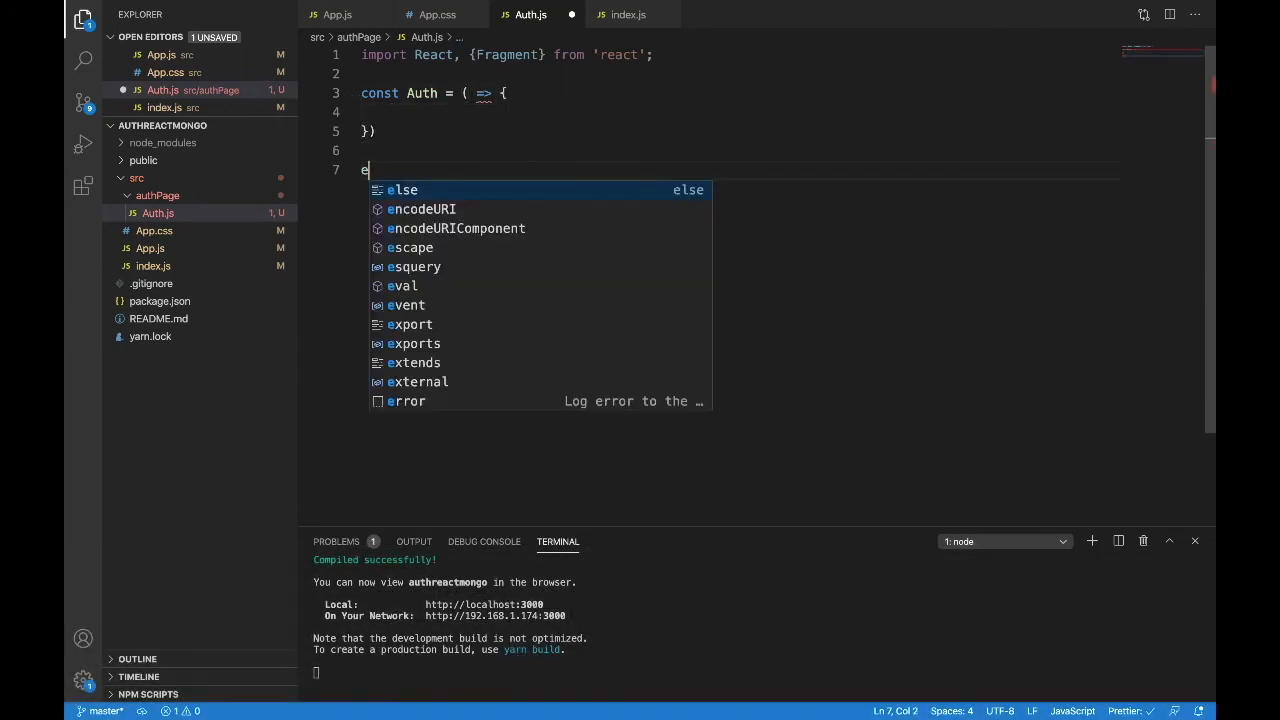
{"action": "type", "text": "xport default A"}
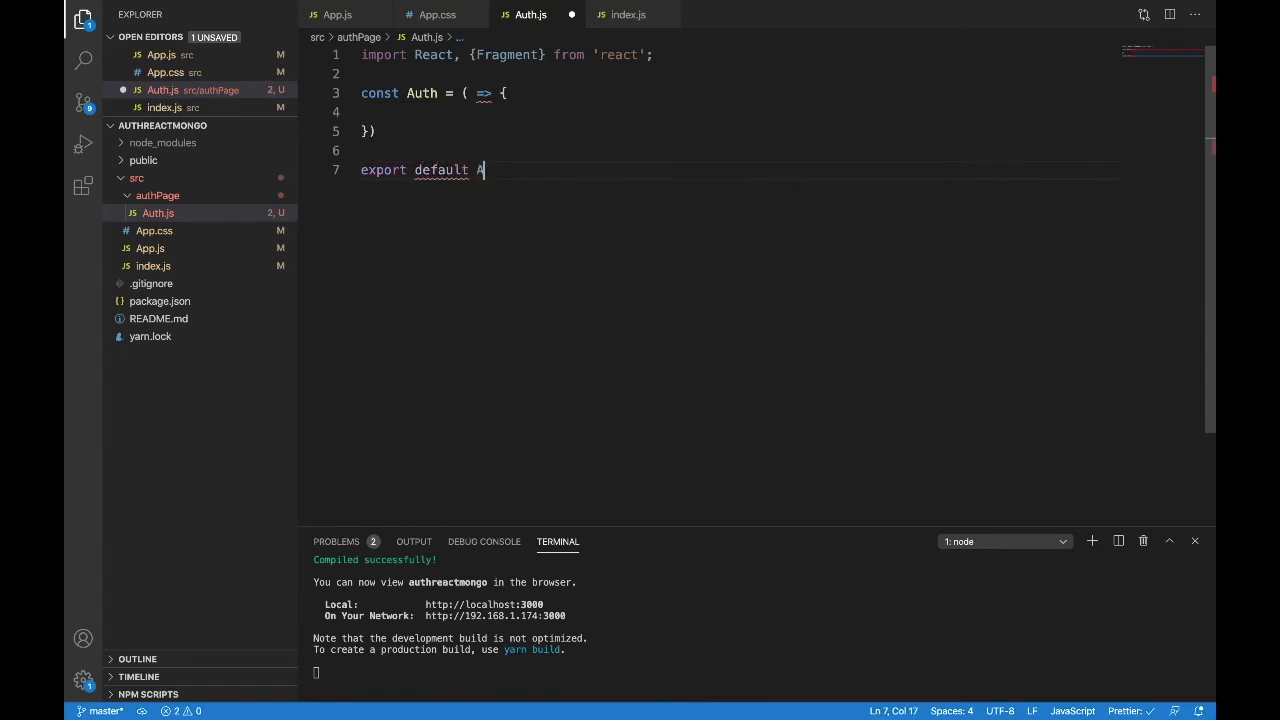
{"action": "type", "text": "uth;"}
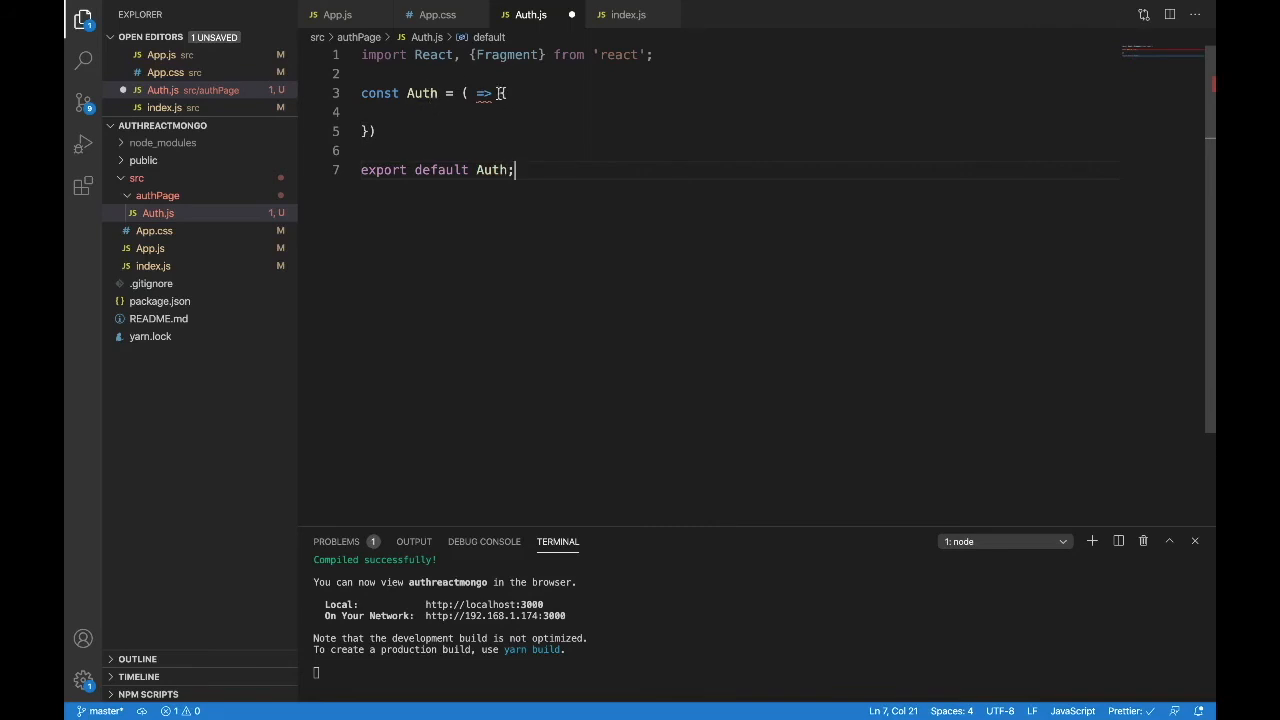
{"action": "mouse_move", "coordinate": [497, 92]}
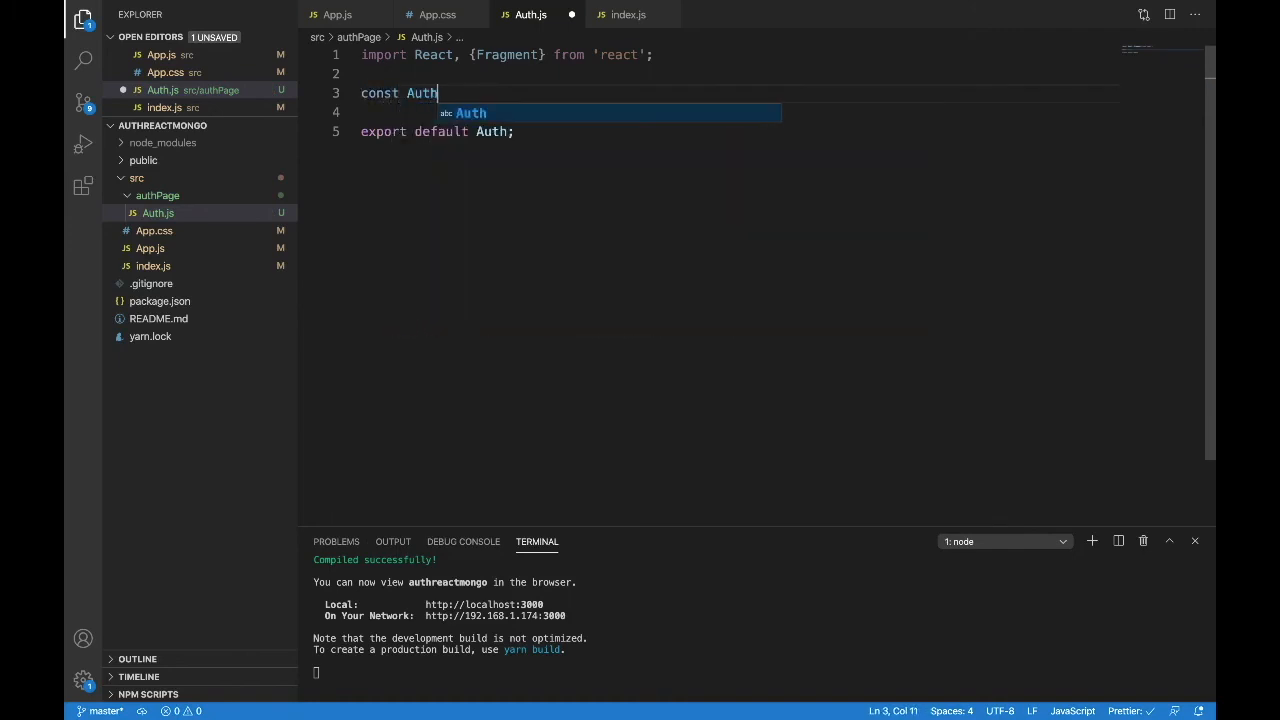
- Make Auth return <div>AUTH PAGE</div>, then save and auto-format Auth.js
{"action": "type", "text": "= ()"}
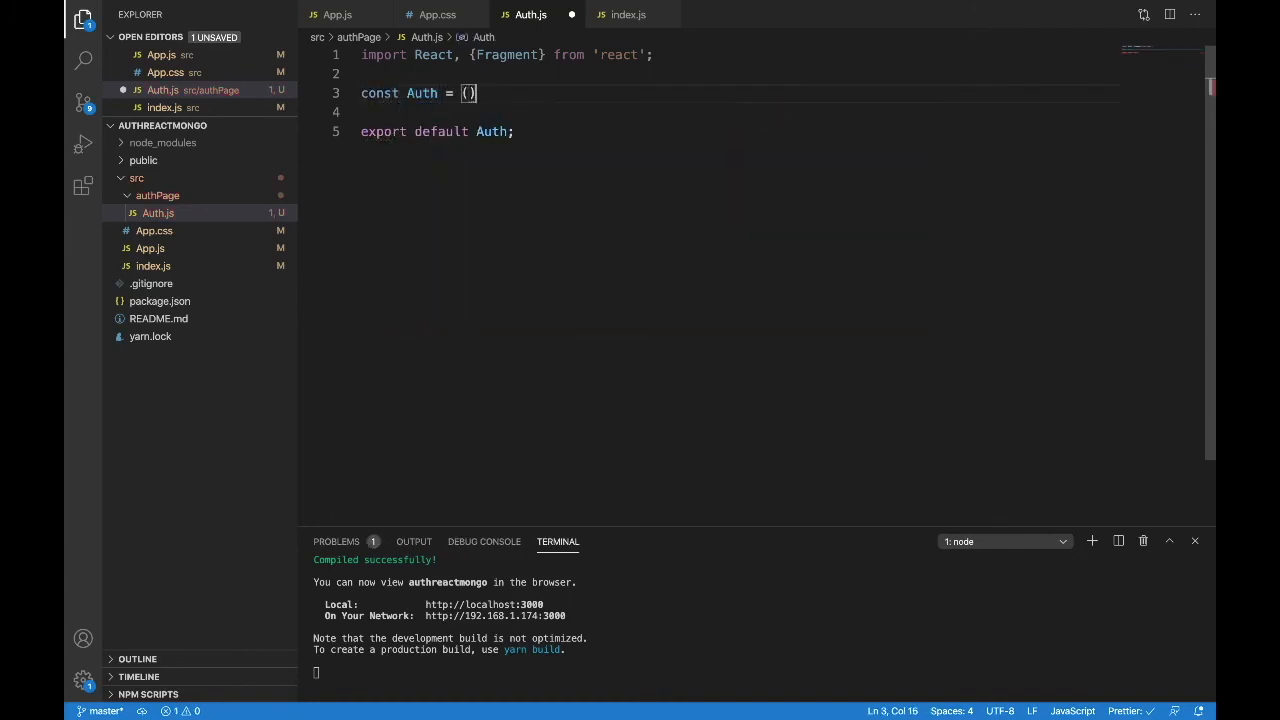
{"action": "type", "text": "=> {"}
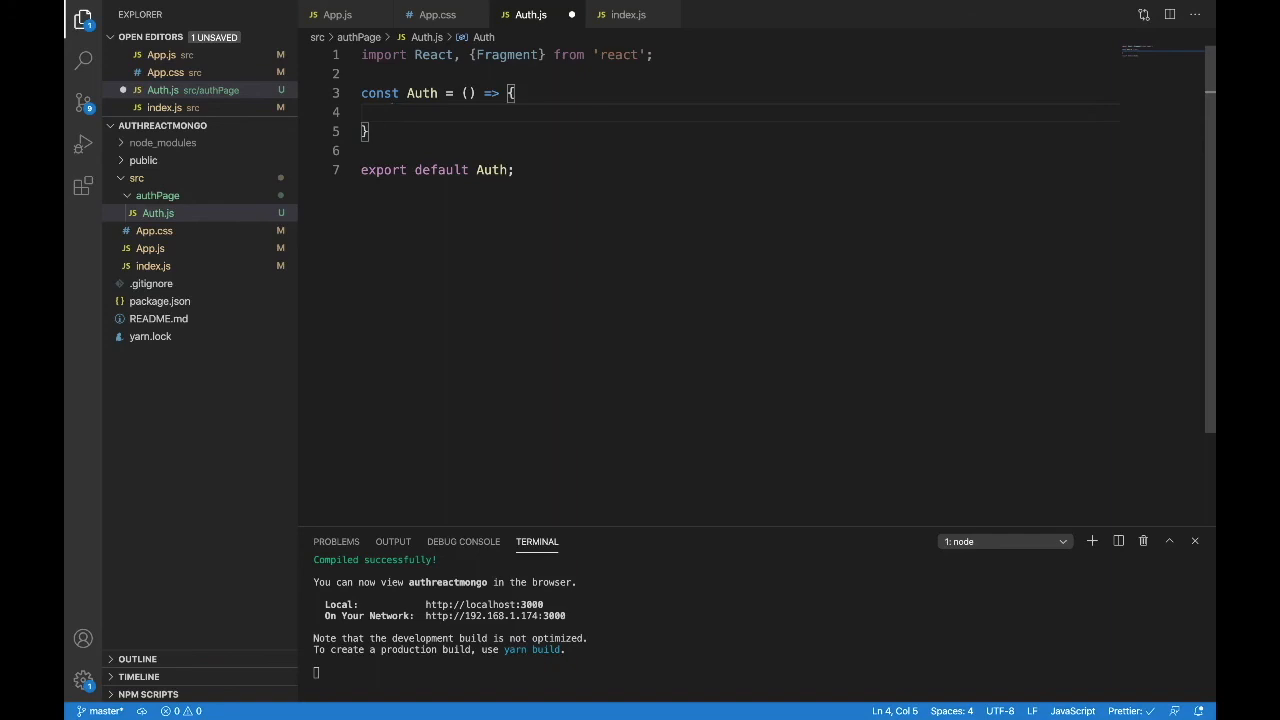
{"action": "type", "text": "return"}
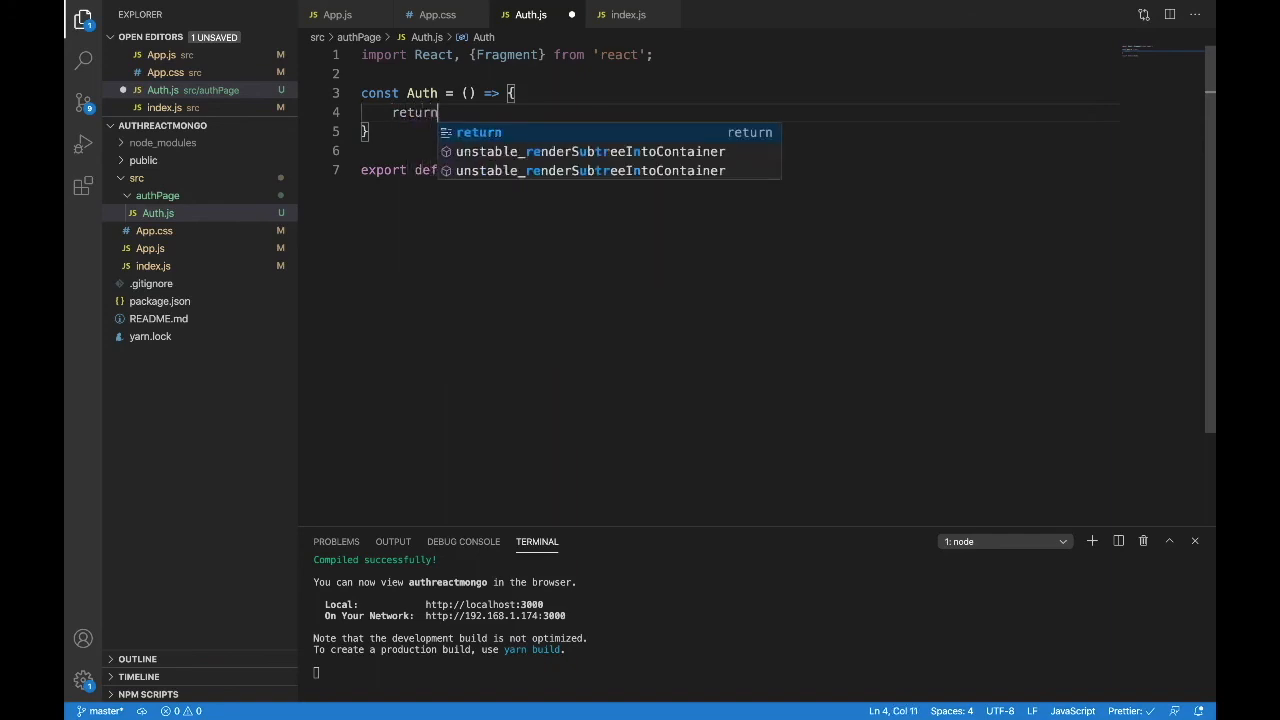
{"action": "type", "text": "<div></div>"}
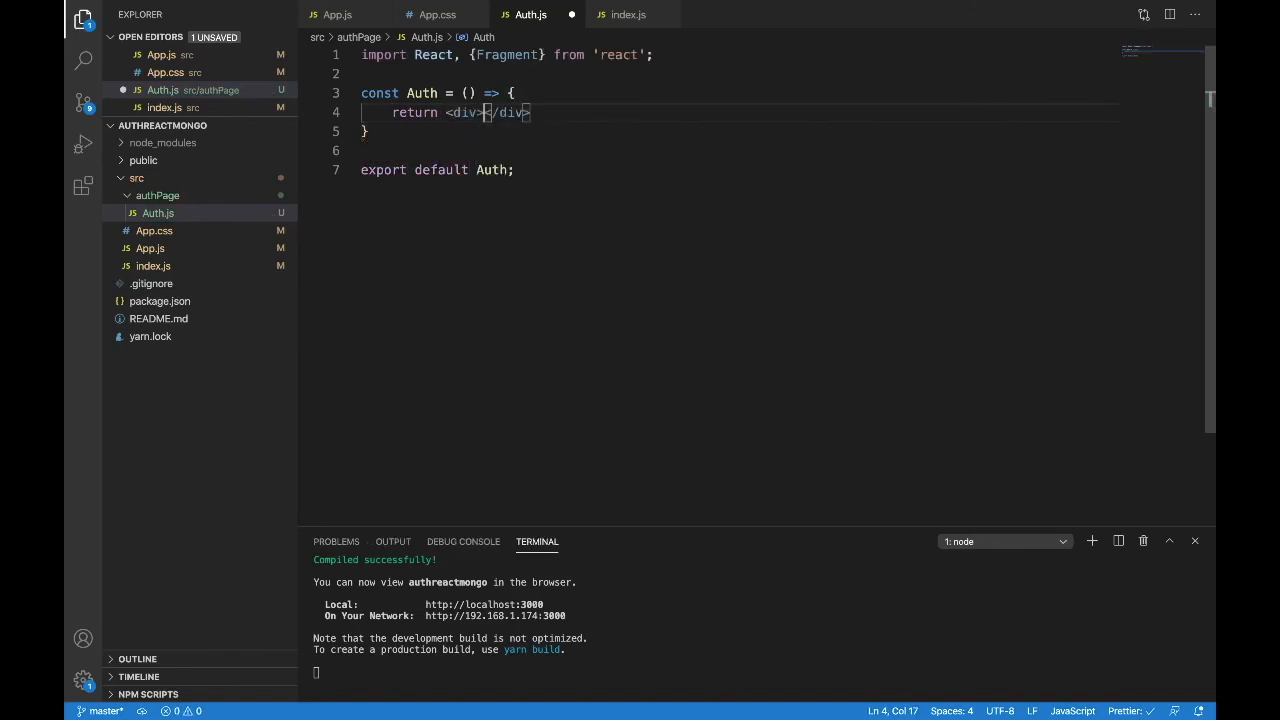
{"action": "type", "text": "AUTH PAGE"}
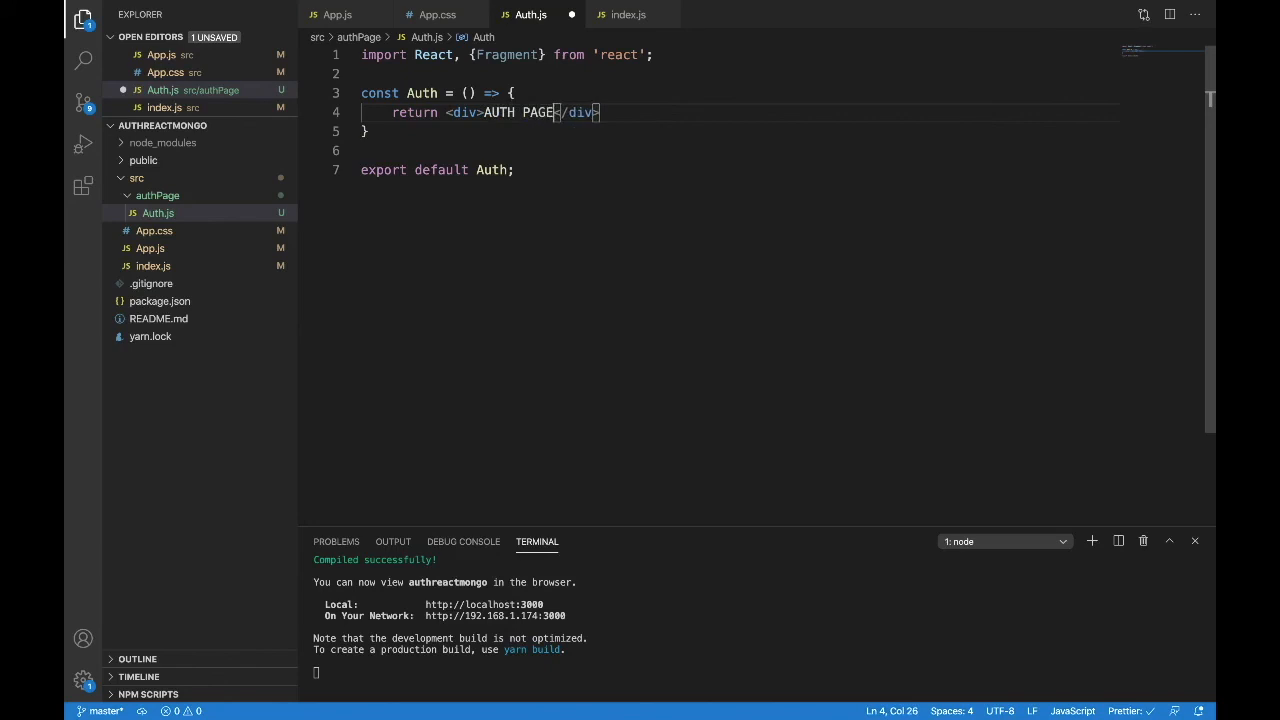
{"action": "key", "text": "ctrl+s"}
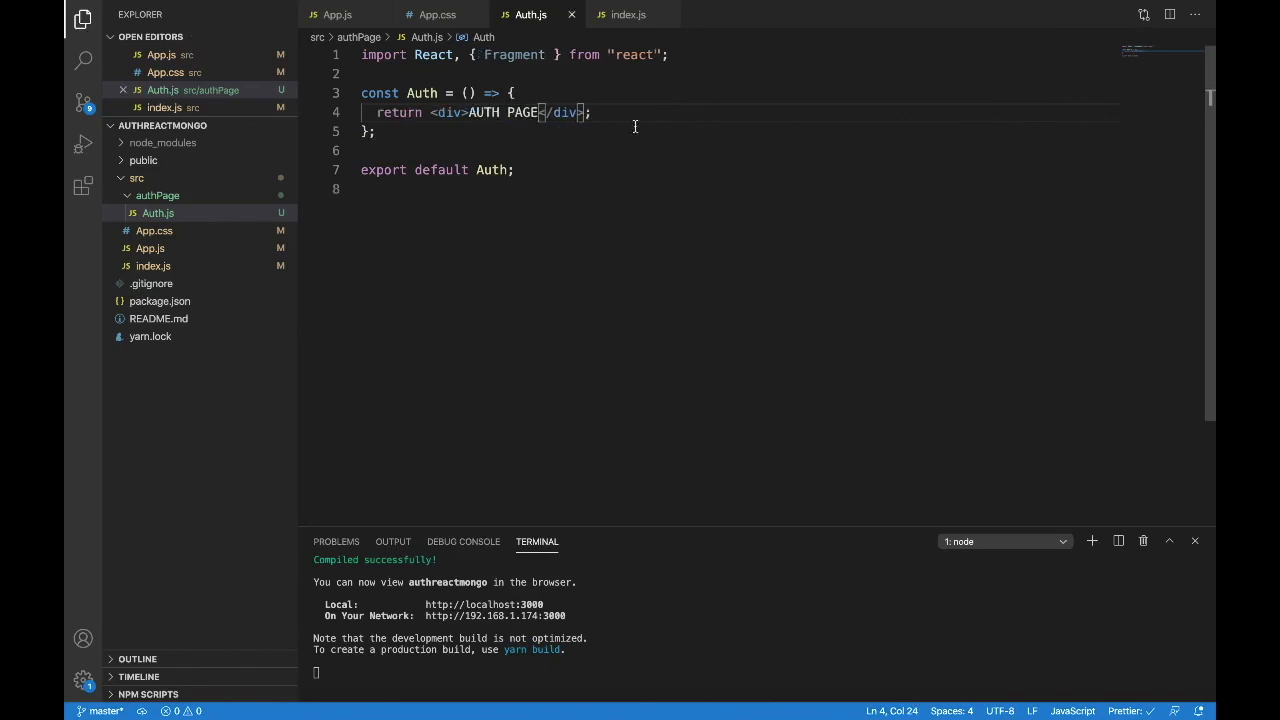
{"action": "mouse_move", "coordinate": [337, 14]}
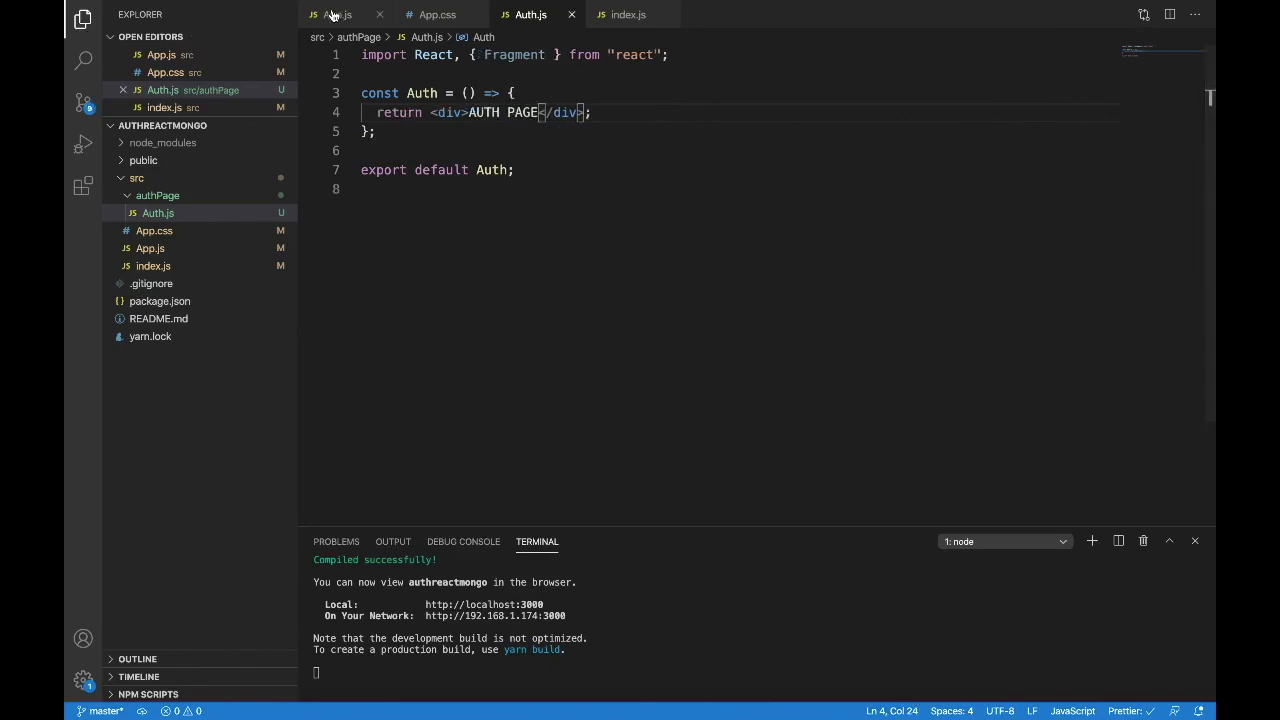
- In App.js, import Auth from './authPage/Auth', return <Auth />, and save
{"action": "left_click", "coordinate": [337, 14]}
{"action": "type", "text": "i"}
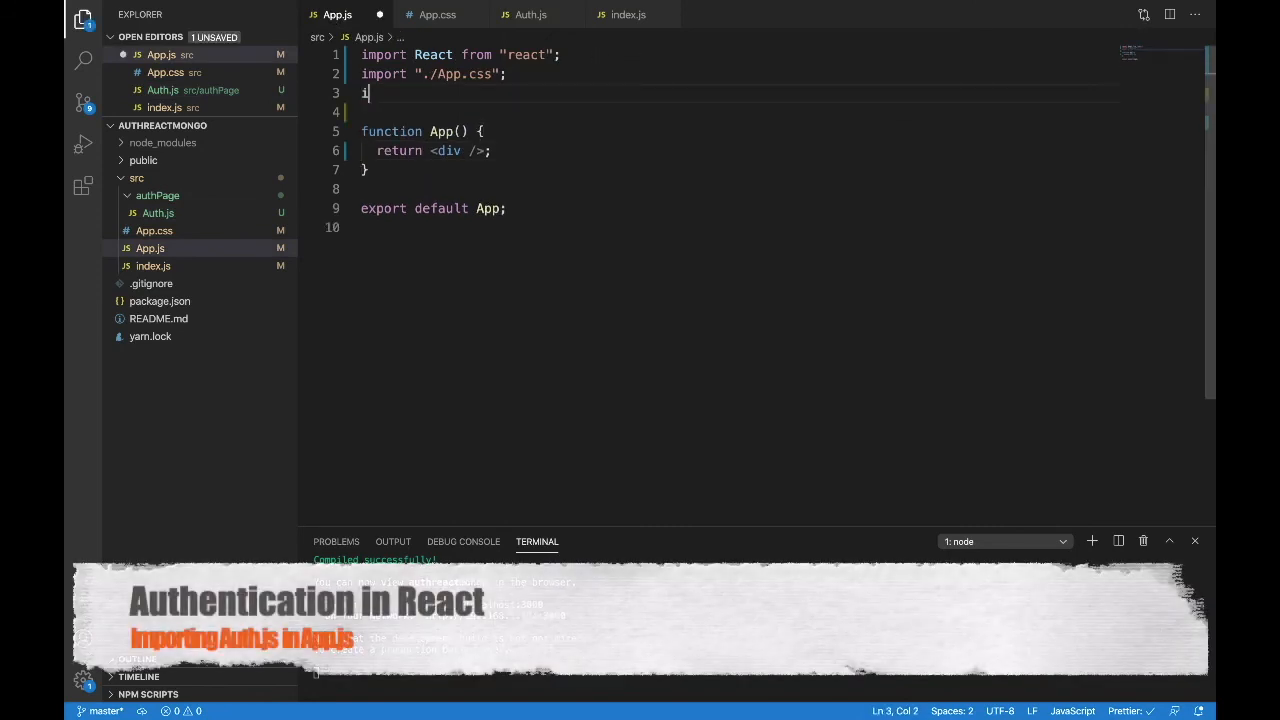
{"action": "type", "text": "mport"}
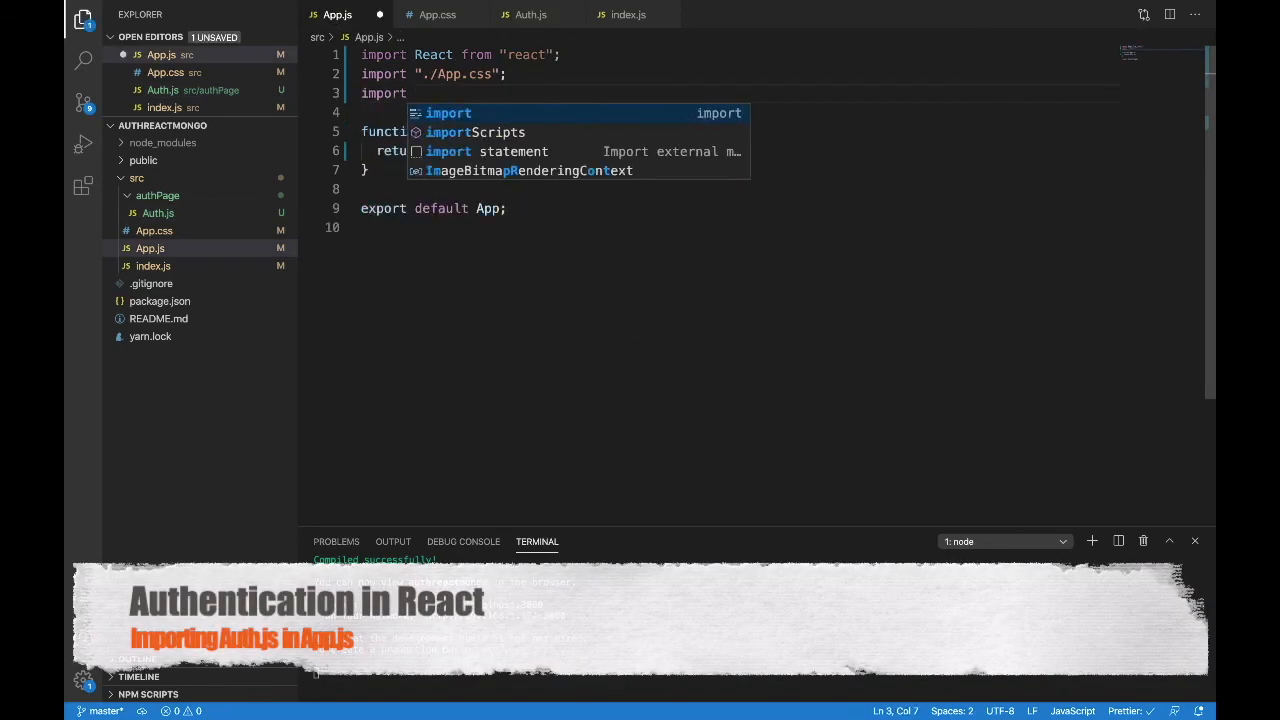
{"action": "type", "text": "Auth from"}
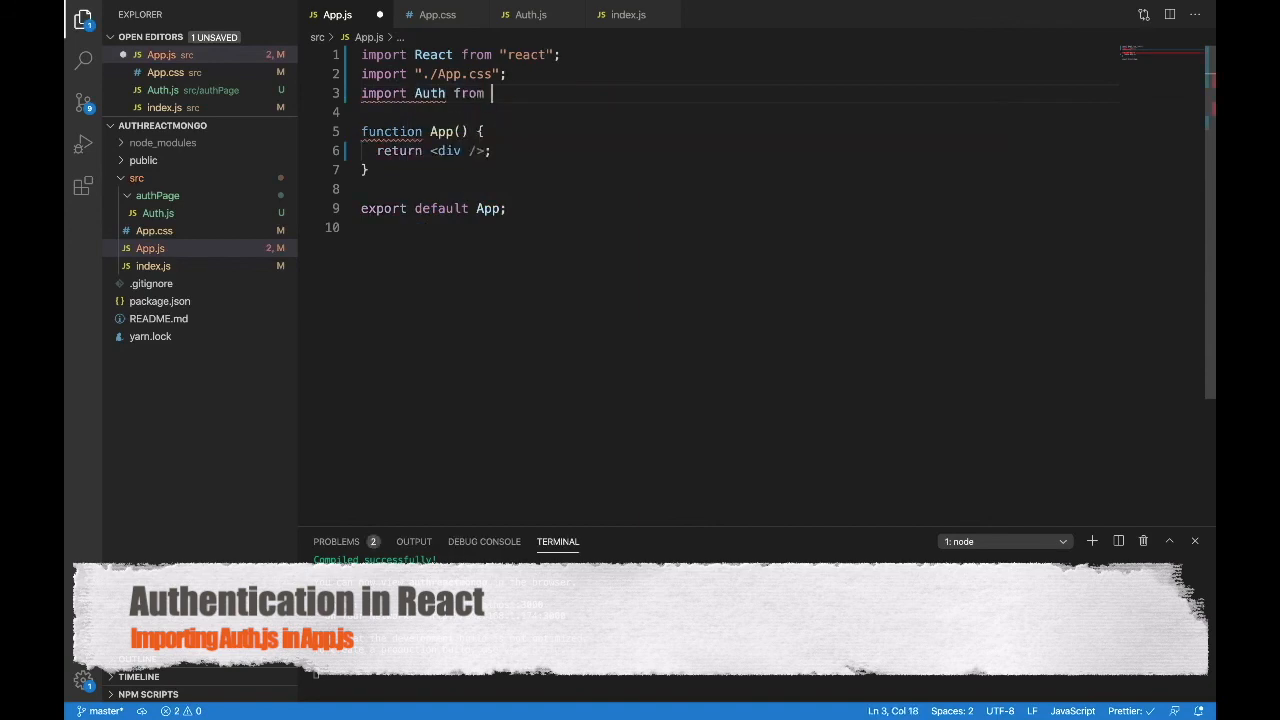
{"action": "type", "text": "'"}
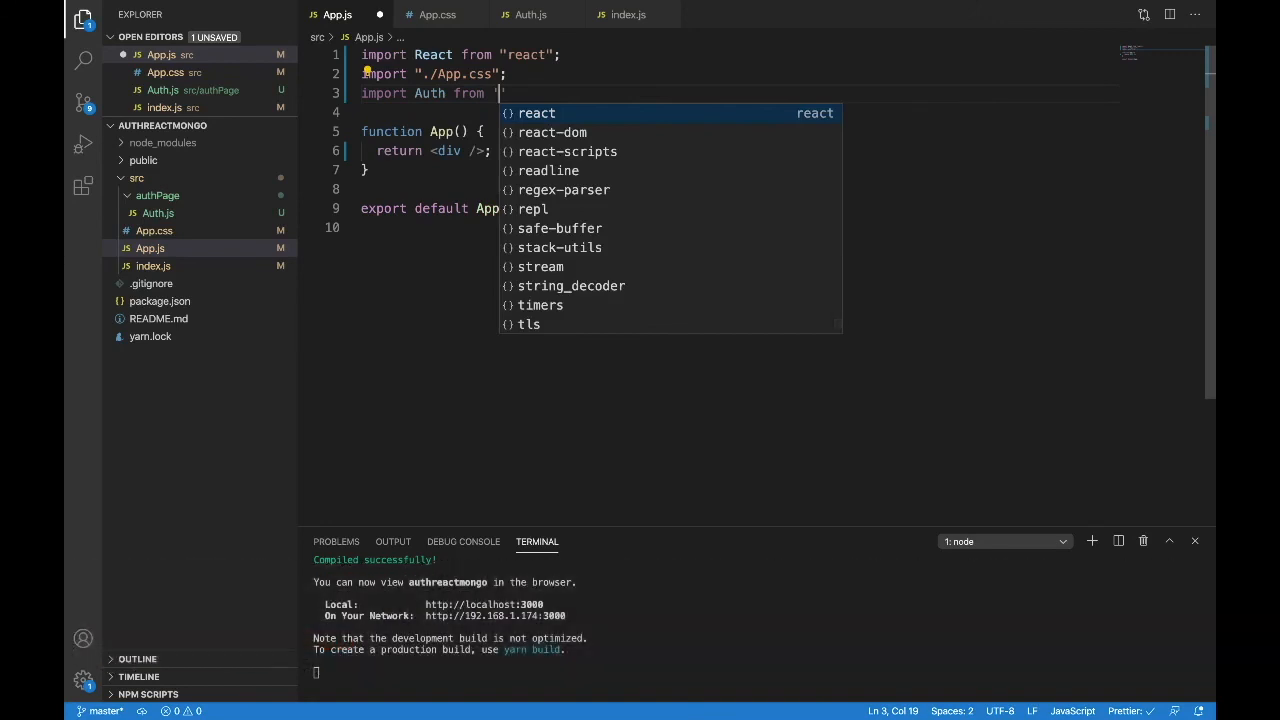
{"action": "type", "text": "./"}
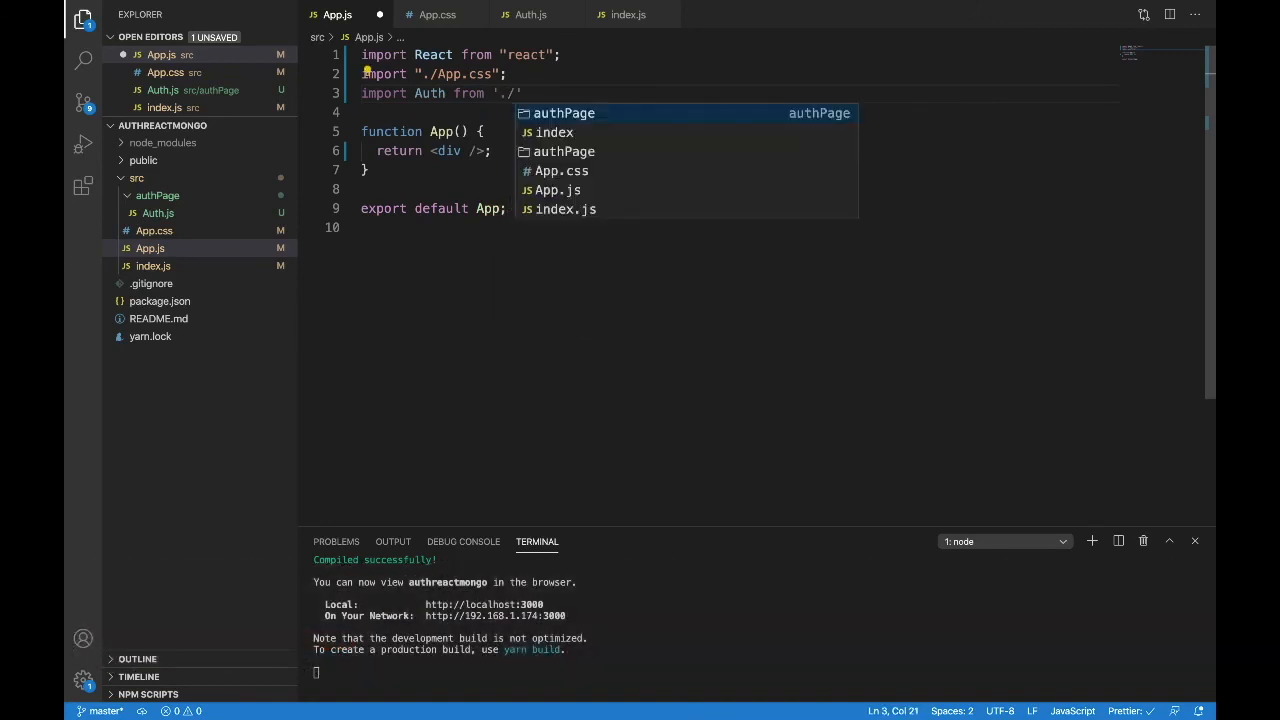
{"action": "type", "text": "authPage/"}
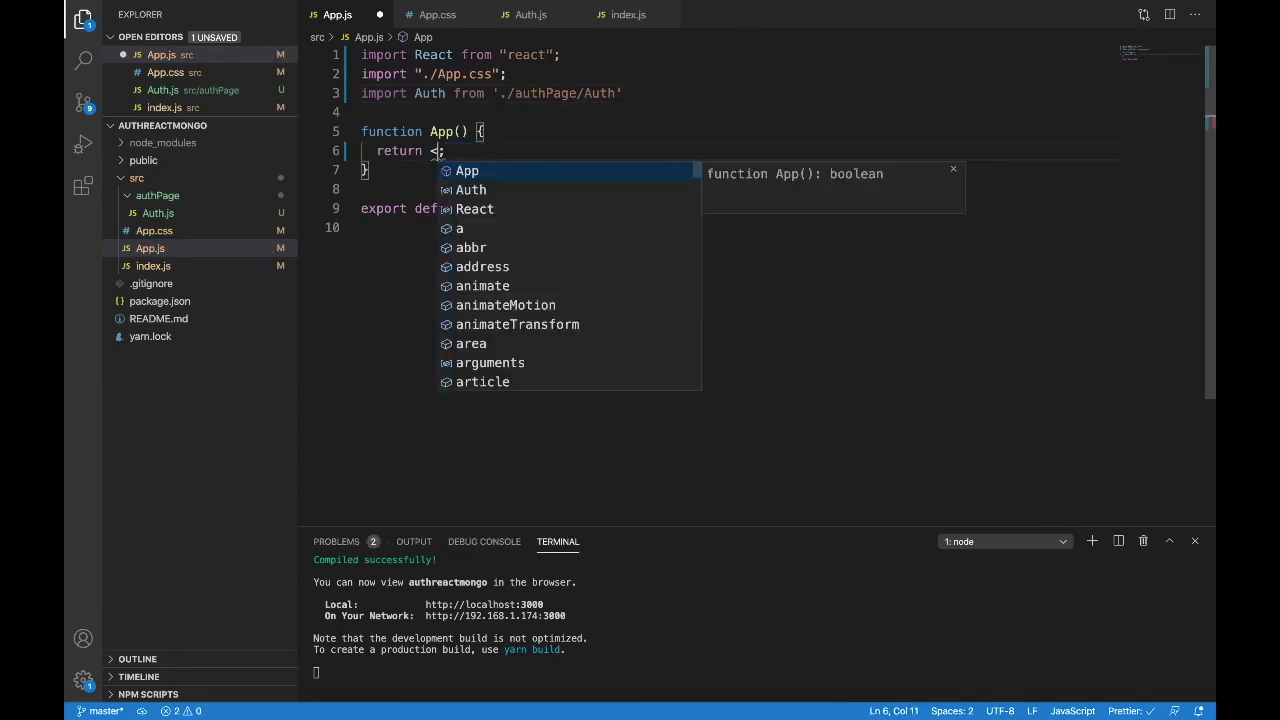
{"action": "type", "text": "Auth />"}
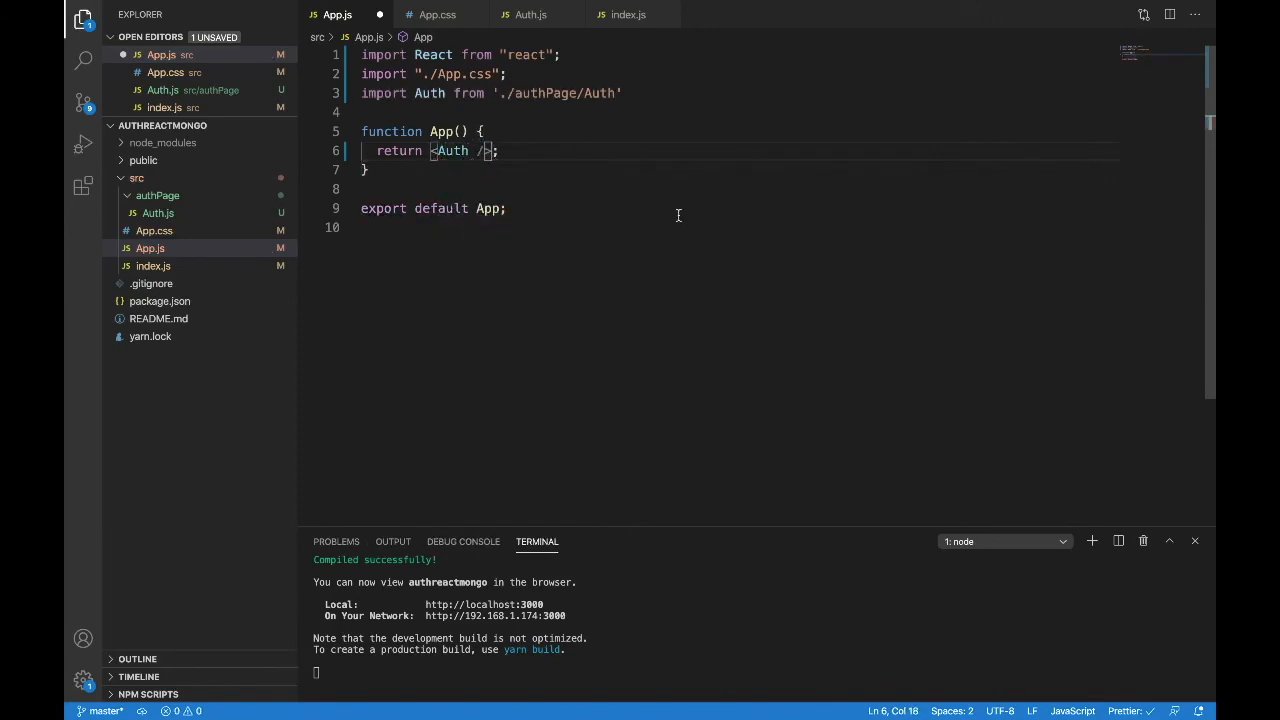
{"action": "key", "text": "ctrl+s"}
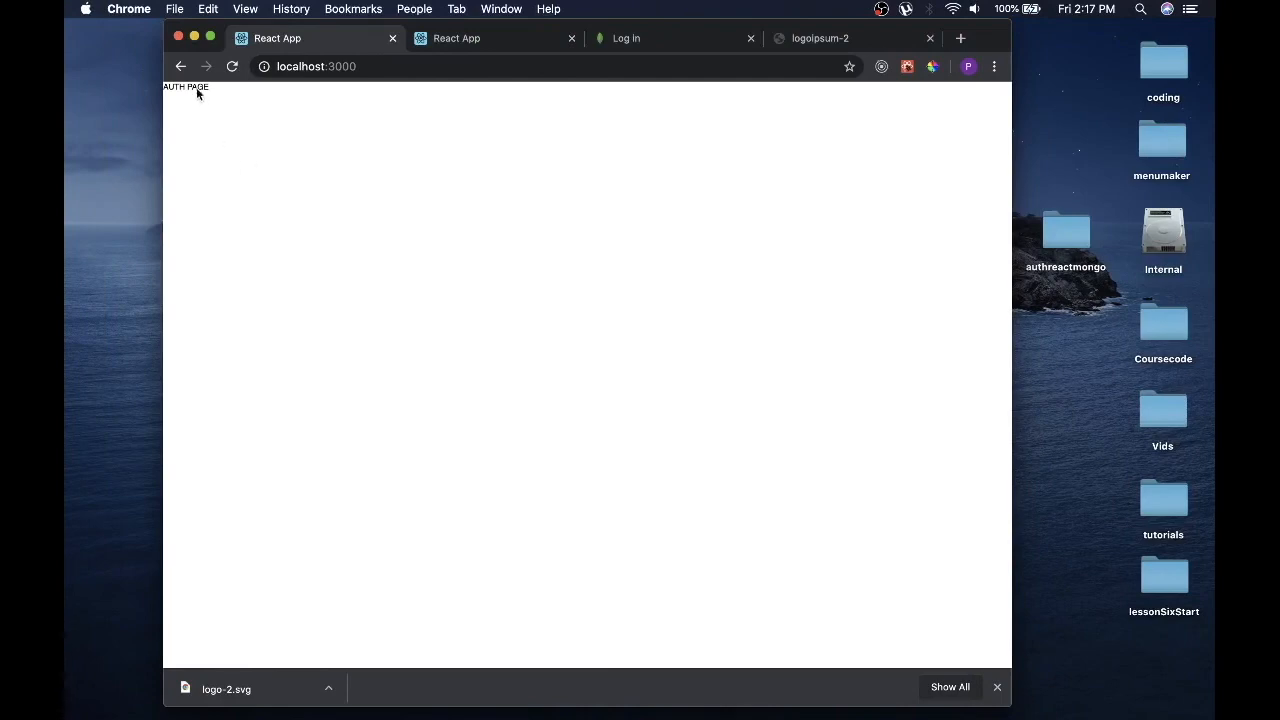
{"action": "mouse_move", "coordinate": [705, 253]}
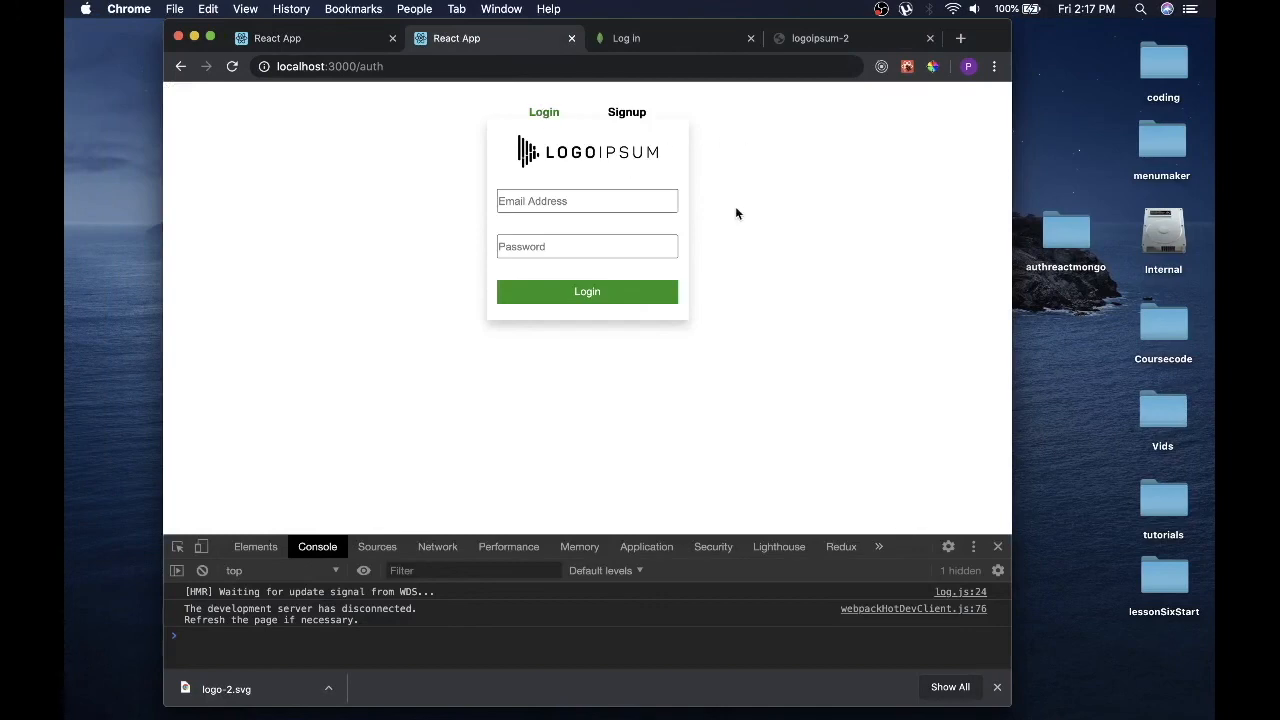
{"action": "mouse_move", "coordinate": [443, 363]}
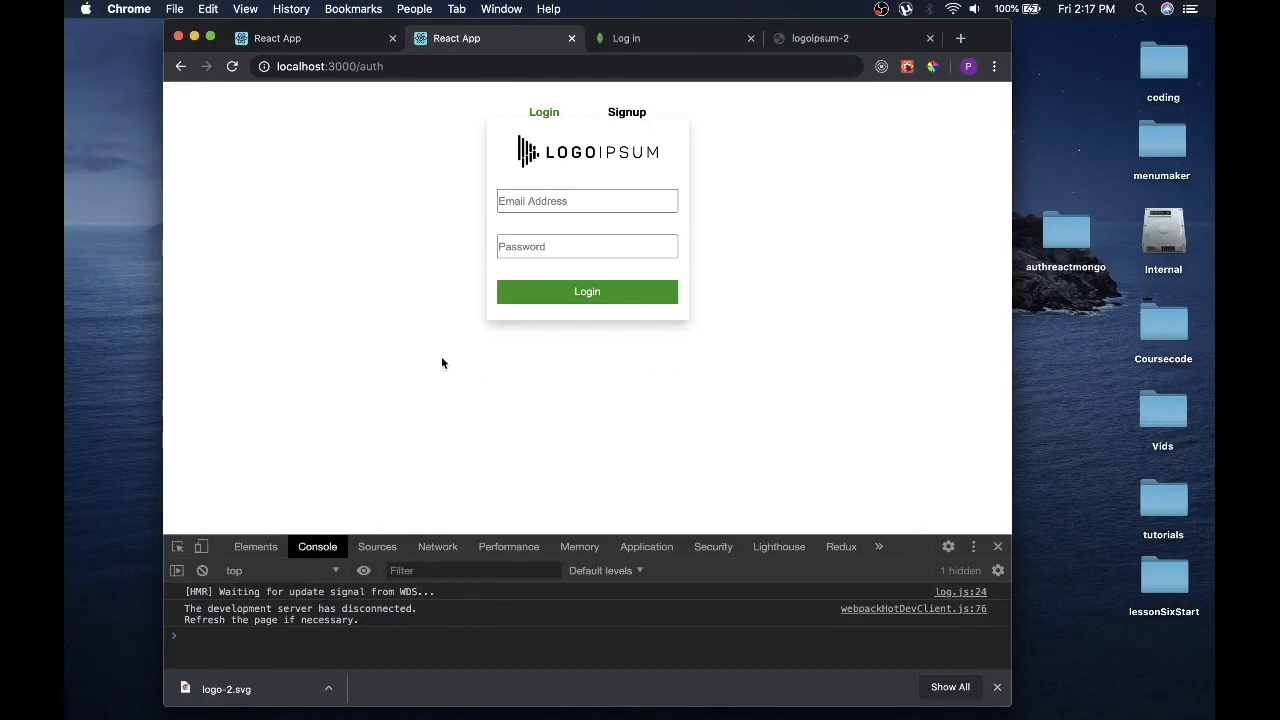
{"action": "mouse_move", "coordinate": [405, 111]}
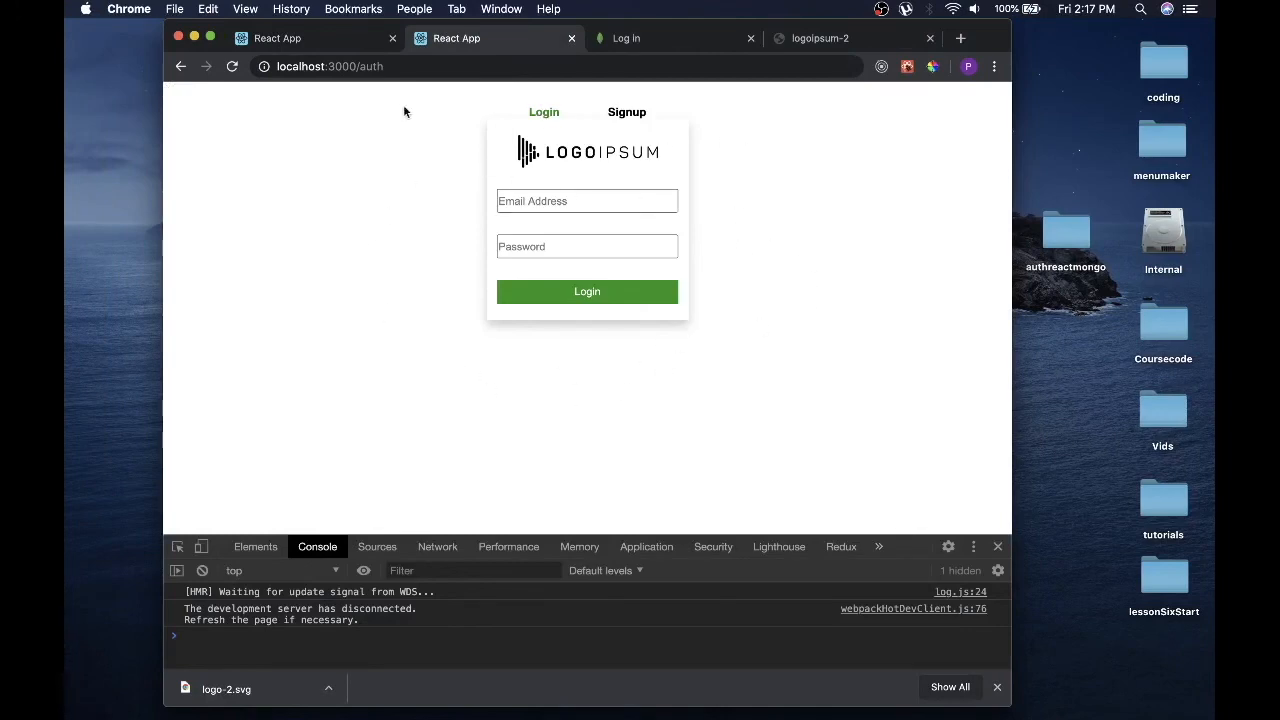
{"action": "mouse_move", "coordinate": [681, 136]}
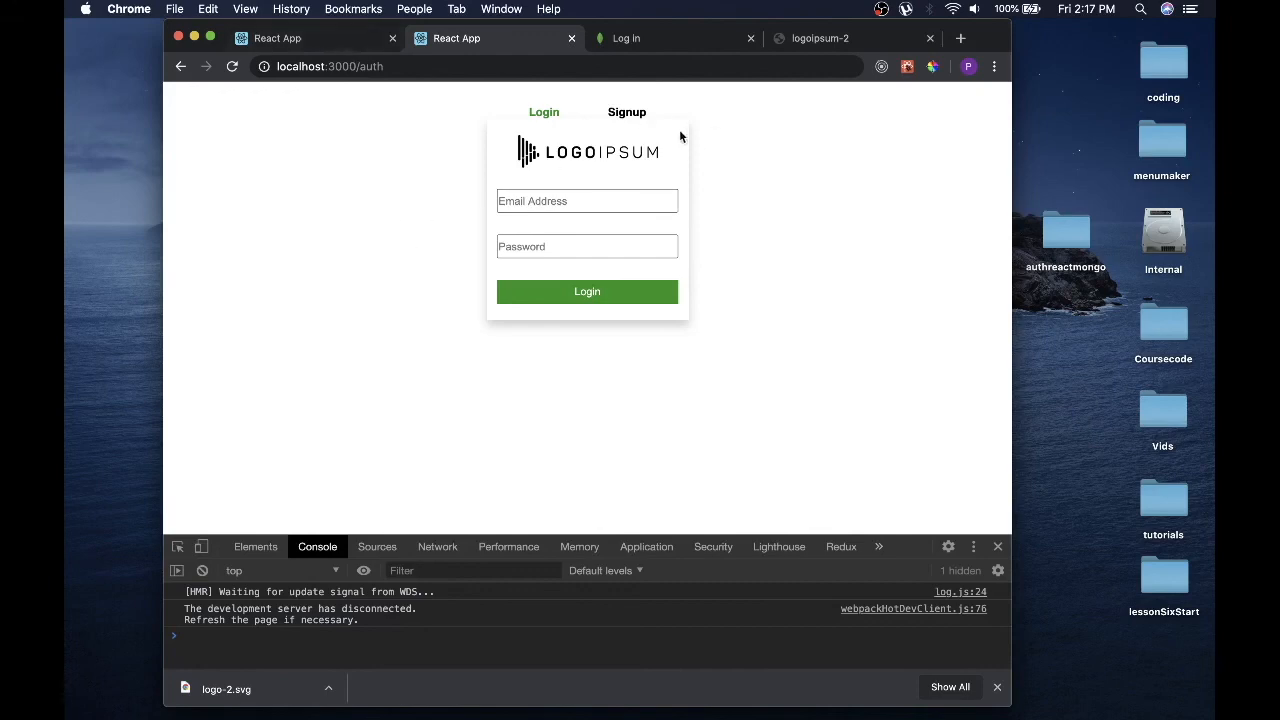
{"action": "mouse_move", "coordinate": [539, 135]}
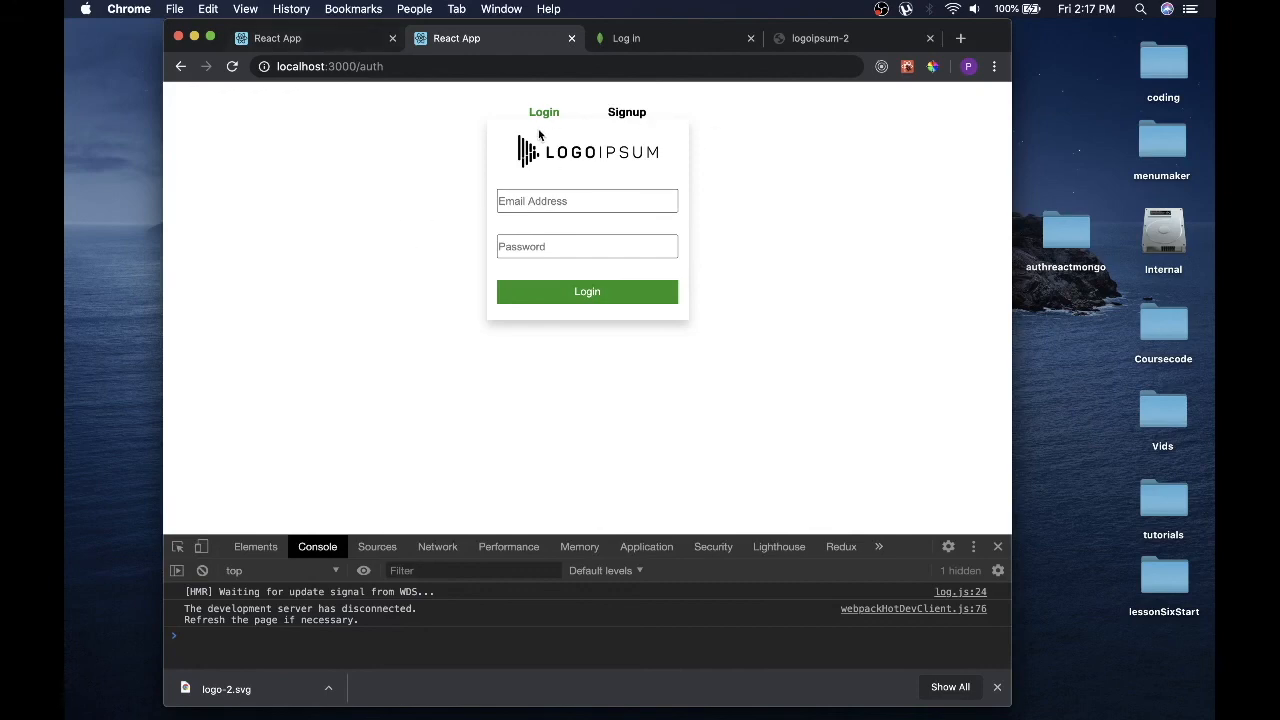